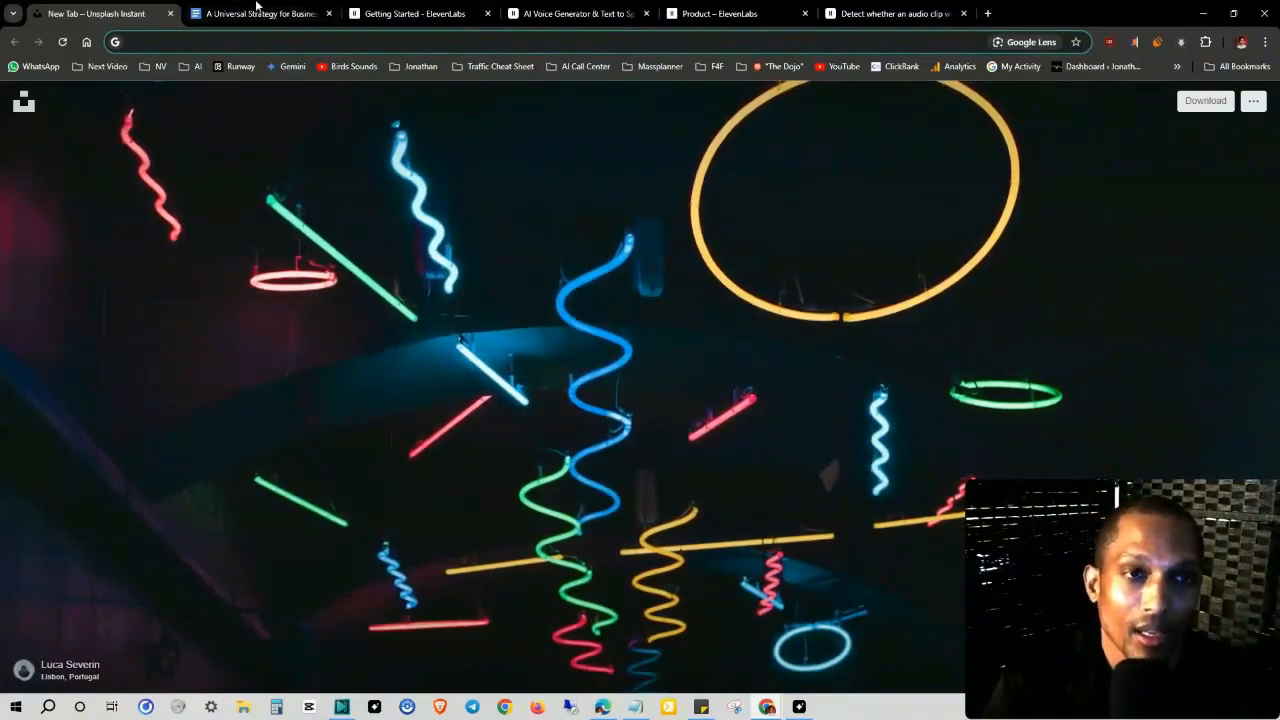
Step: Bring up the Google Docs strategy guide for using ElevenLabs and read down through it
left_click(260, 12)
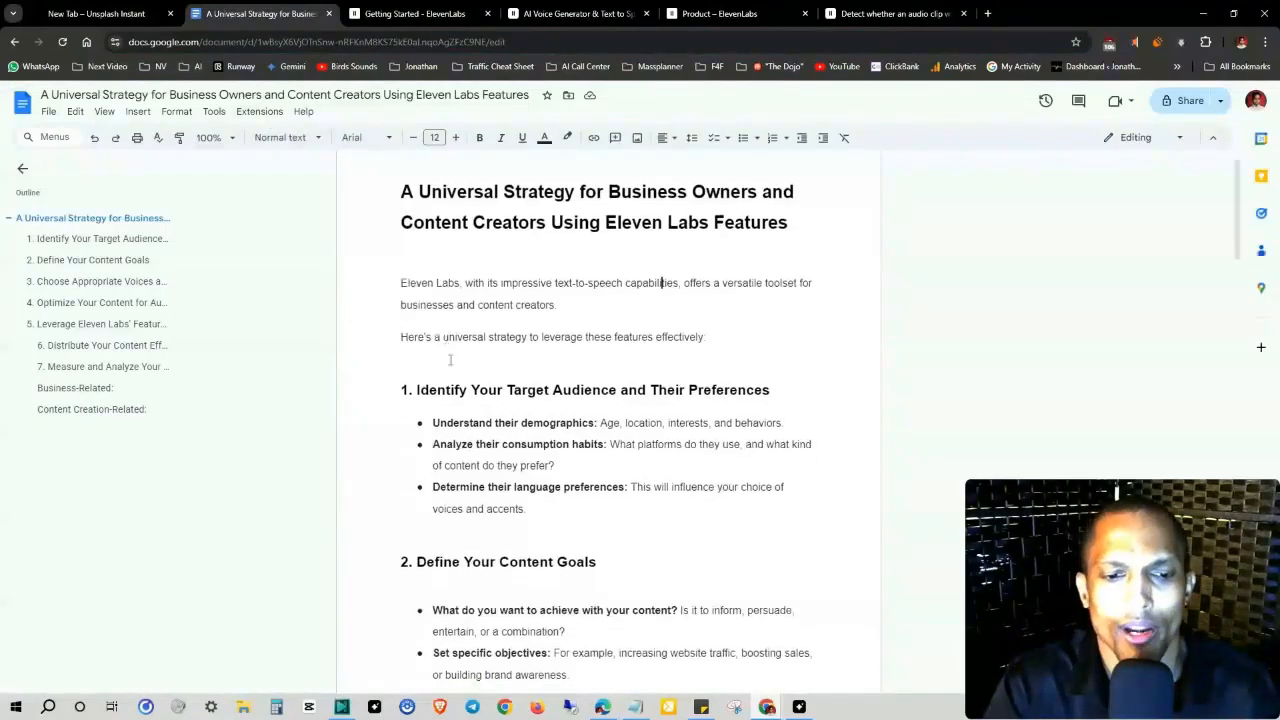
scroll("down", 3)
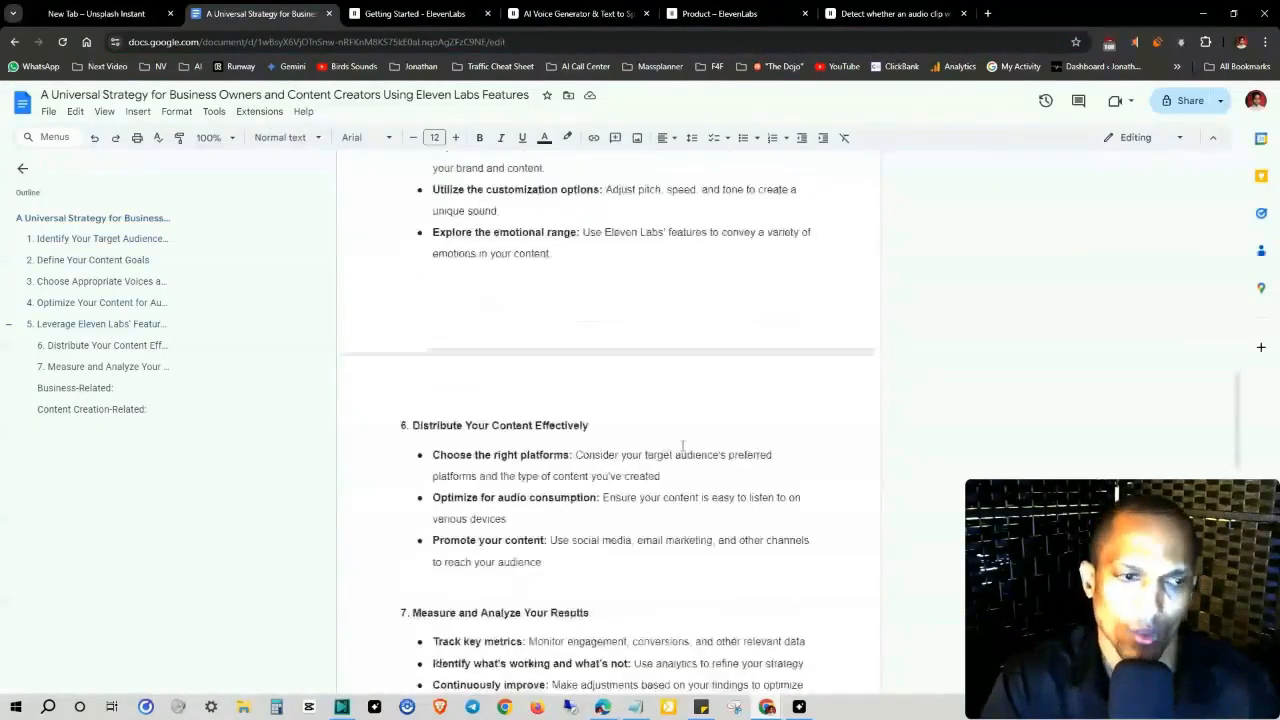
Step: Review the ElevenLabs API Getting Started guide in its browser tab
left_click(410, 12)
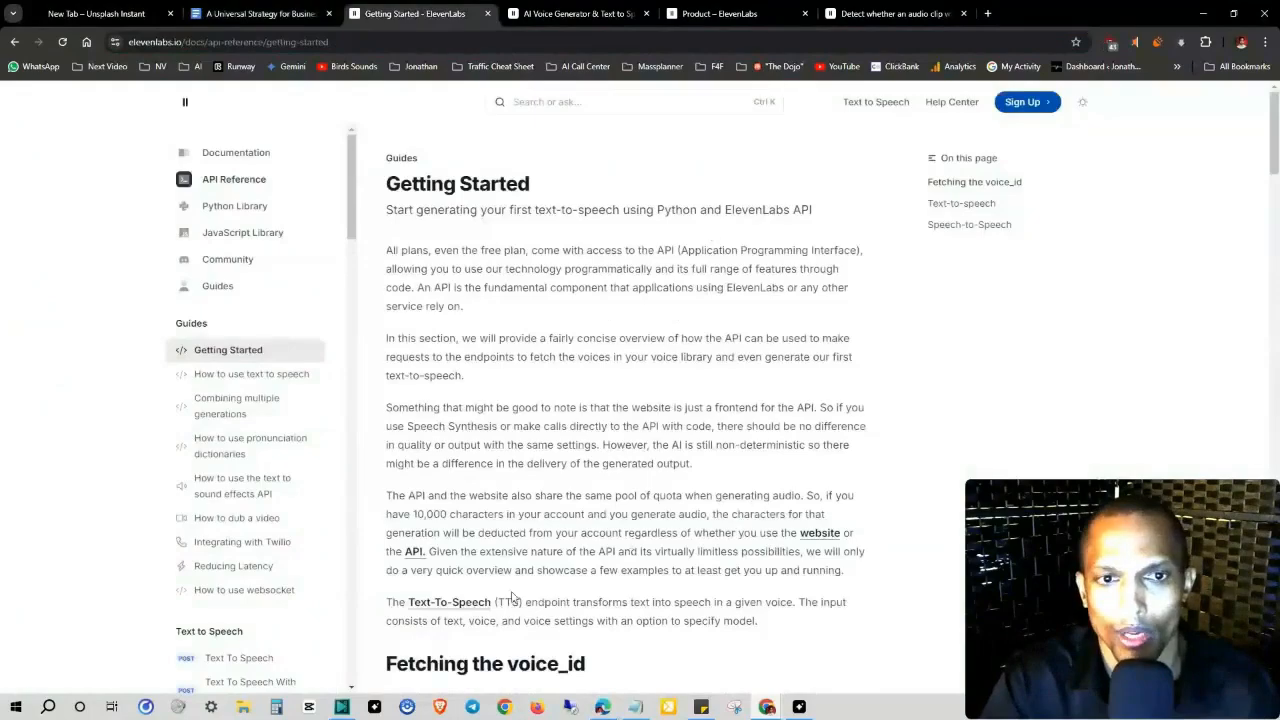
scroll("down", 3)
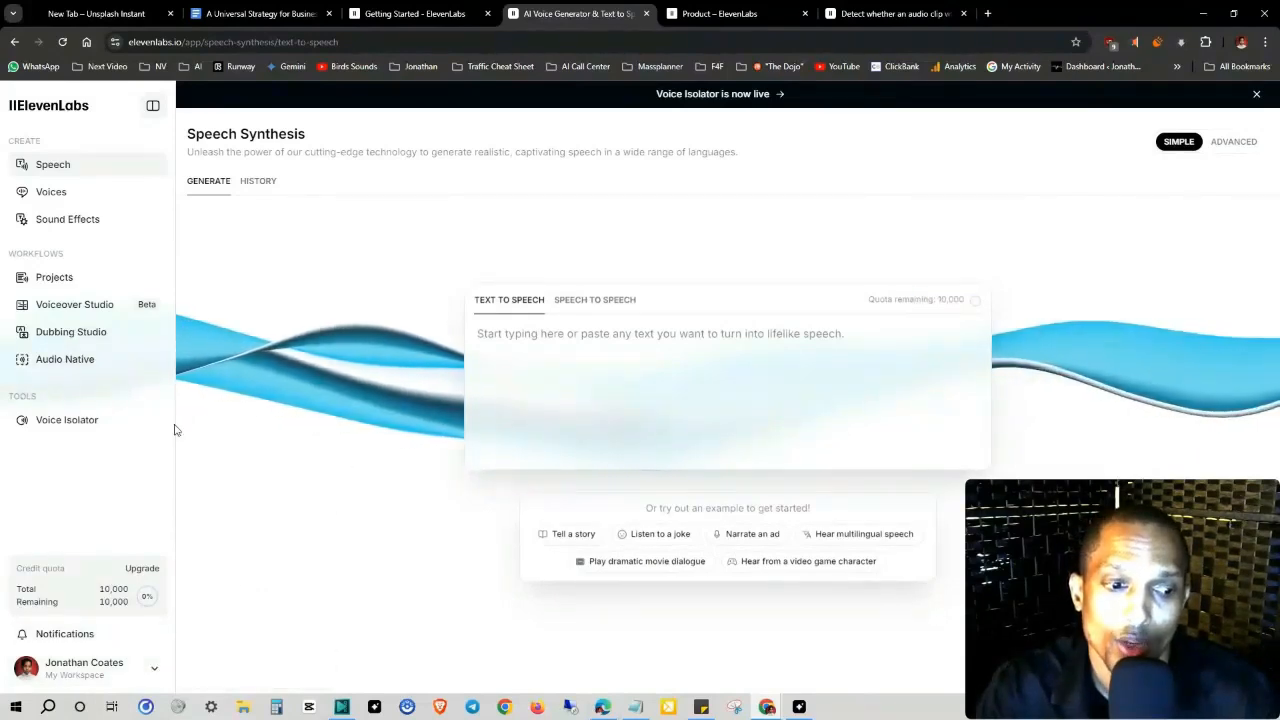
Step: Compare Free, Starter, Creator and Pro plans under annual billing, then return to monthly prices
left_click(142, 568)
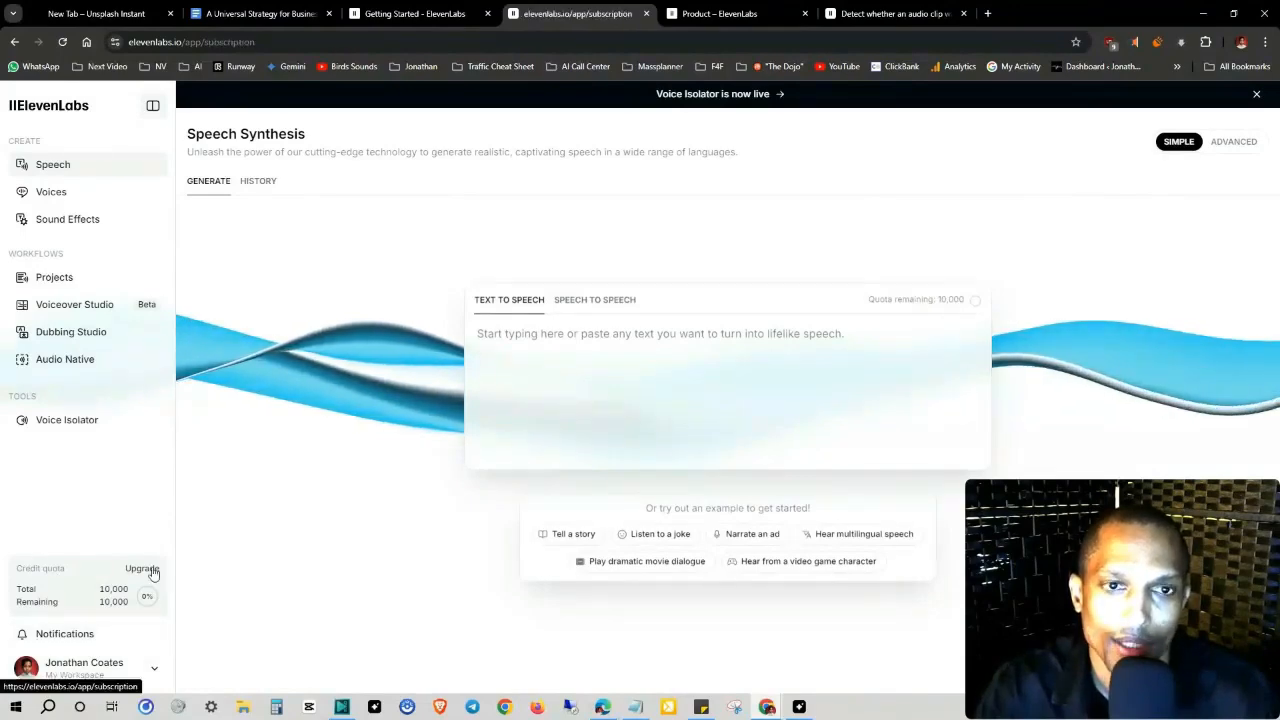
left_click(142, 568)
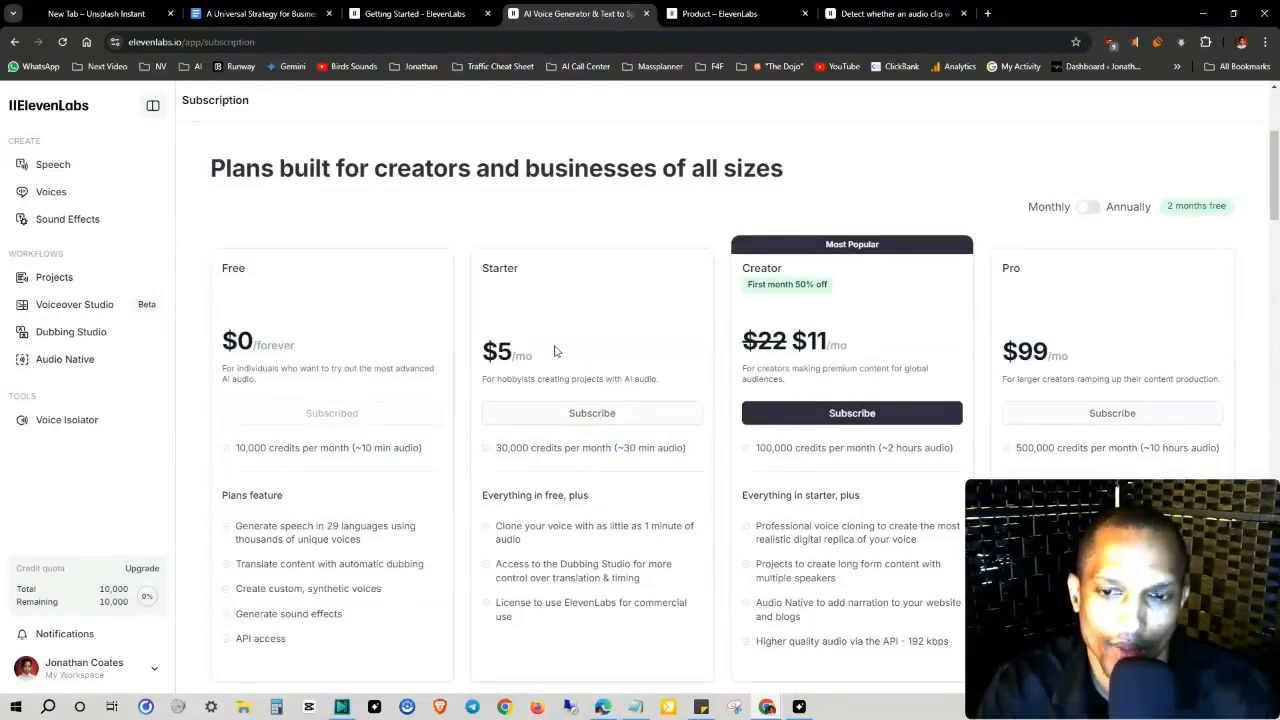
double_click(916, 448)
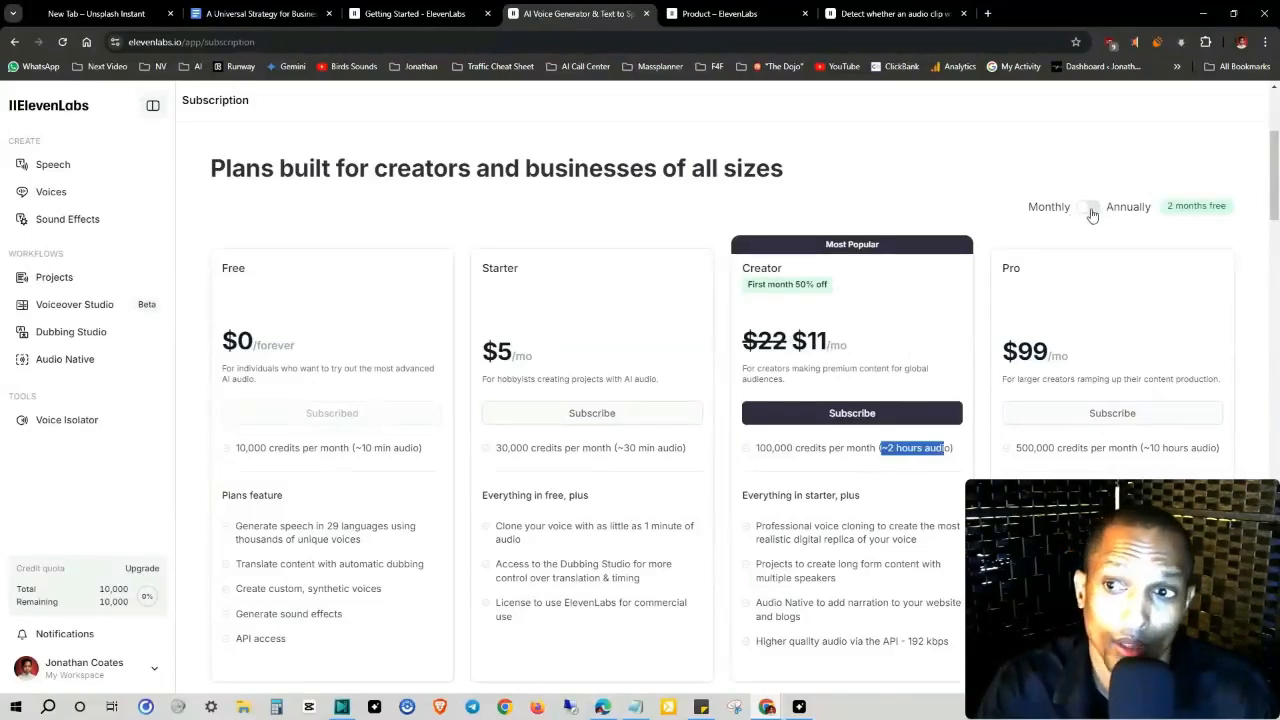
left_click(1088, 206)
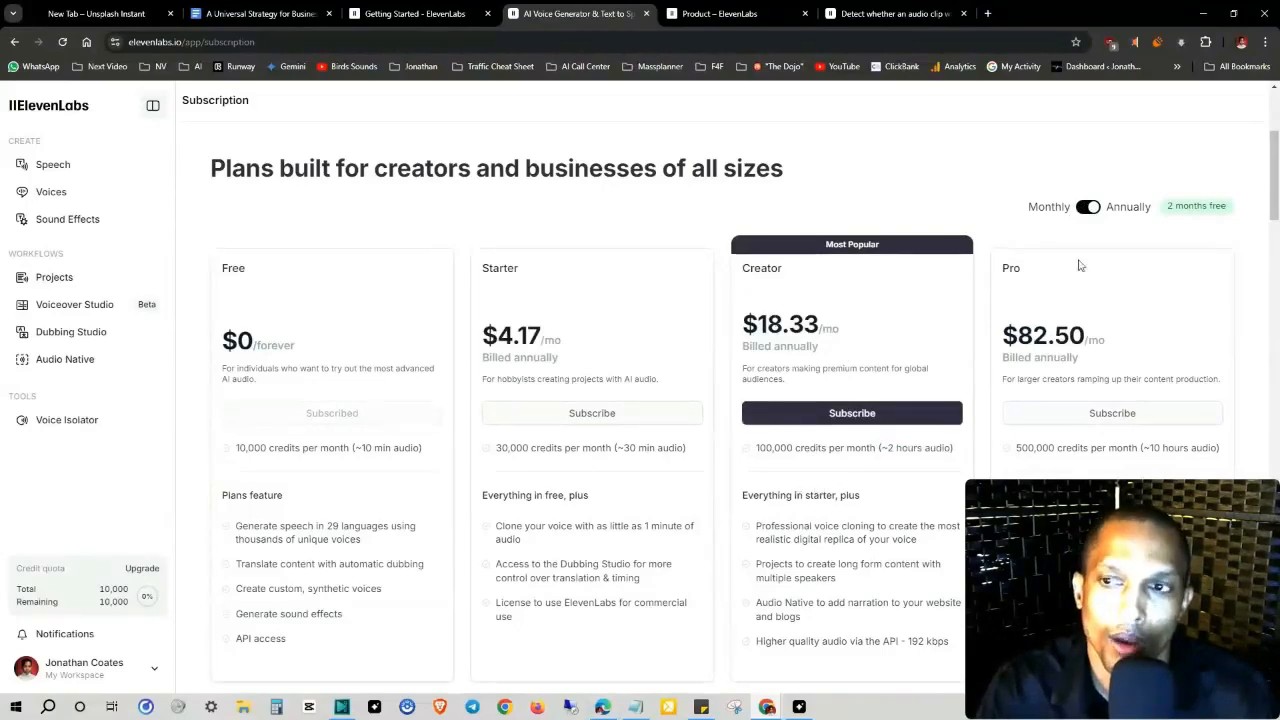
left_click(1088, 206)
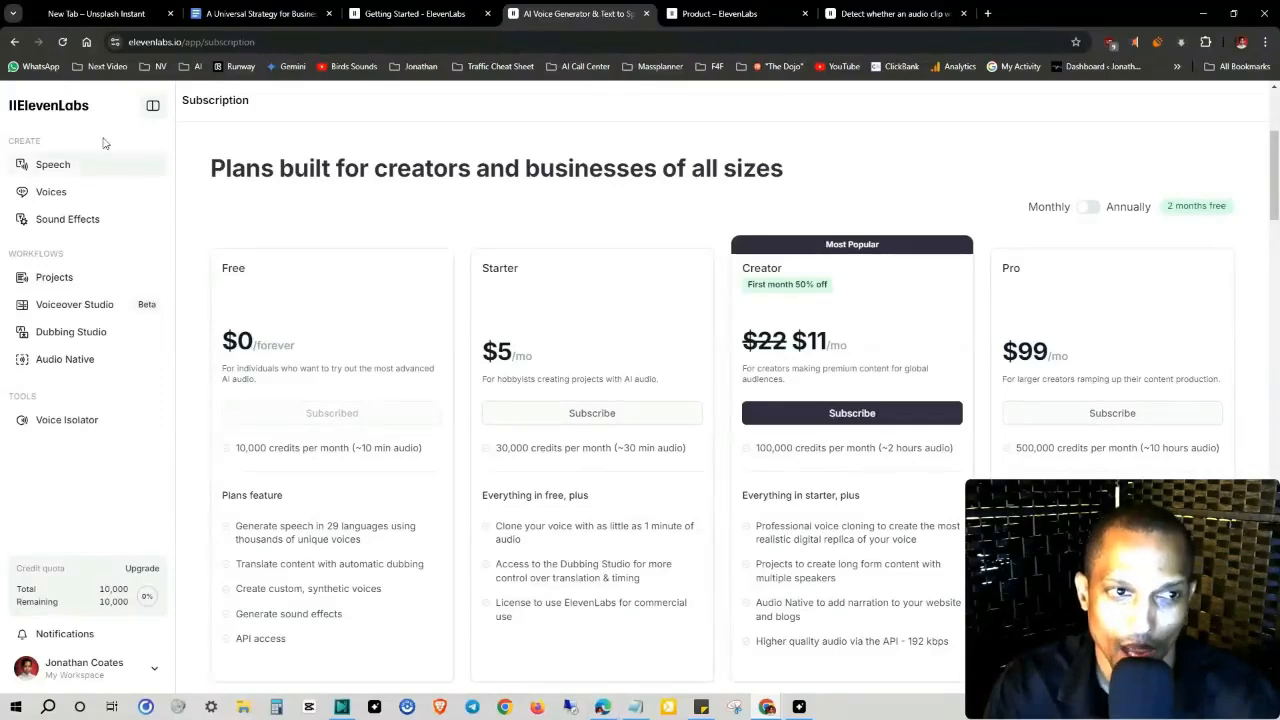
Step: Enter the line 'samurai activity over here lets go' in the text-to-speech box
left_click(52, 164)
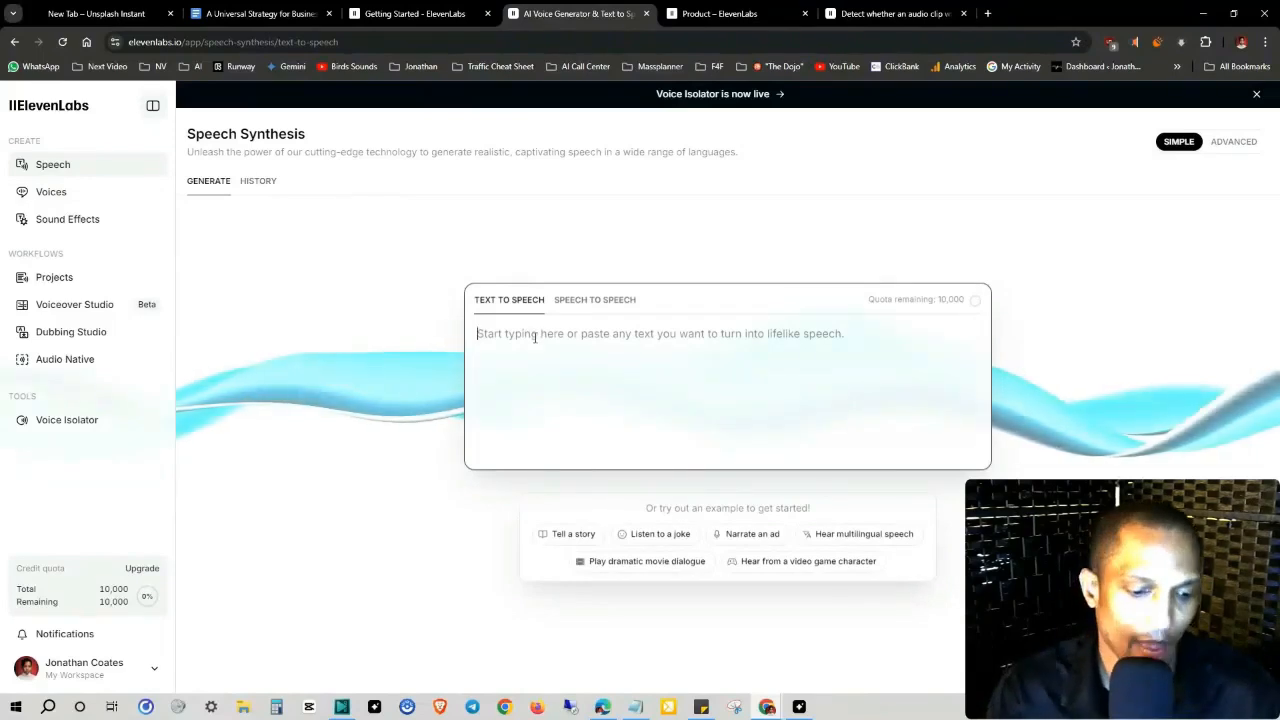
type("samurai activity over here")
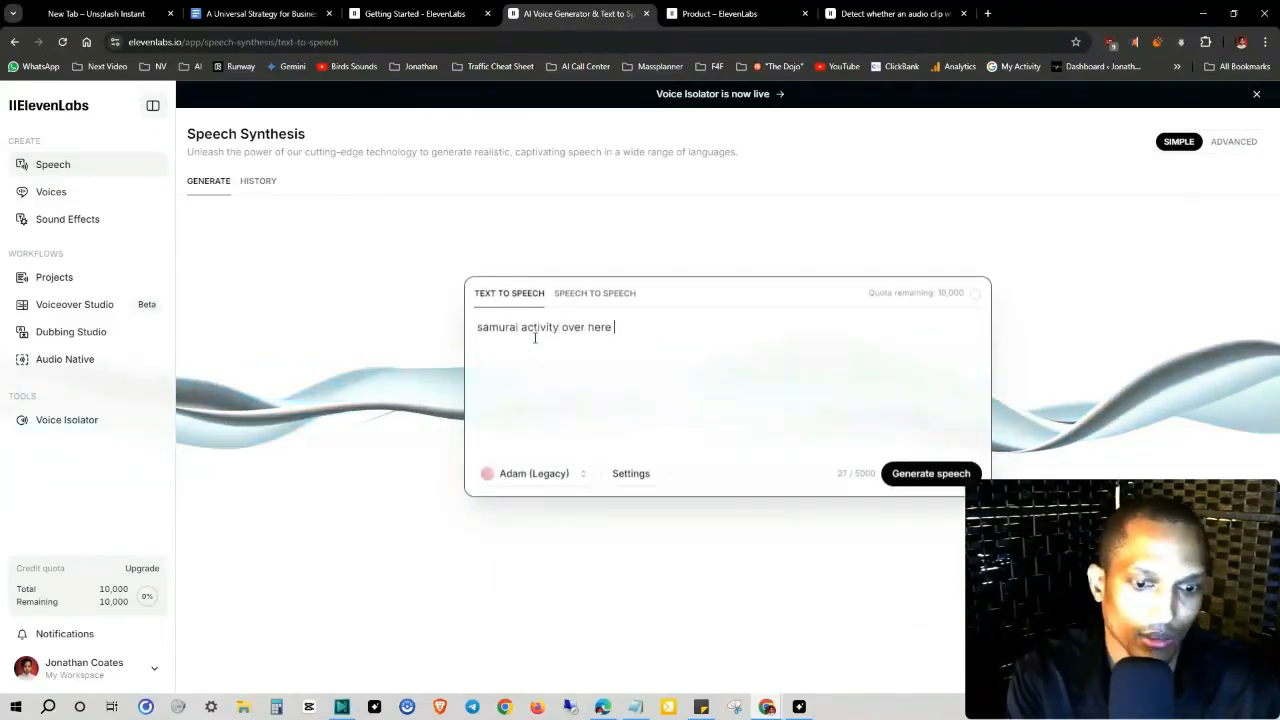
type("lets go")
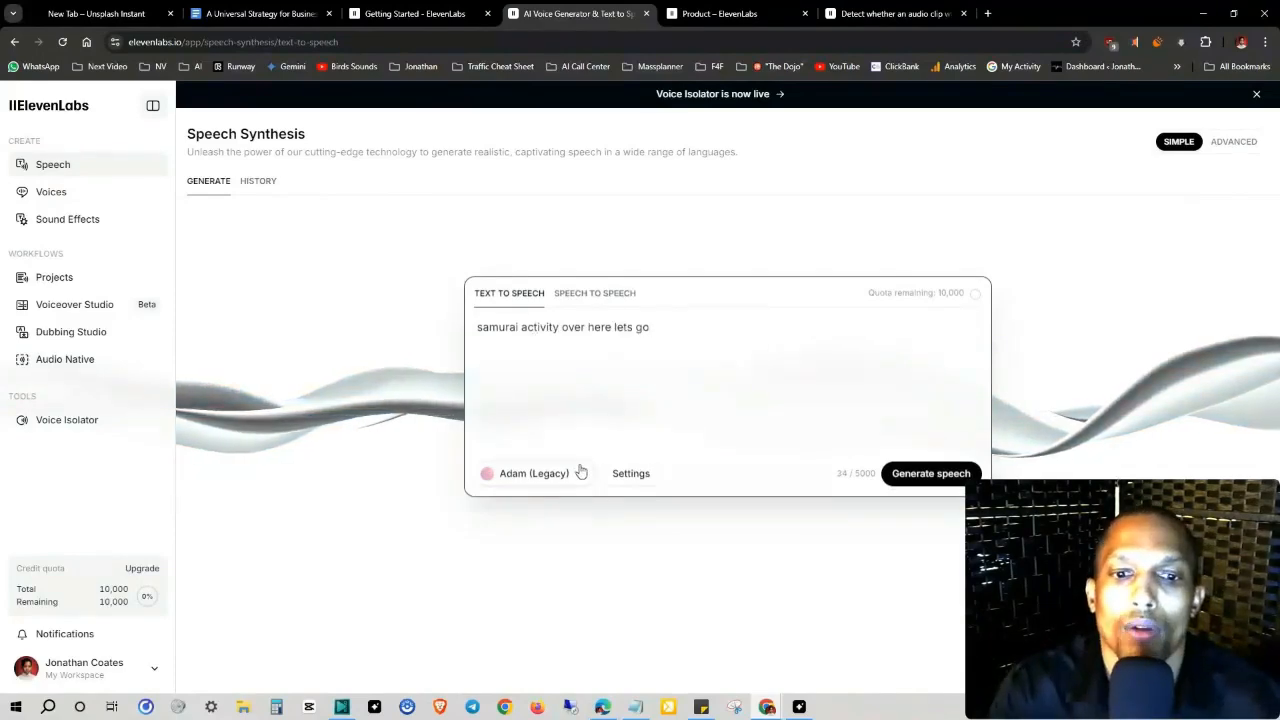
Step: Browse the voice list from the Adam (Legacy) selector, keeping Adam set
left_click(532, 472)
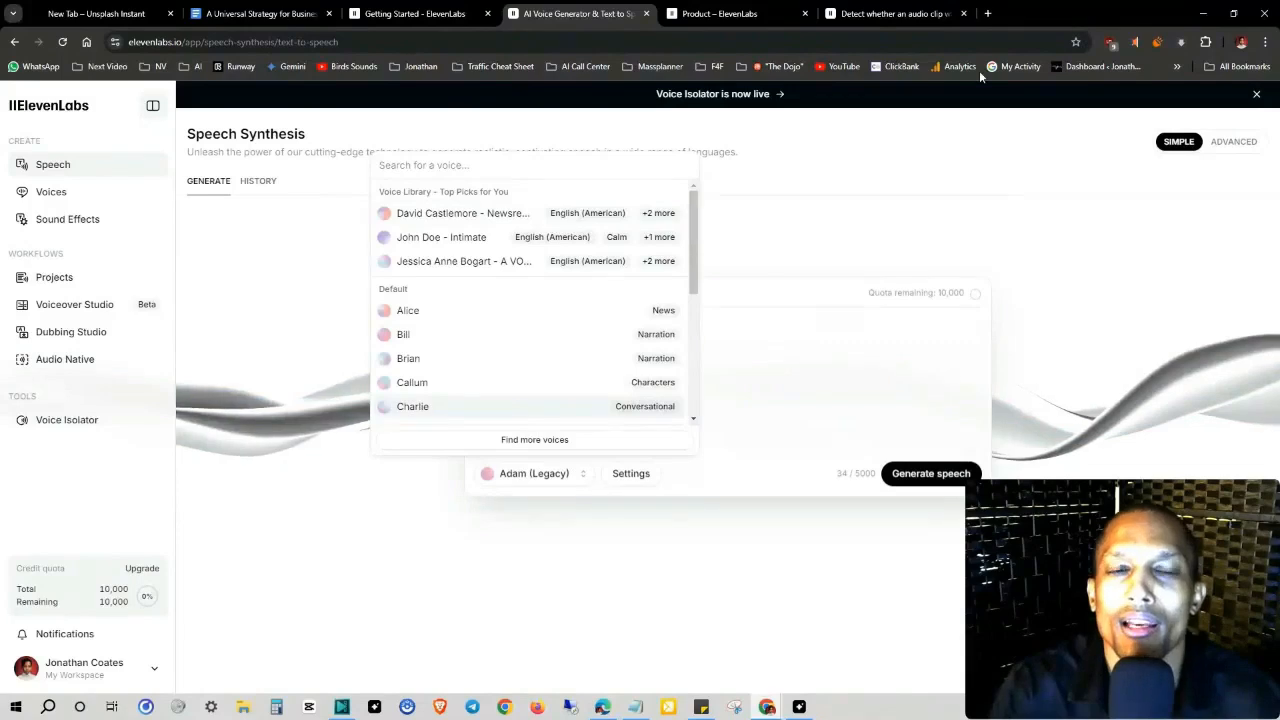
mouse_move(984, 218)
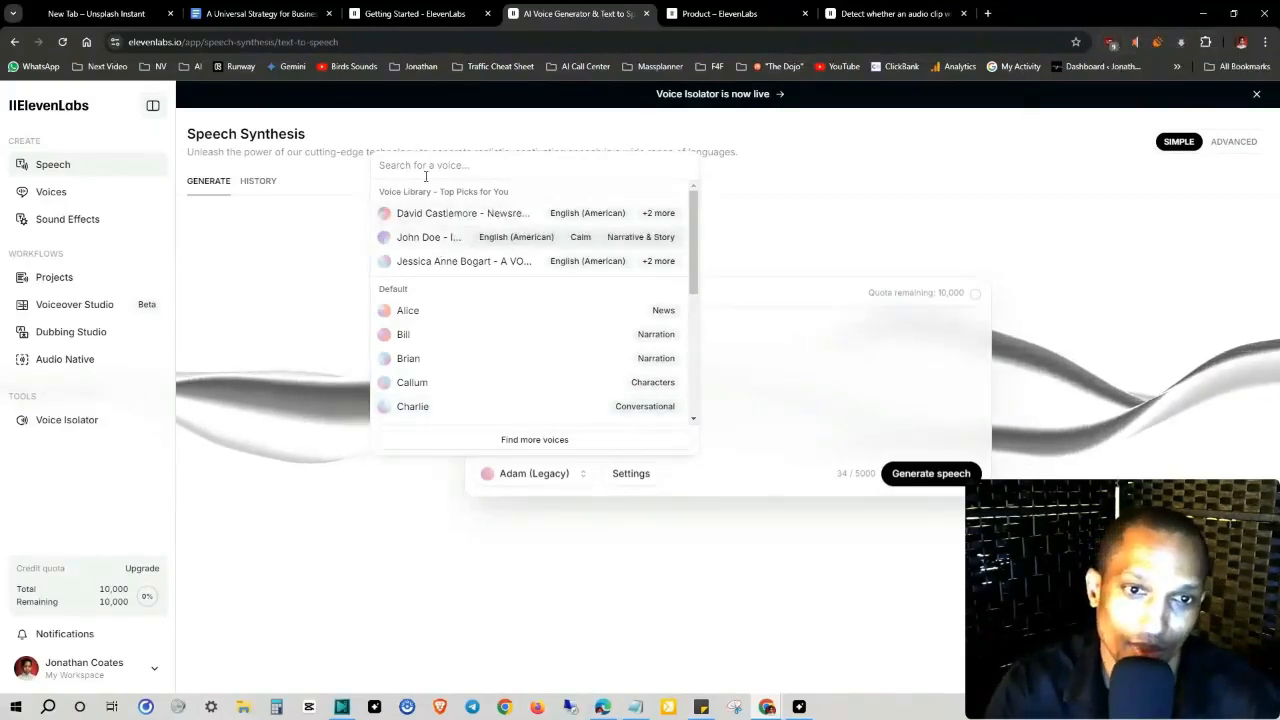
scroll("down", 3)
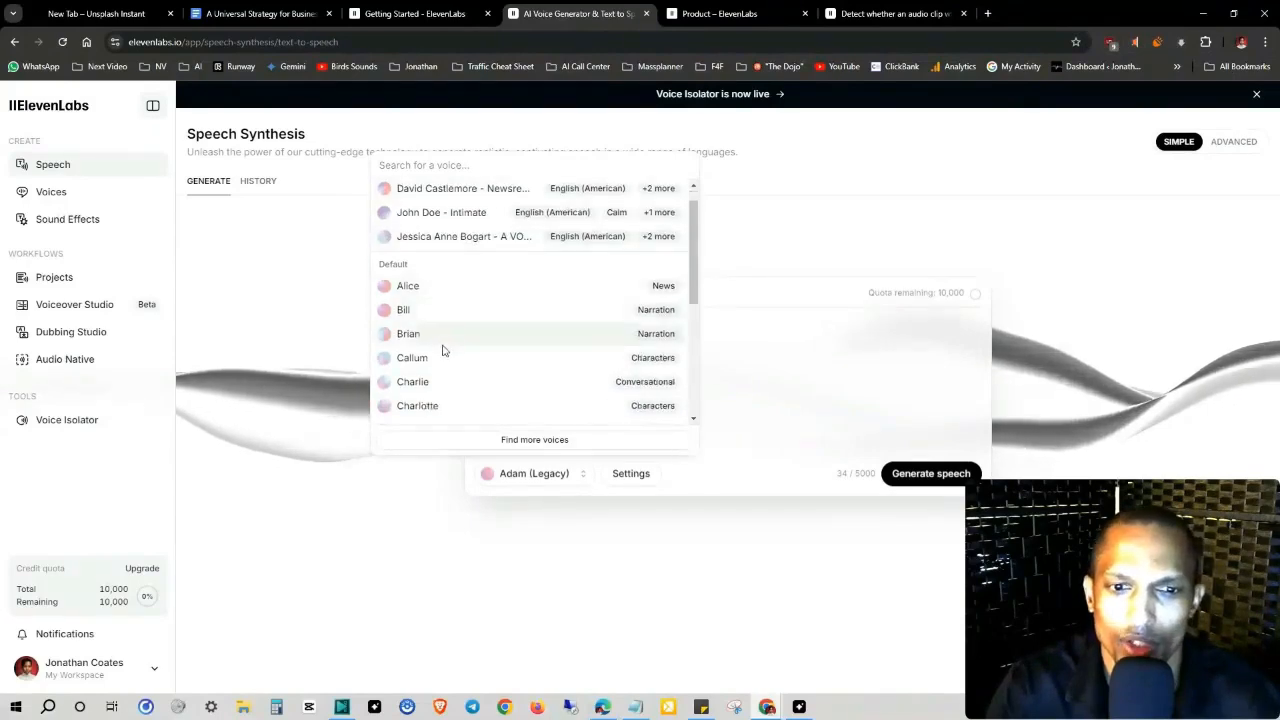
scroll("down", 3)
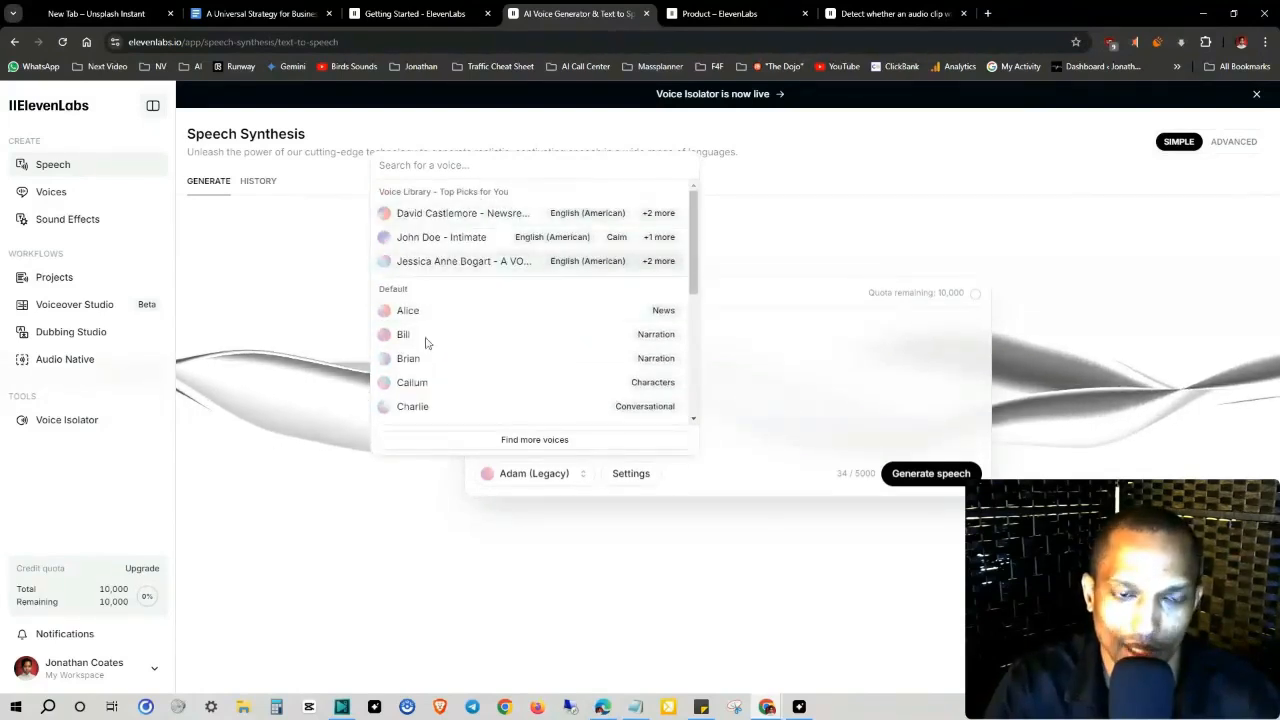
scroll("down", 3)
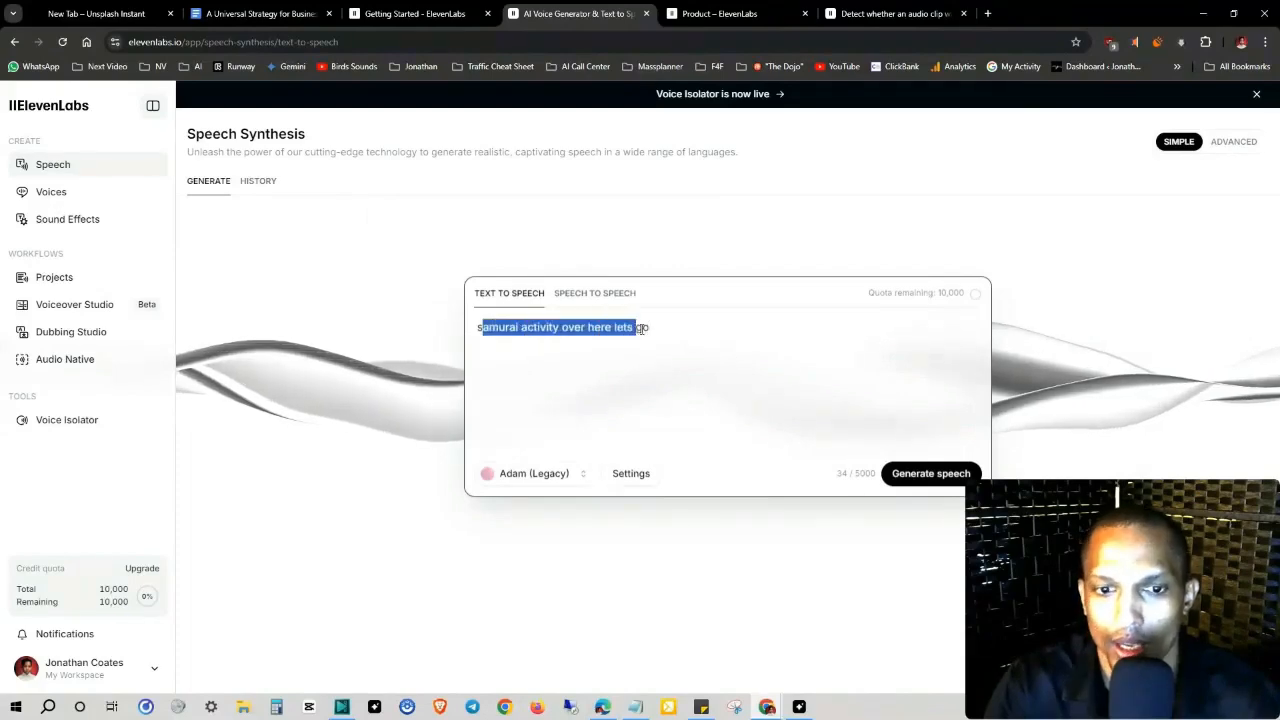
Step: Reach the AI speech classifier from the account menu's Docs and resources links
left_click(84, 668)
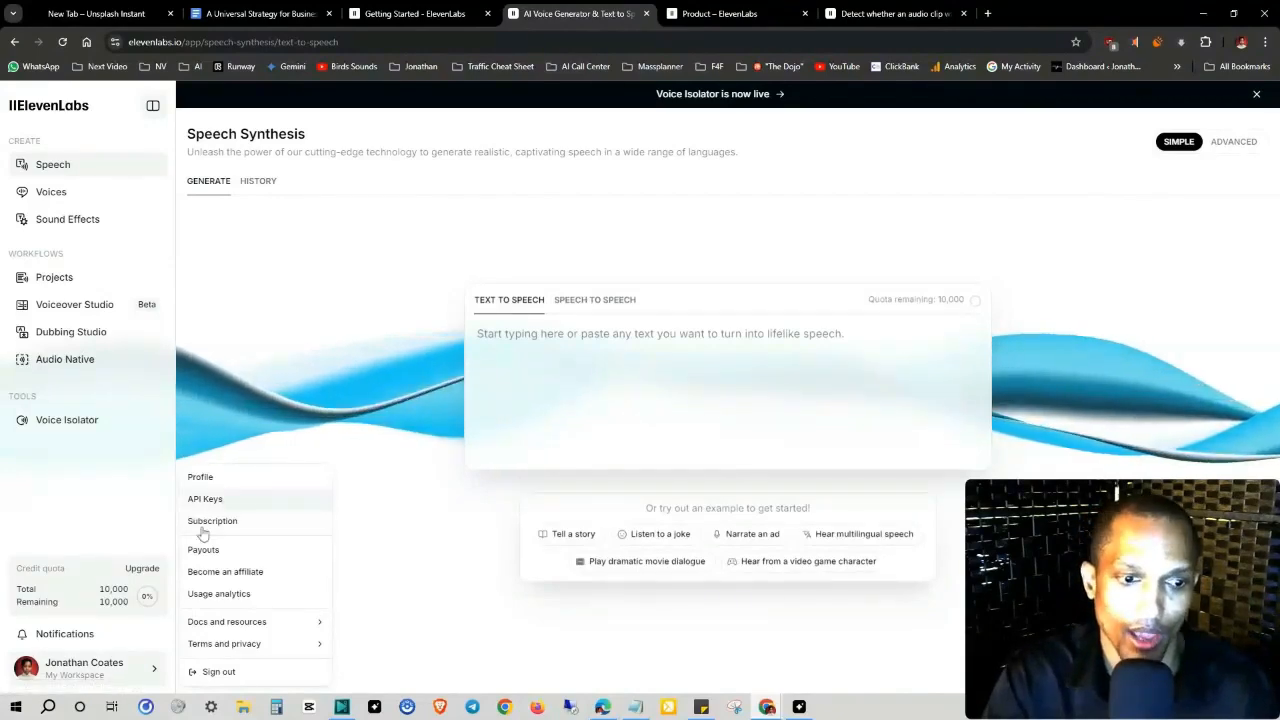
left_click(226, 620)
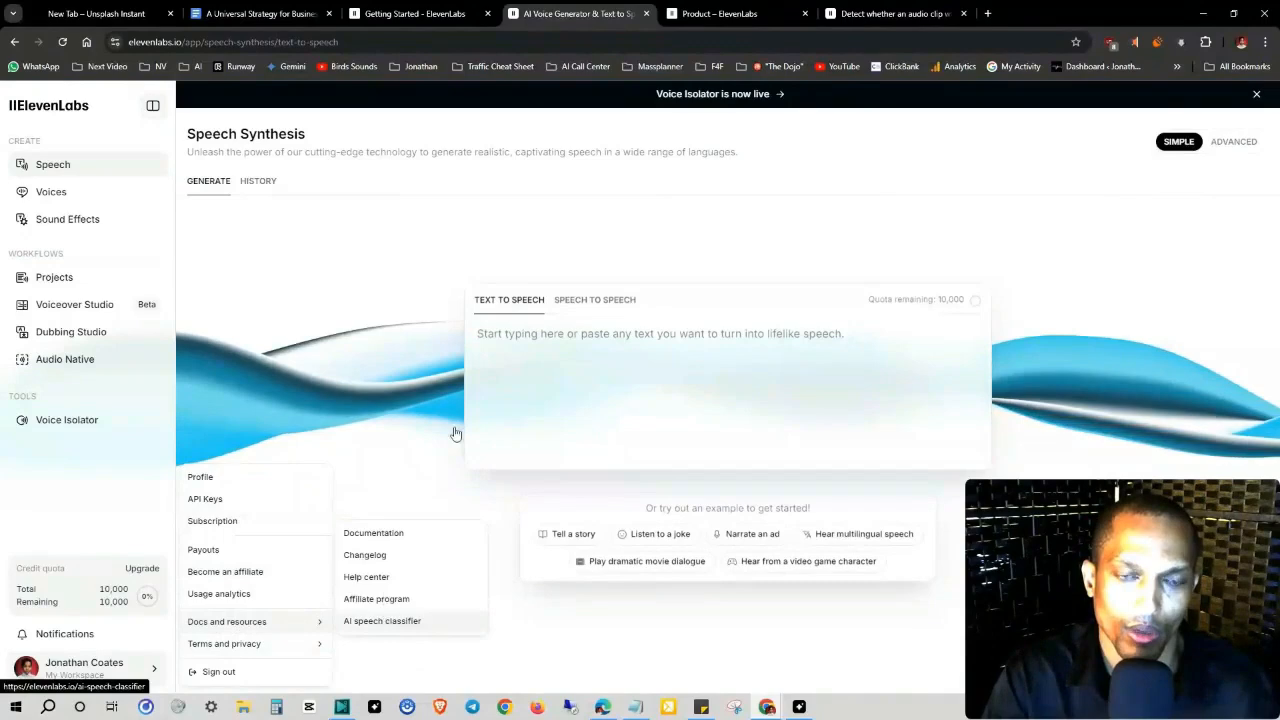
left_click(736, 12)
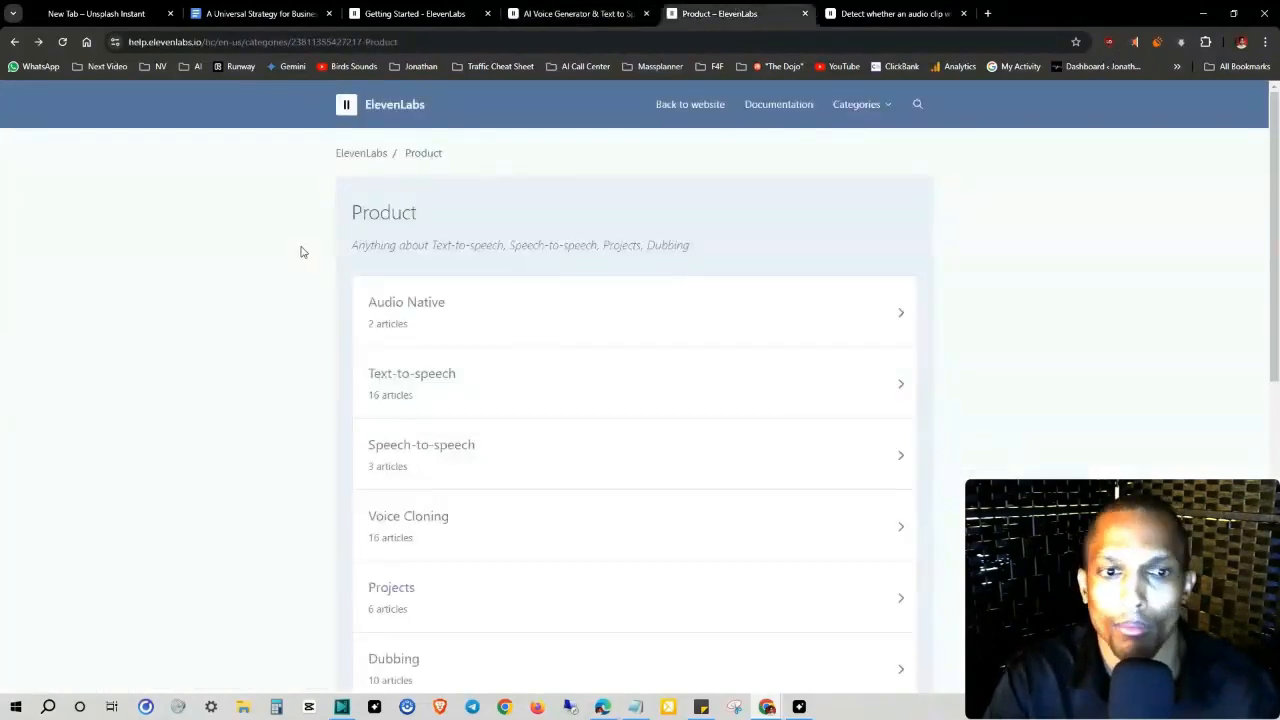
scroll("down", 3)
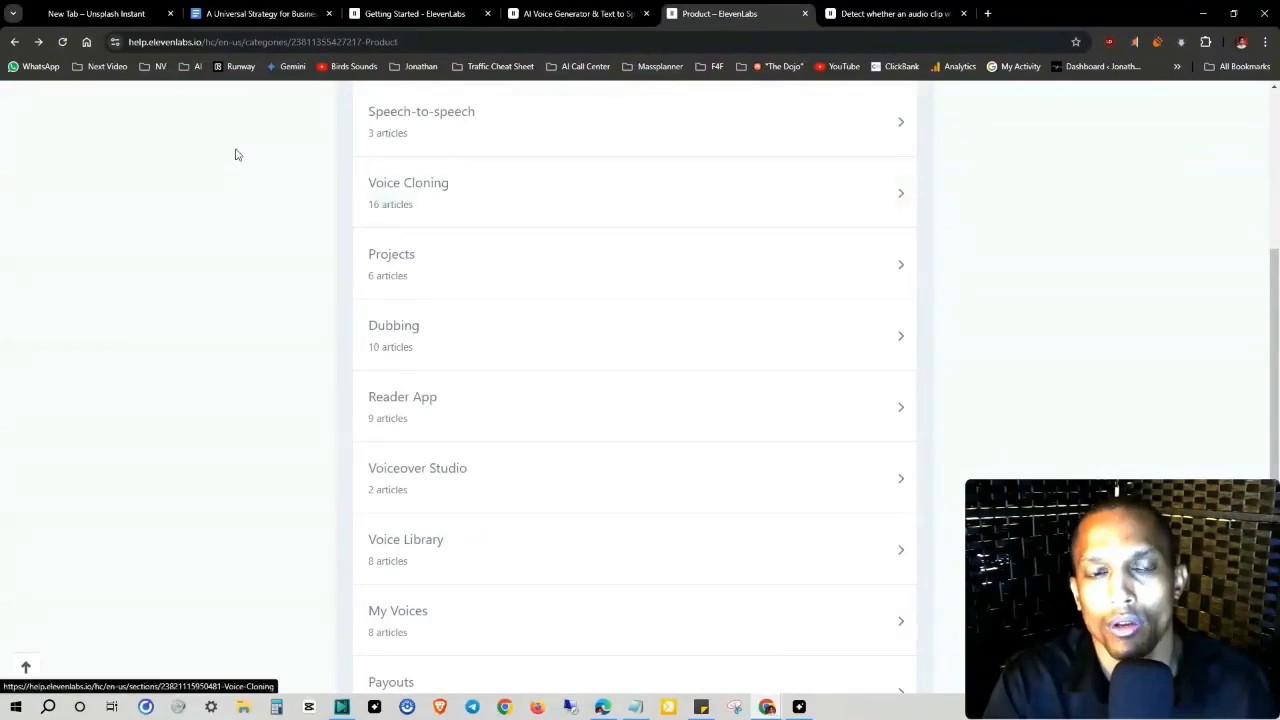
mouse_move(424, 250)
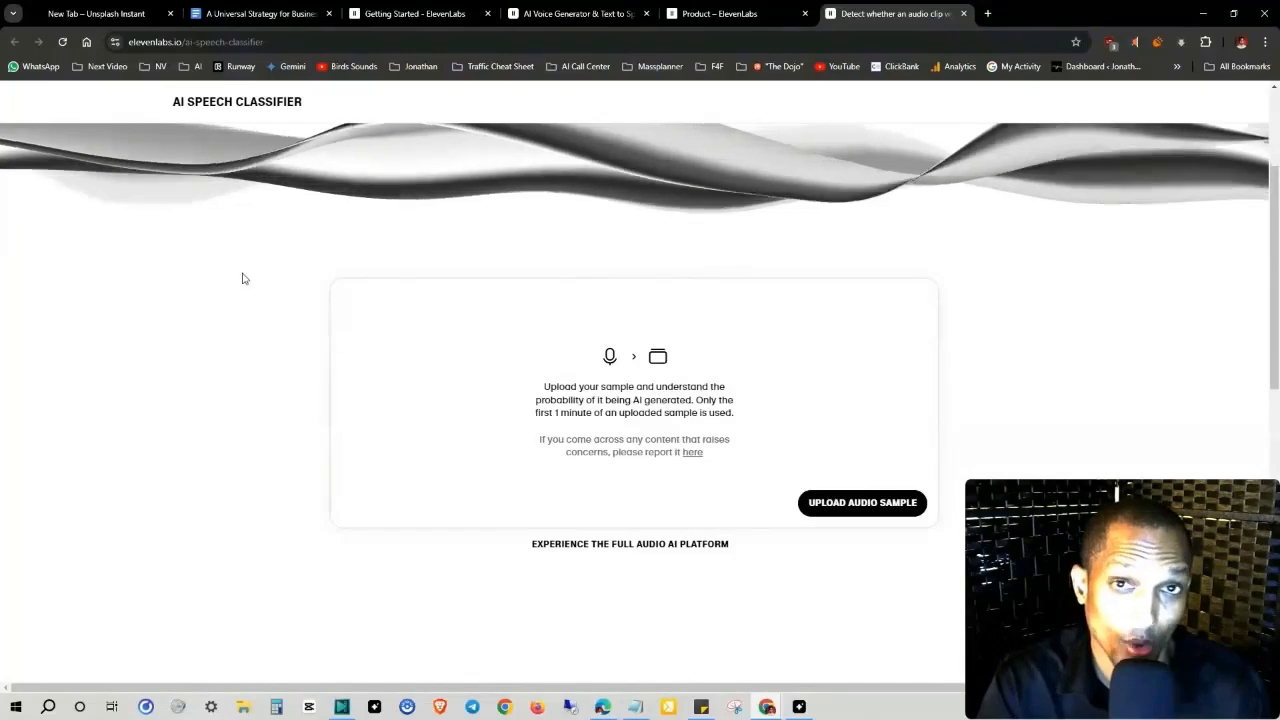
mouse_move(468, 390)
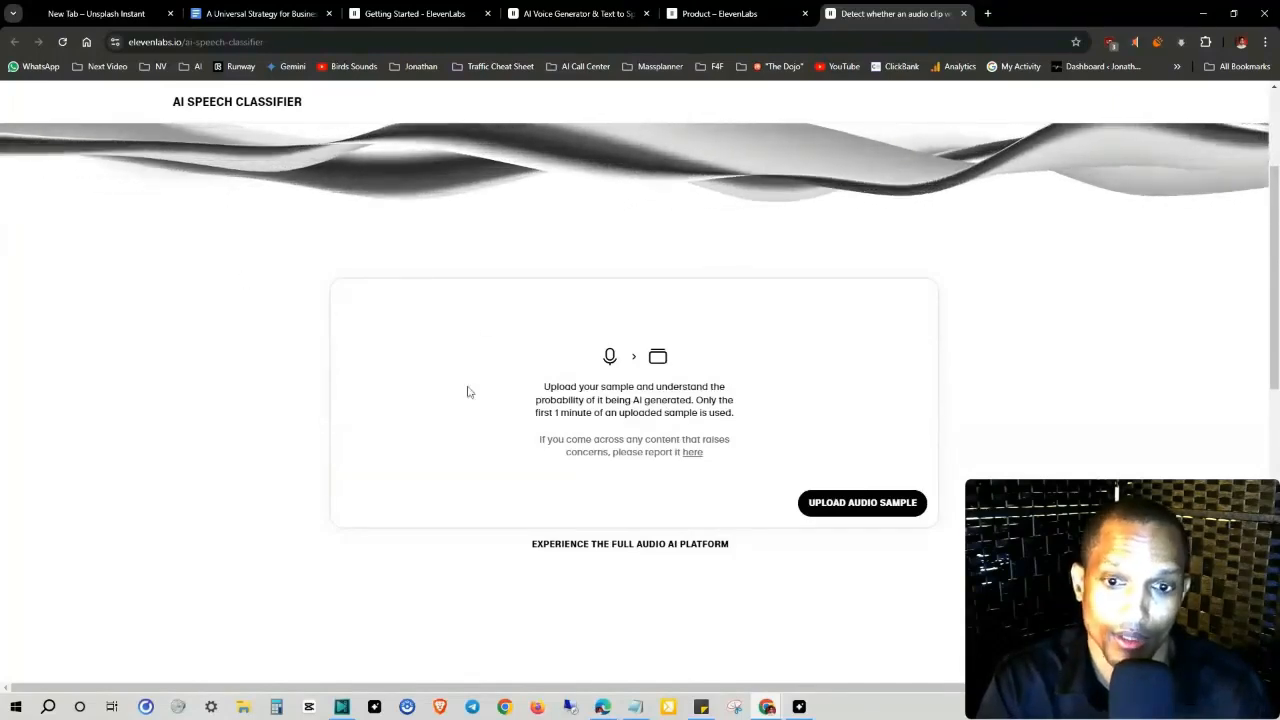
mouse_move(692, 452)
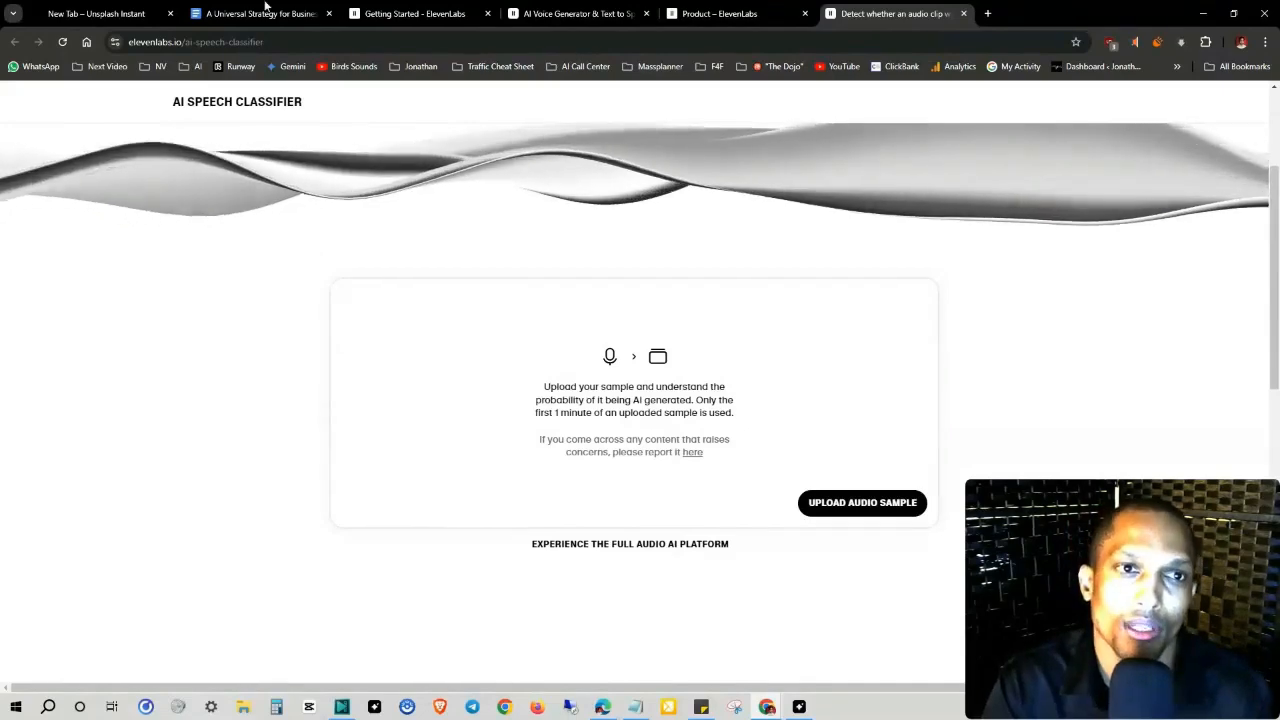
Step: Switch the workspace to Speech to Speech mode, then show the My Voices library
left_click(576, 12)
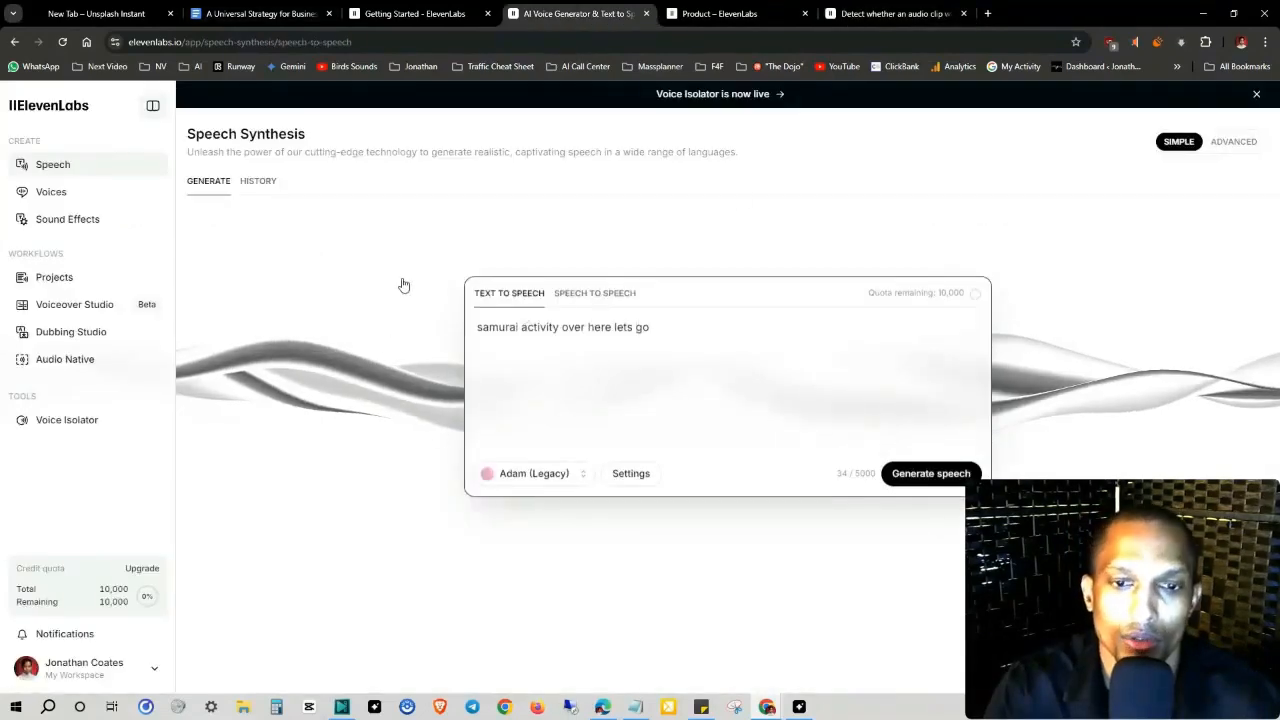
left_click(594, 292)
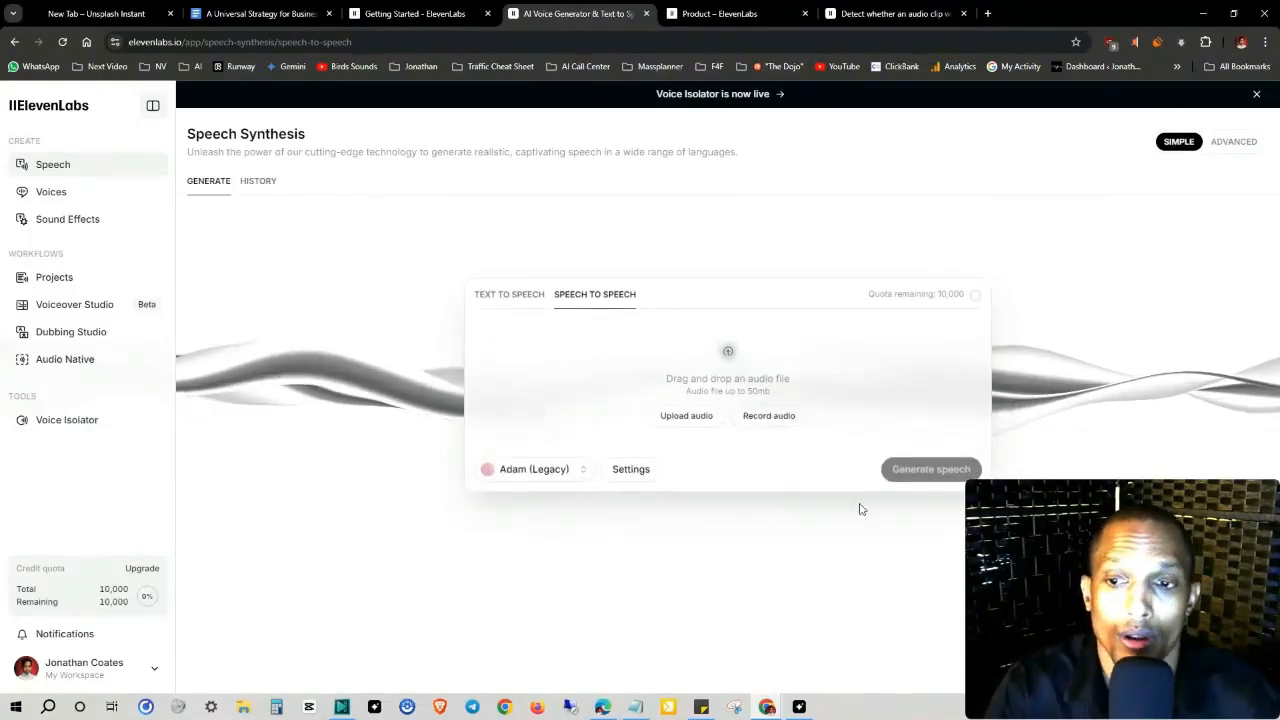
mouse_move(52, 192)
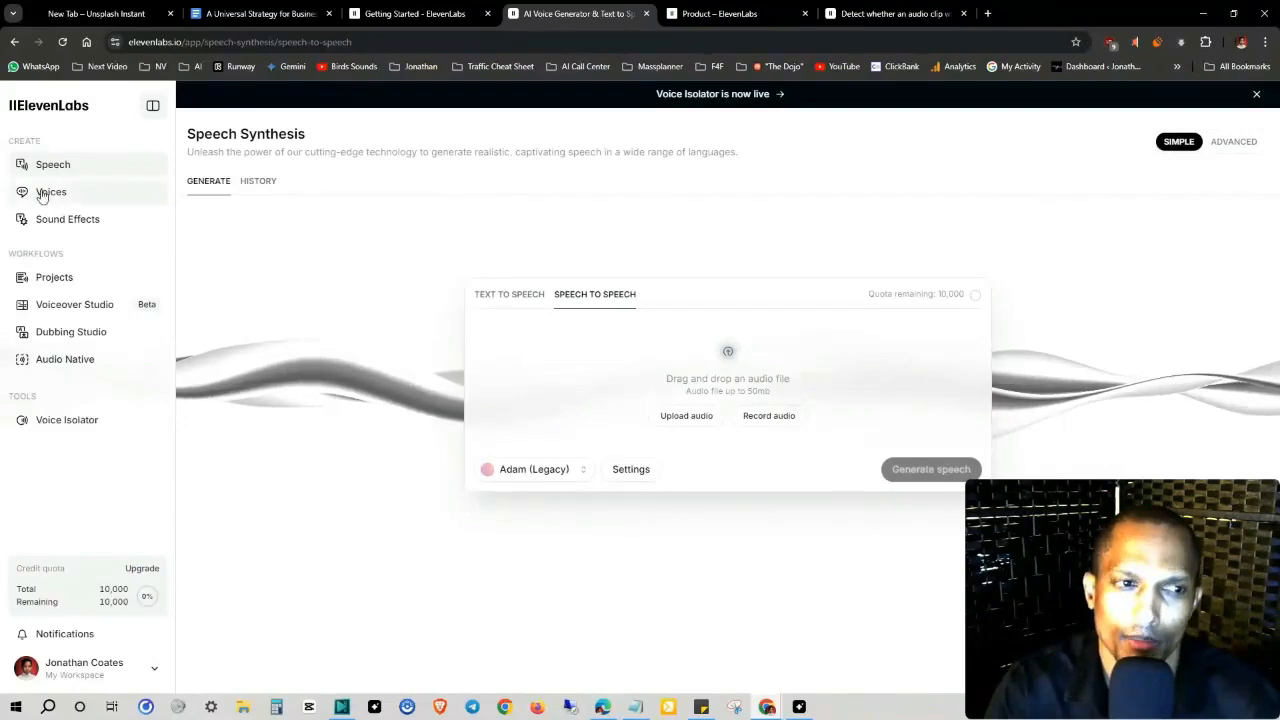
left_click(52, 192)
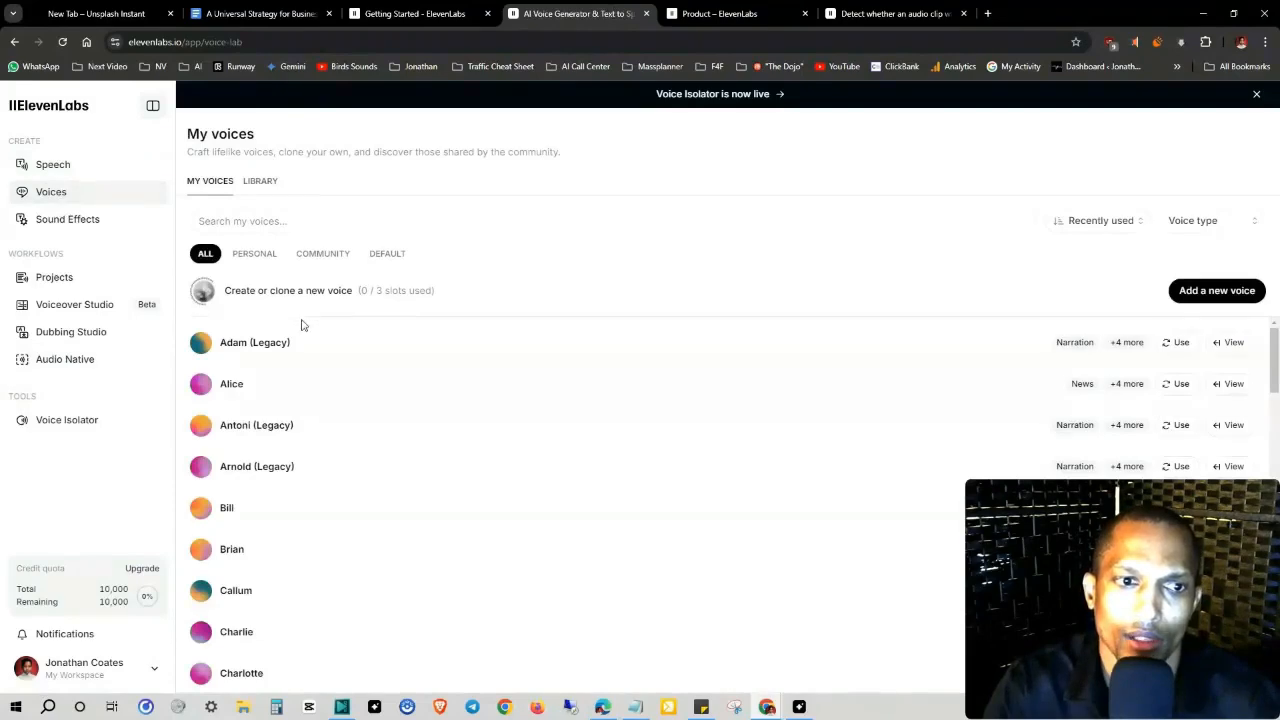
Step: Read through the Audio Native embeddable player features, which require a Creator subscription
scroll("down", 3)
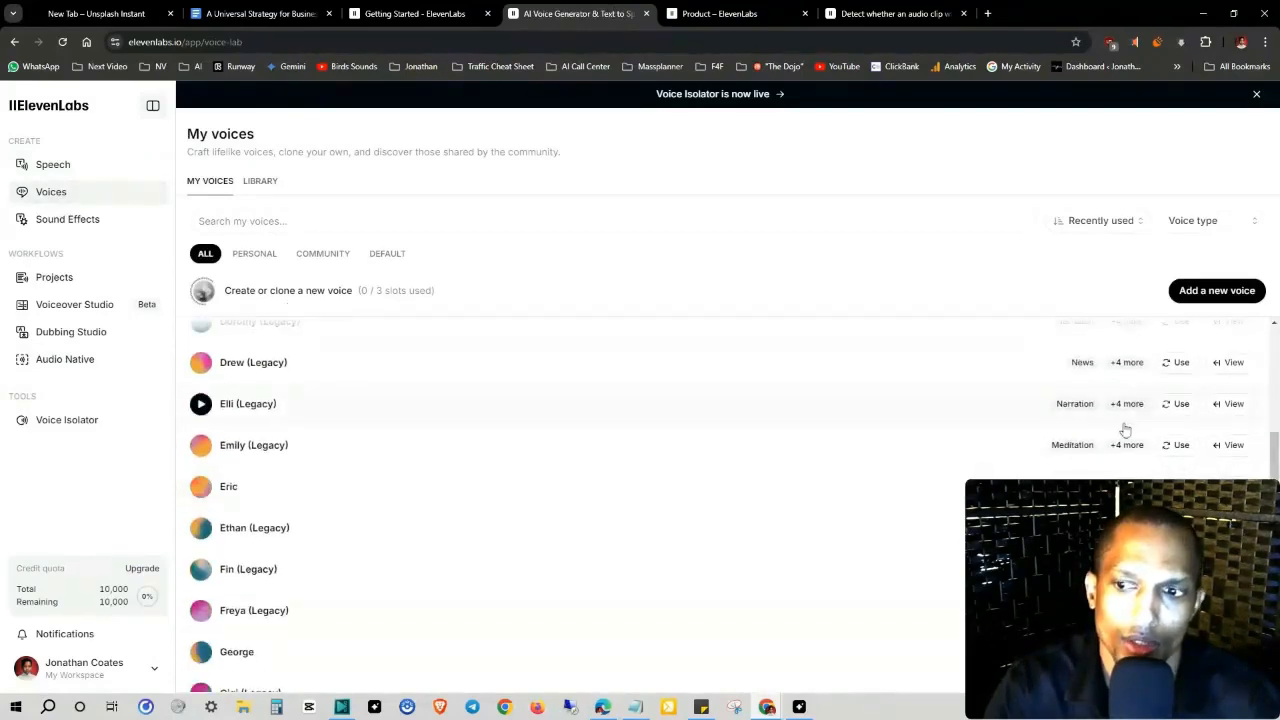
scroll("down", 3)
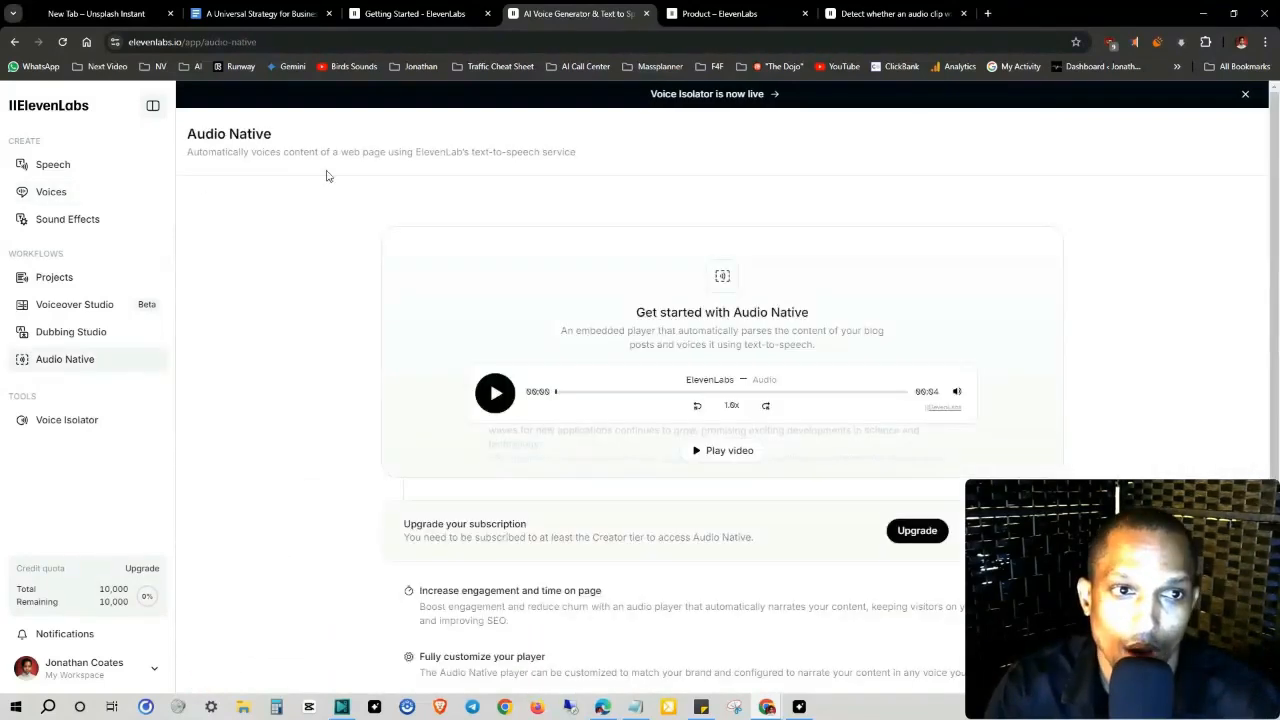
left_click_drag(656, 330, 884, 330)
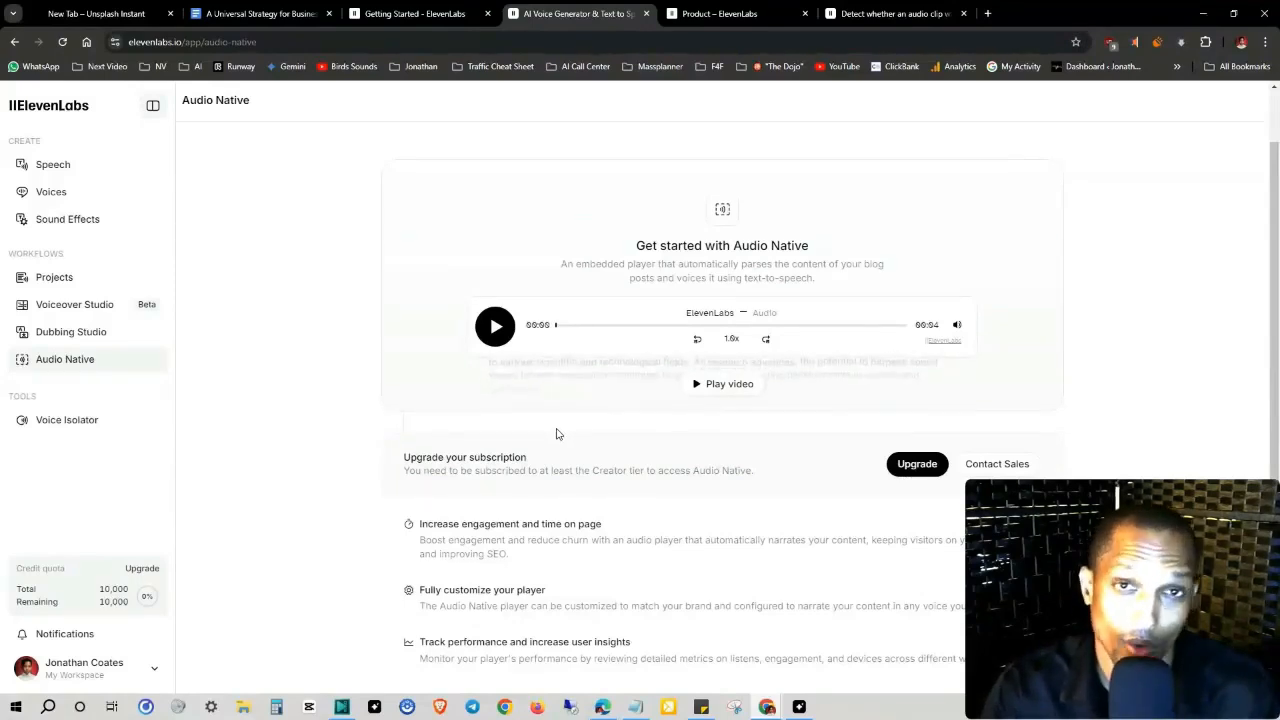
mouse_move(808, 456)
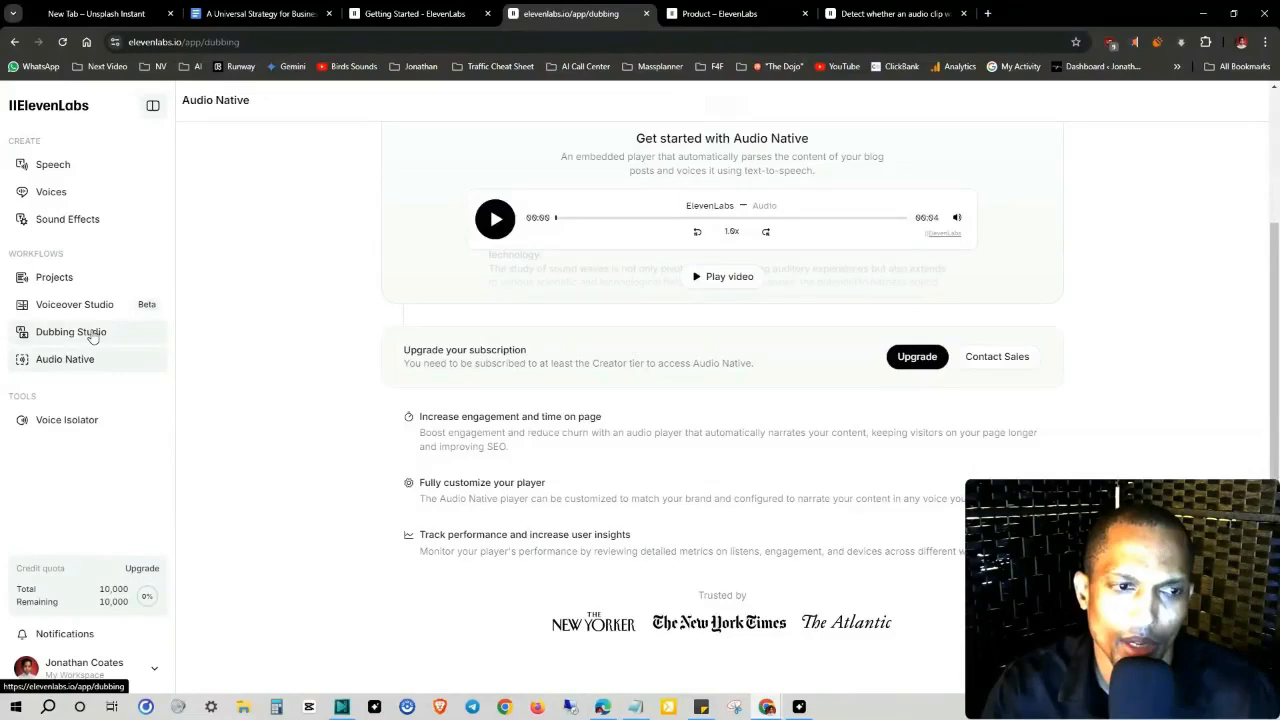
Step: Show the Dubbing Studio page with its project name, language and source fields
left_click(70, 332)
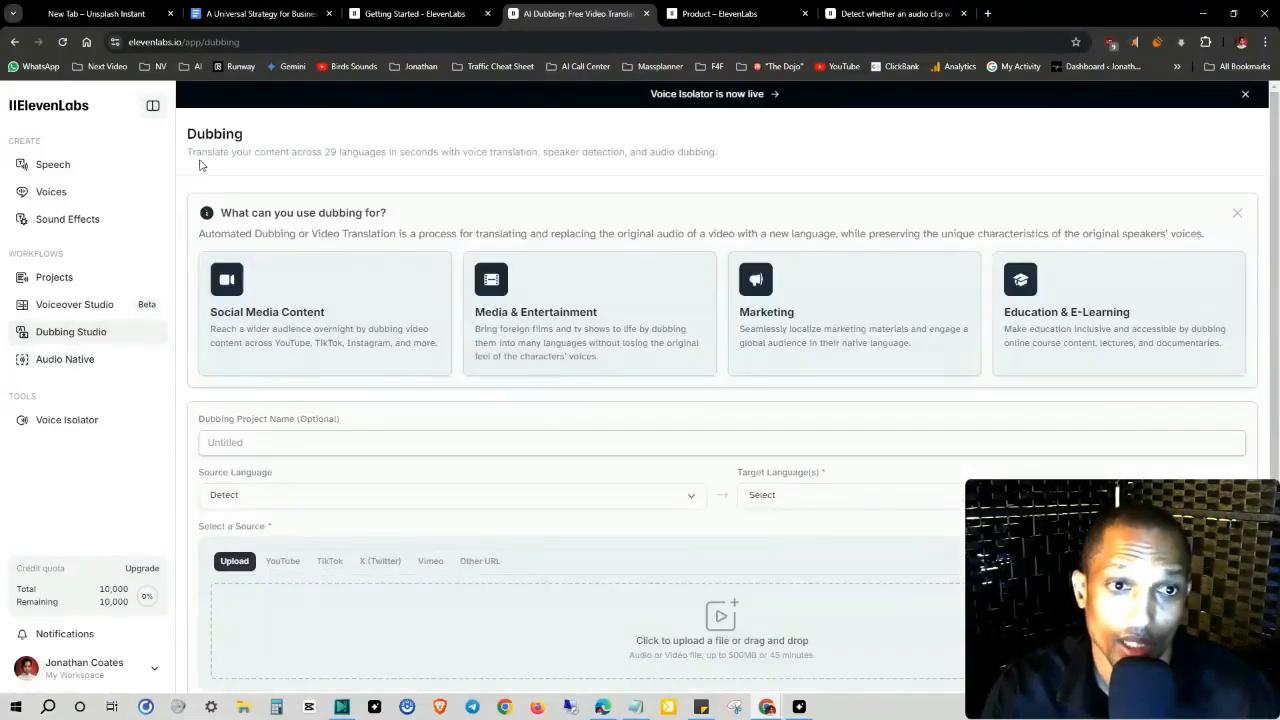
left_click_drag(188, 152, 548, 152)
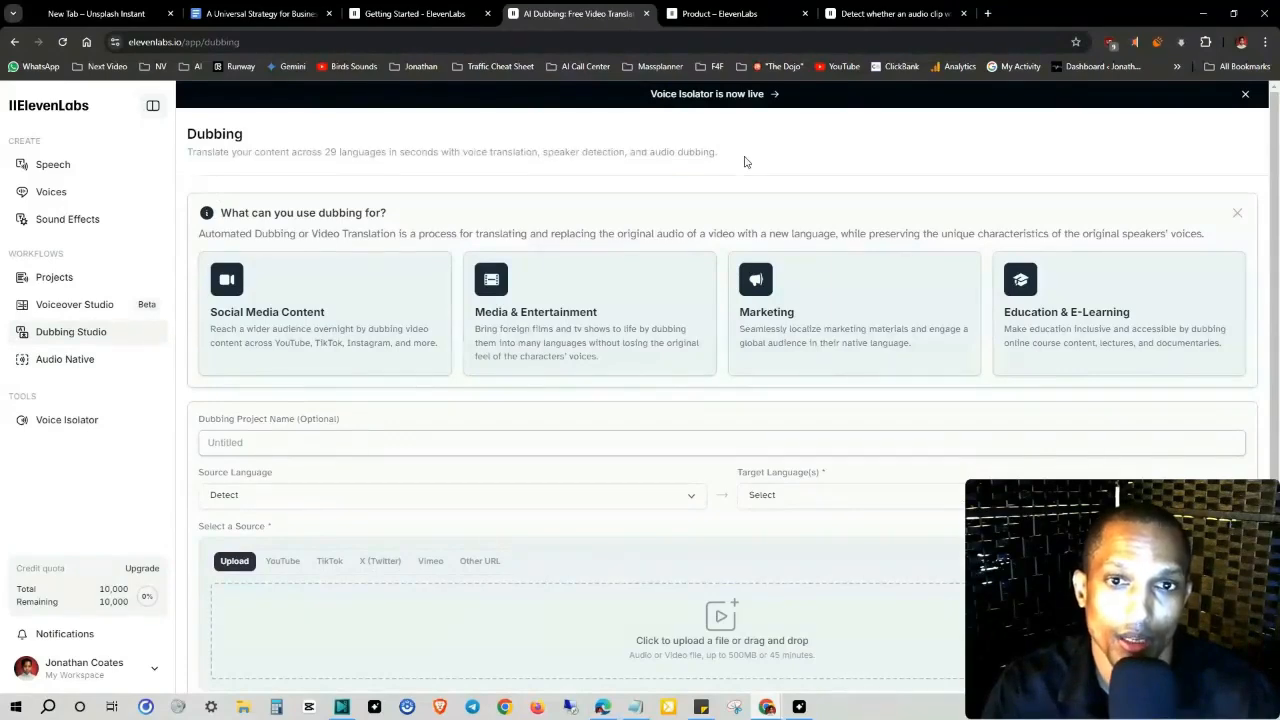
mouse_move(392, 204)
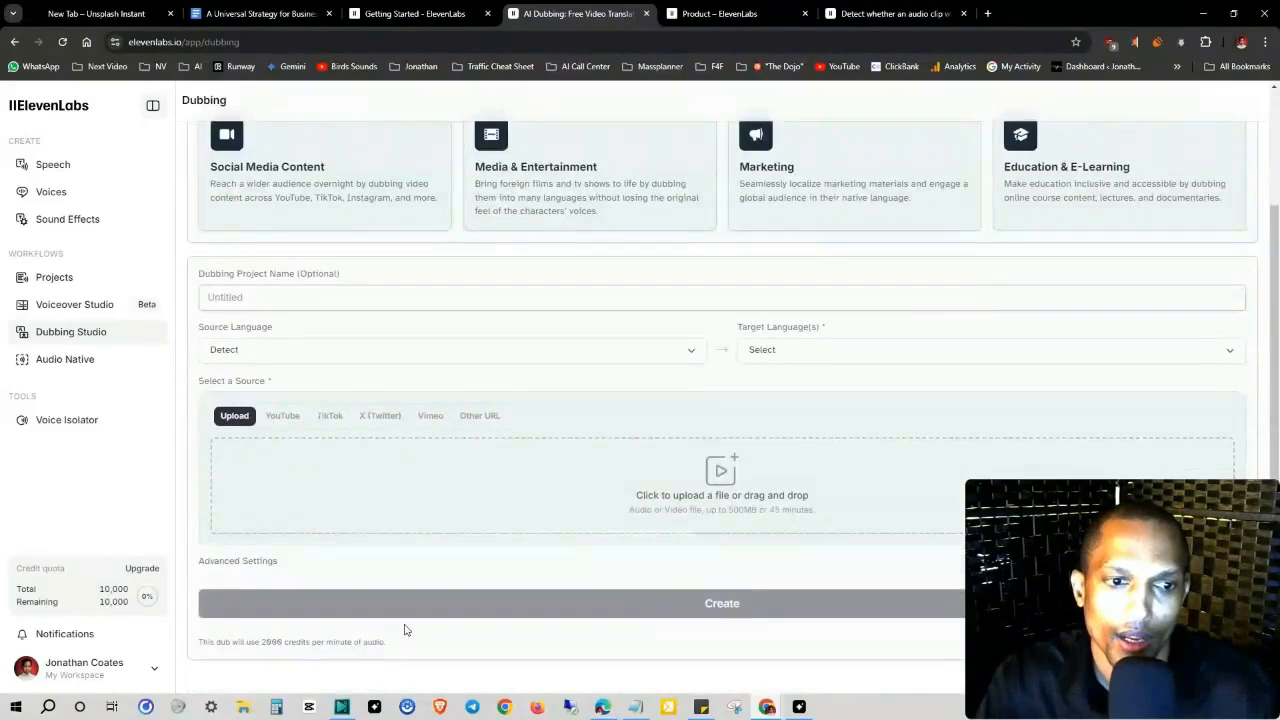
mouse_move(768, 532)
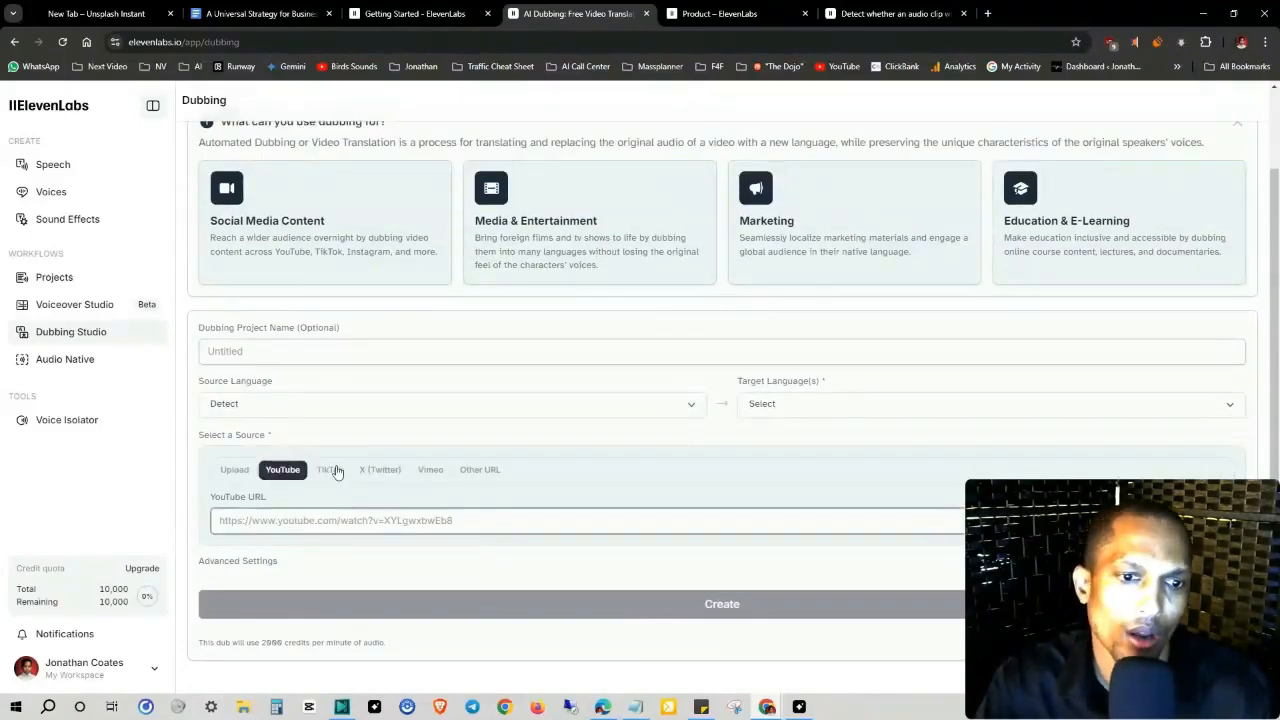
Step: Try the TikTok and Other URL sources, keep Detect as source language, and return to file upload
left_click(328, 468)
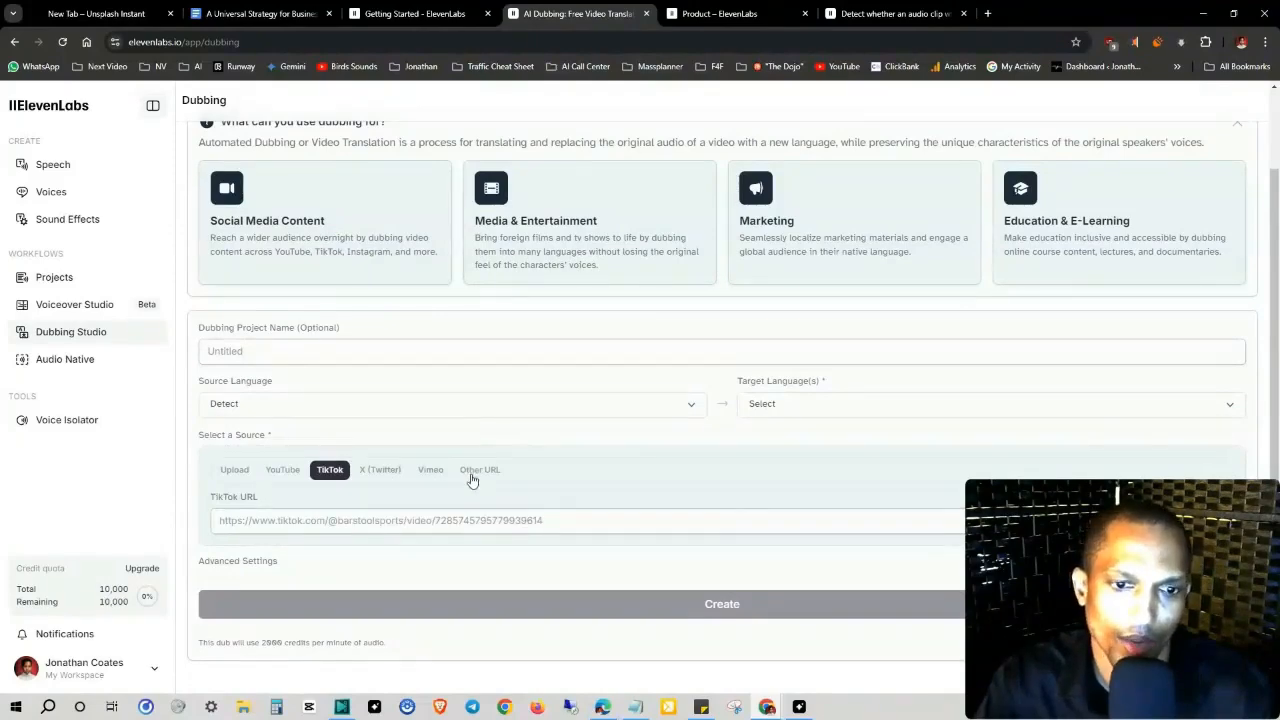
left_click(480, 468)
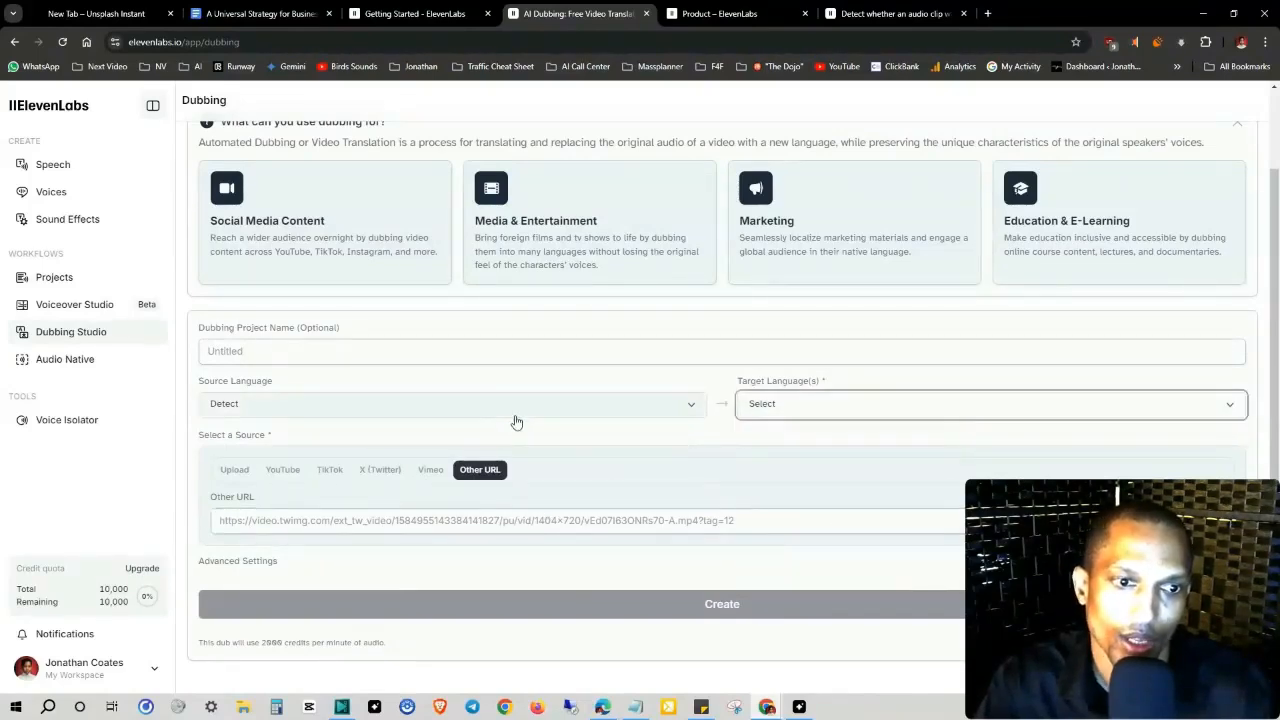
left_click(450, 404)
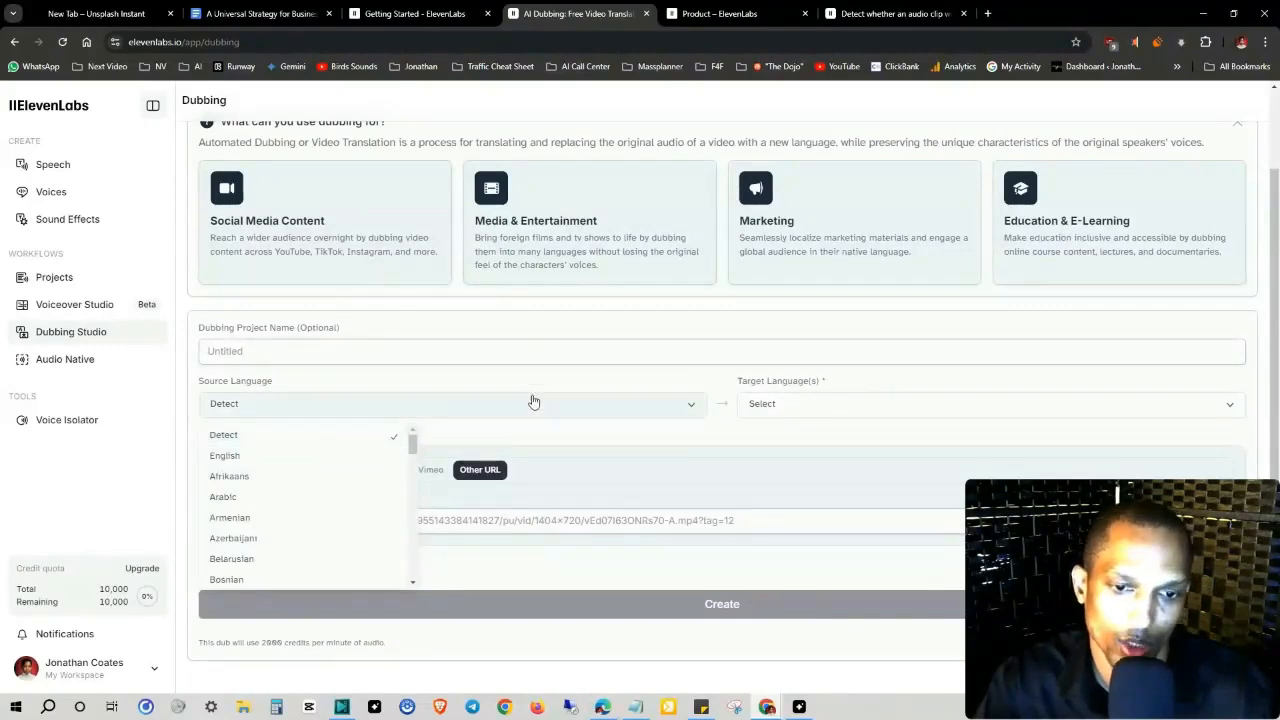
left_click(224, 434)
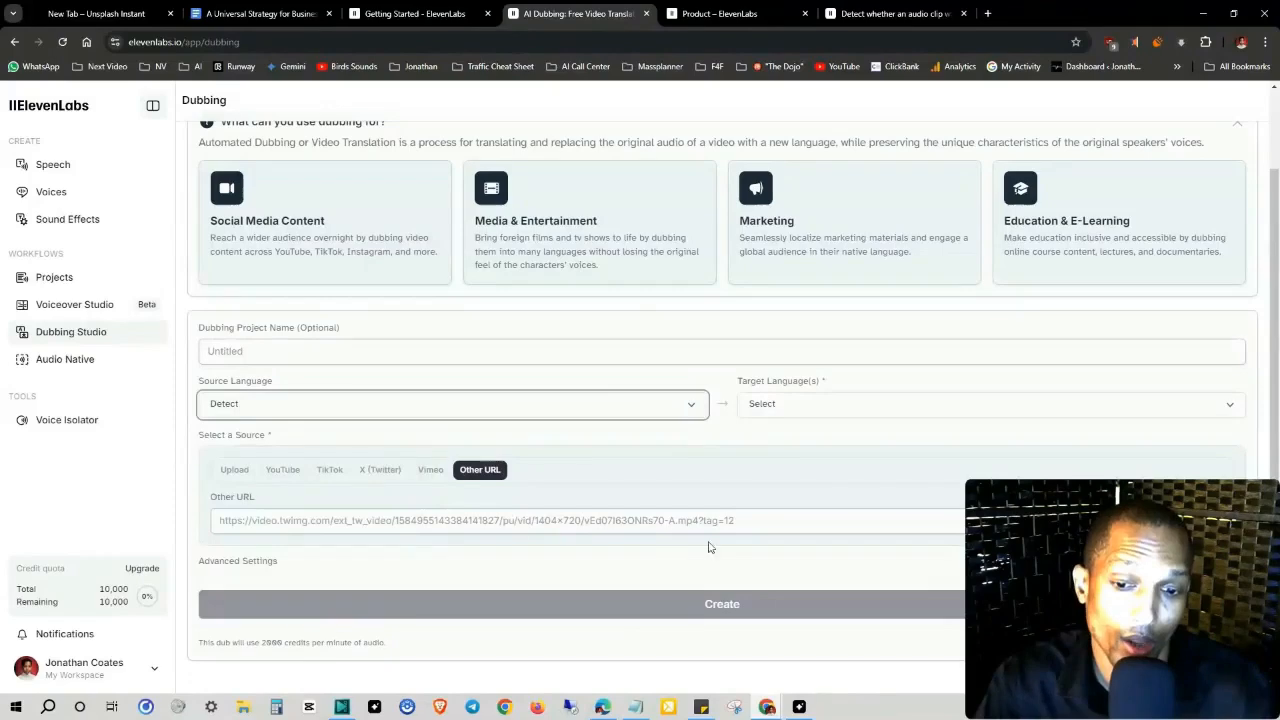
left_click(234, 468)
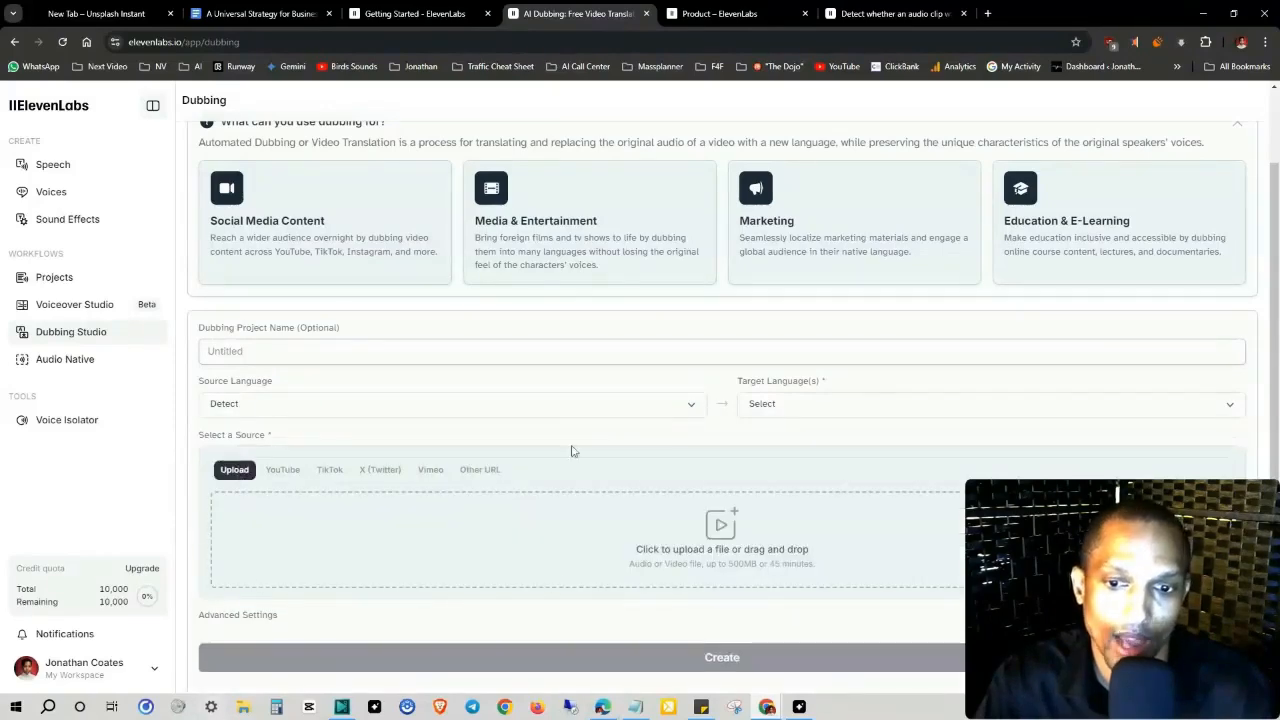
Step: Move to the Projects page for long-form speech synthesis
left_click(54, 276)
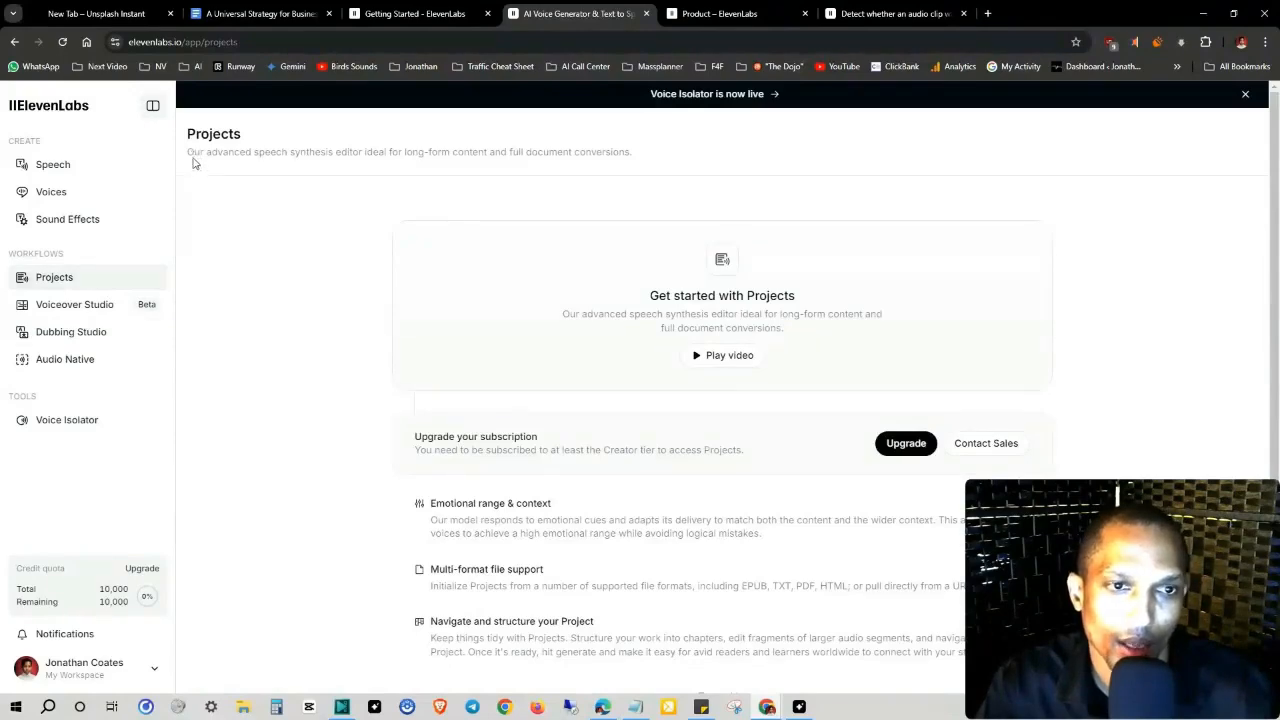
Step: Highlight the Projects description and move to the documentation Introduction guide
left_click_drag(188, 152, 378, 152)
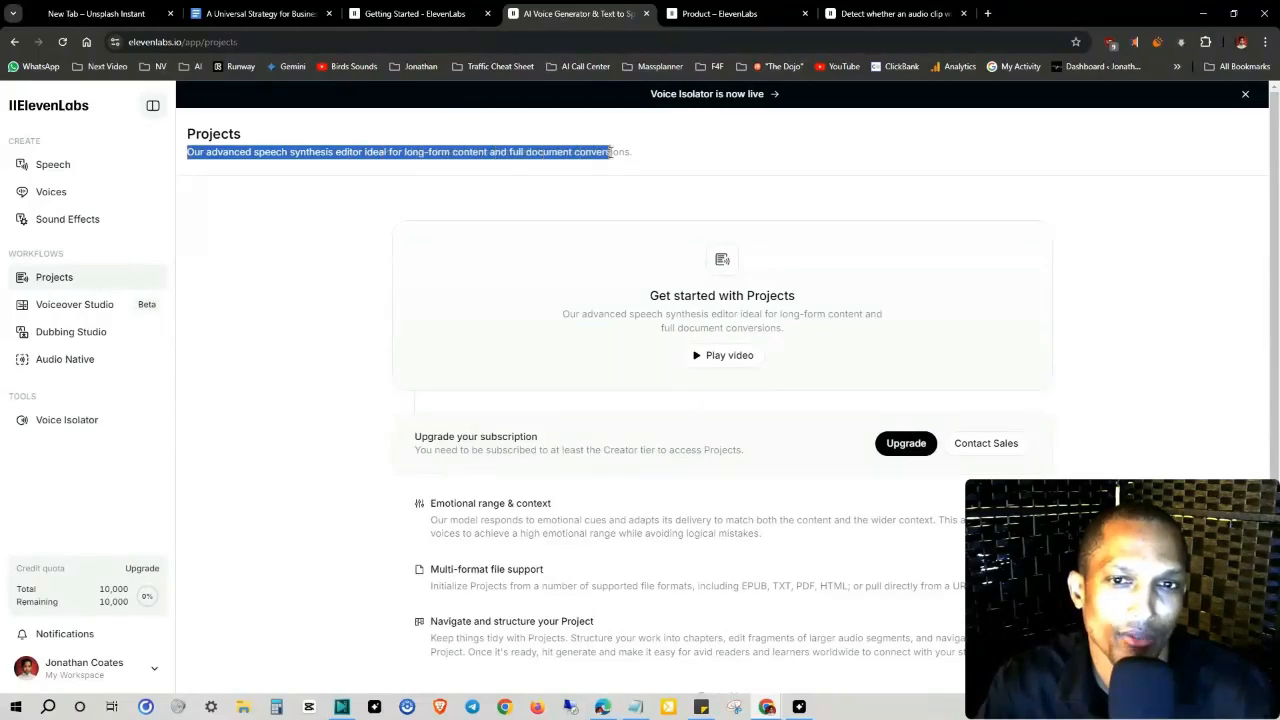
left_click(420, 12)
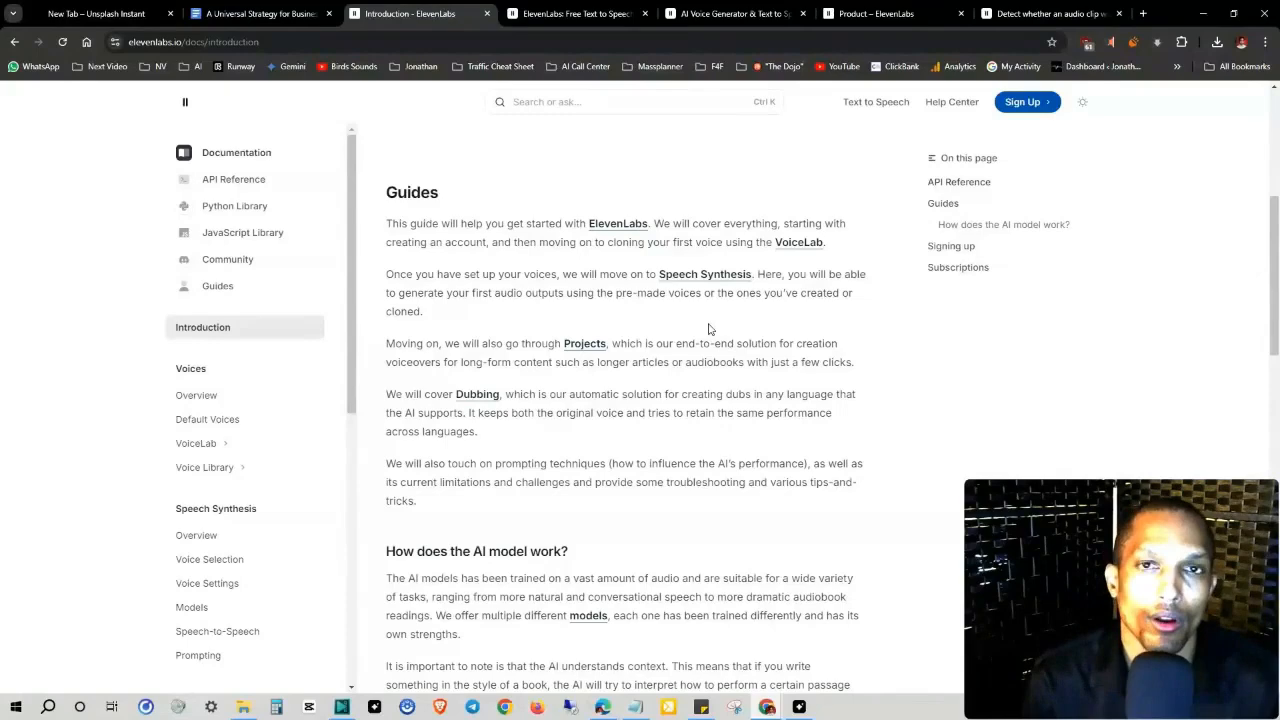
Step: Scroll the Introduction guide past Guides to 'How does the AI model work?' and Signing up
scroll("down", 3)
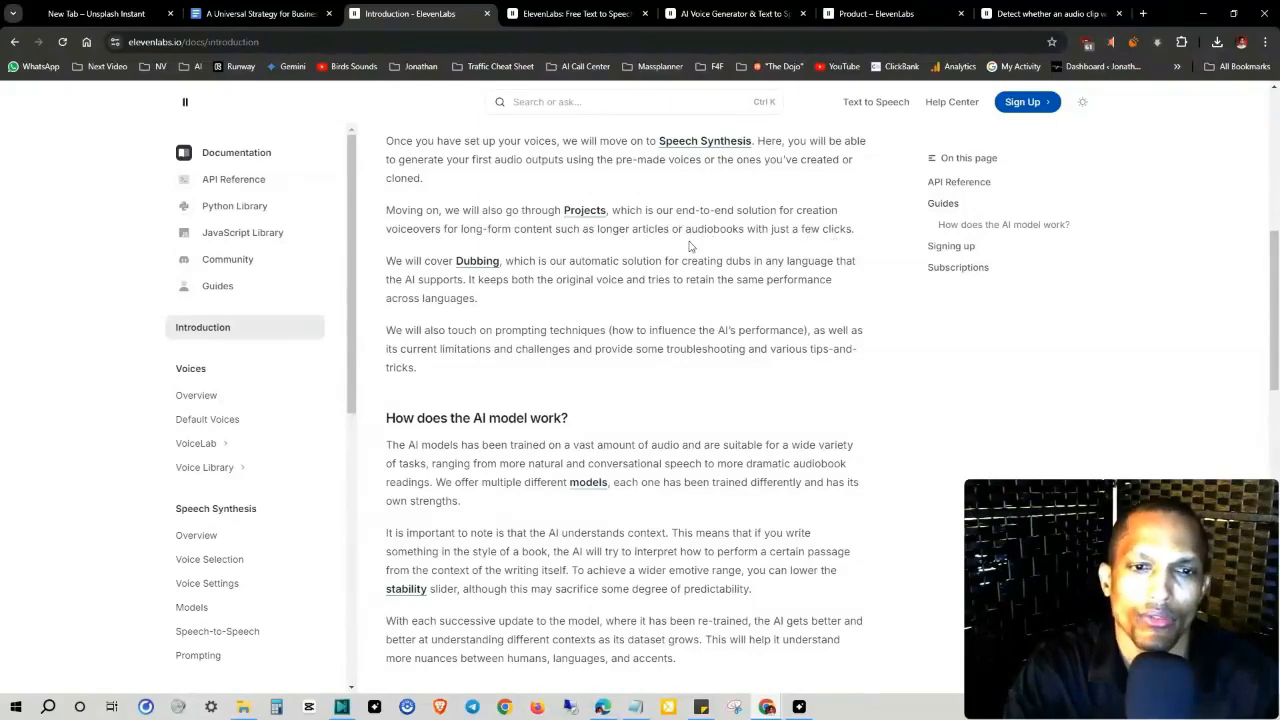
mouse_move(532, 276)
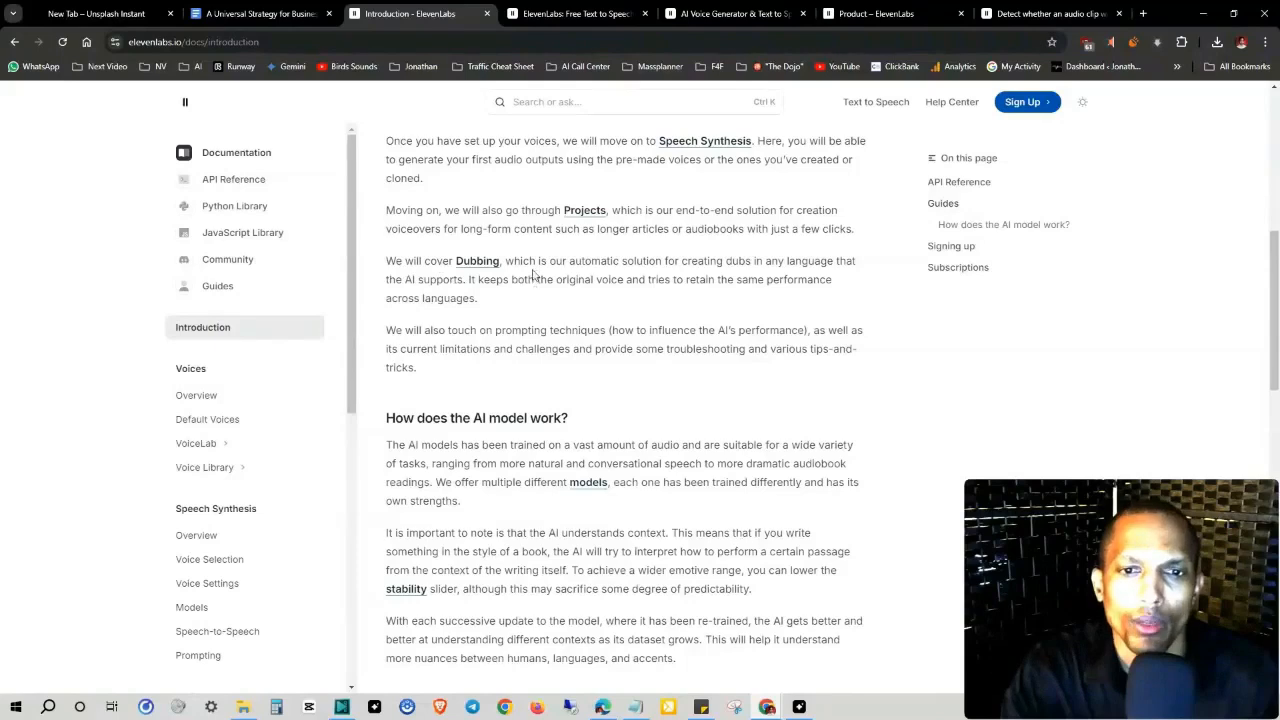
mouse_move(864, 304)
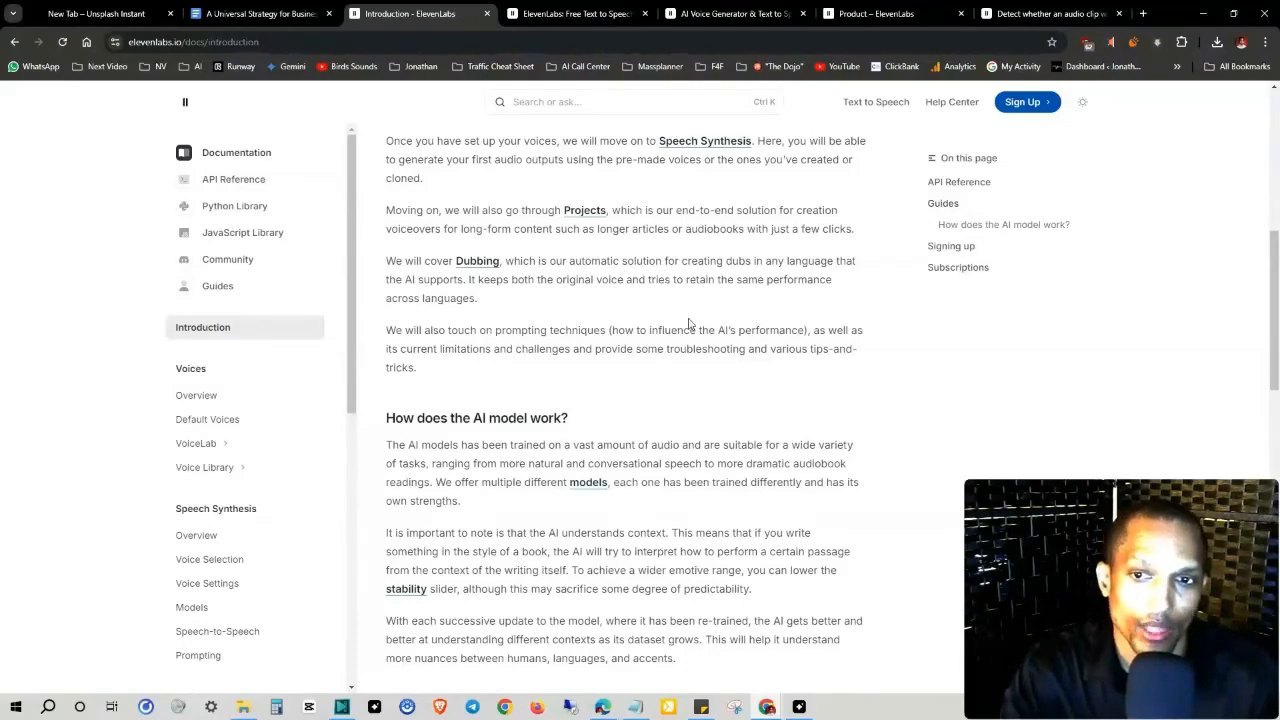
scroll("down", 3)
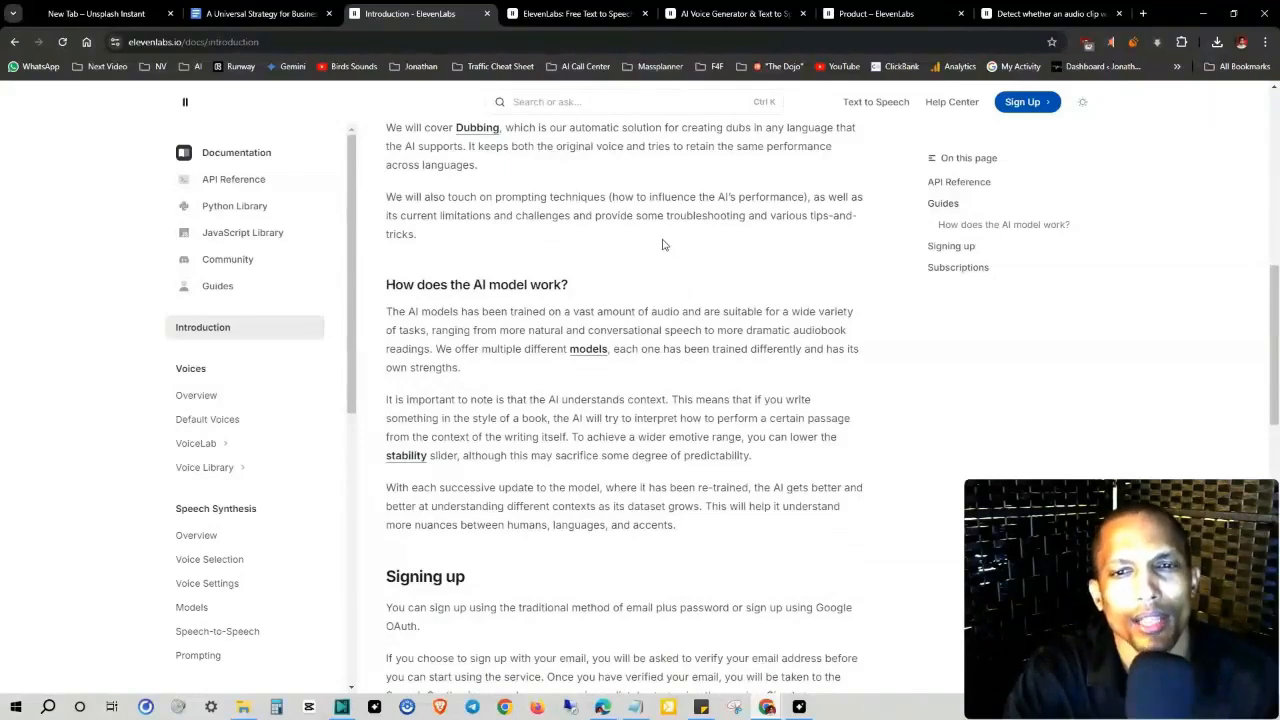
mouse_move(790, 260)
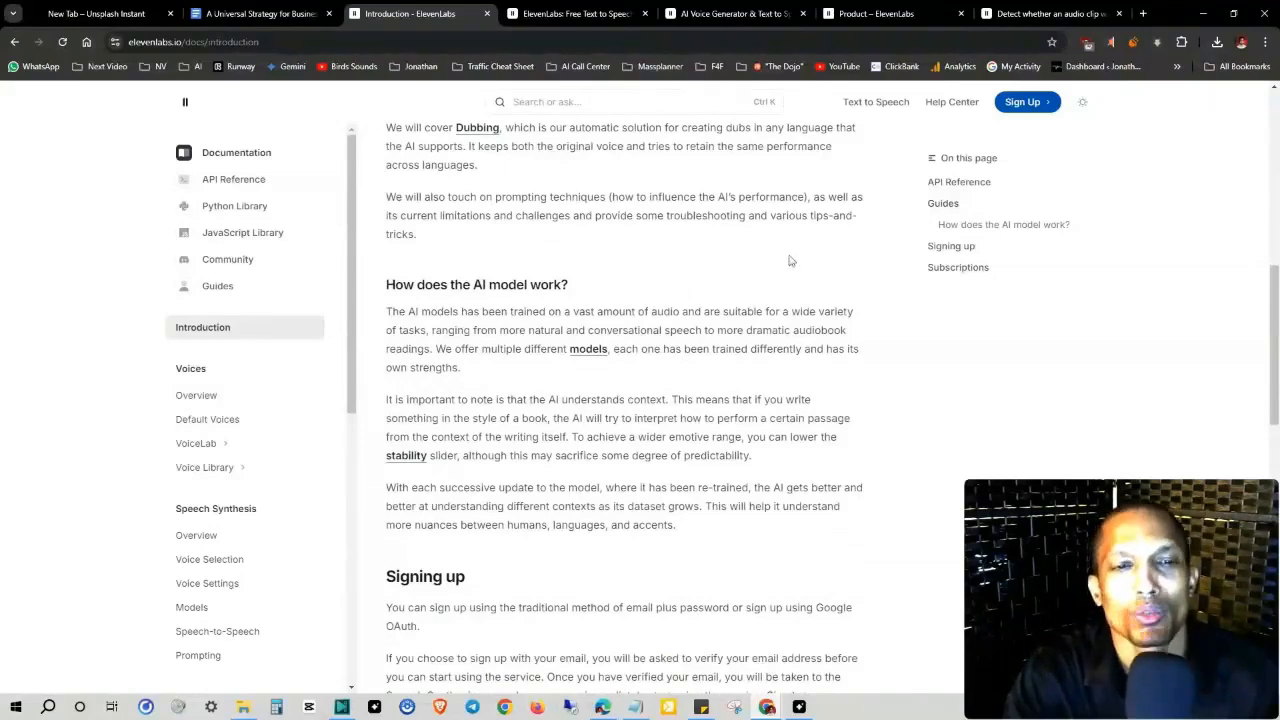
mouse_move(744, 280)
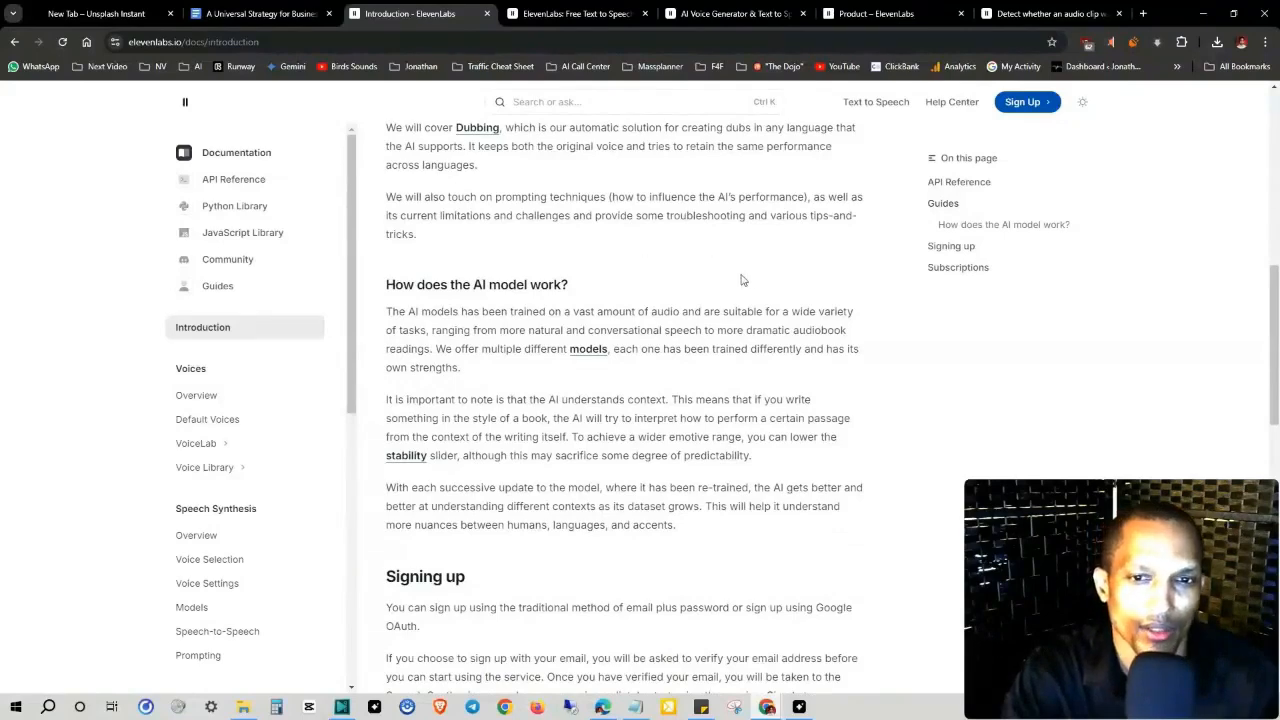
mouse_move(886, 278)
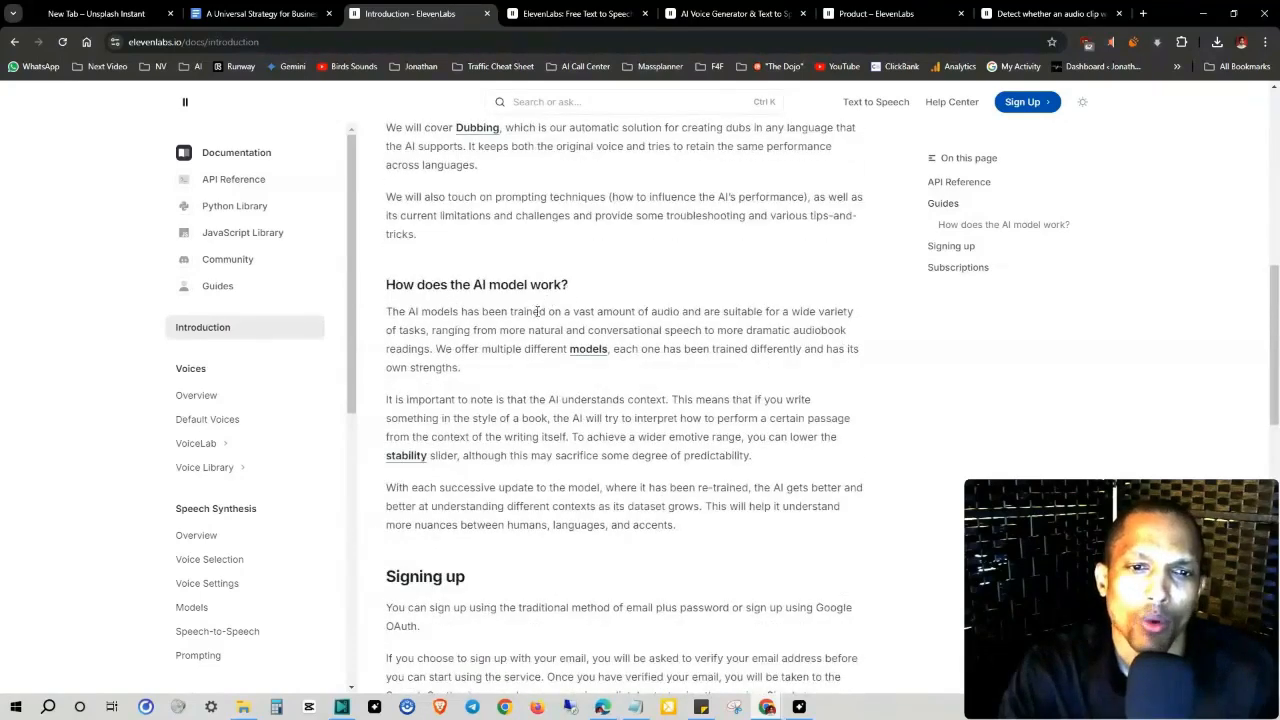
scroll("down", 3)
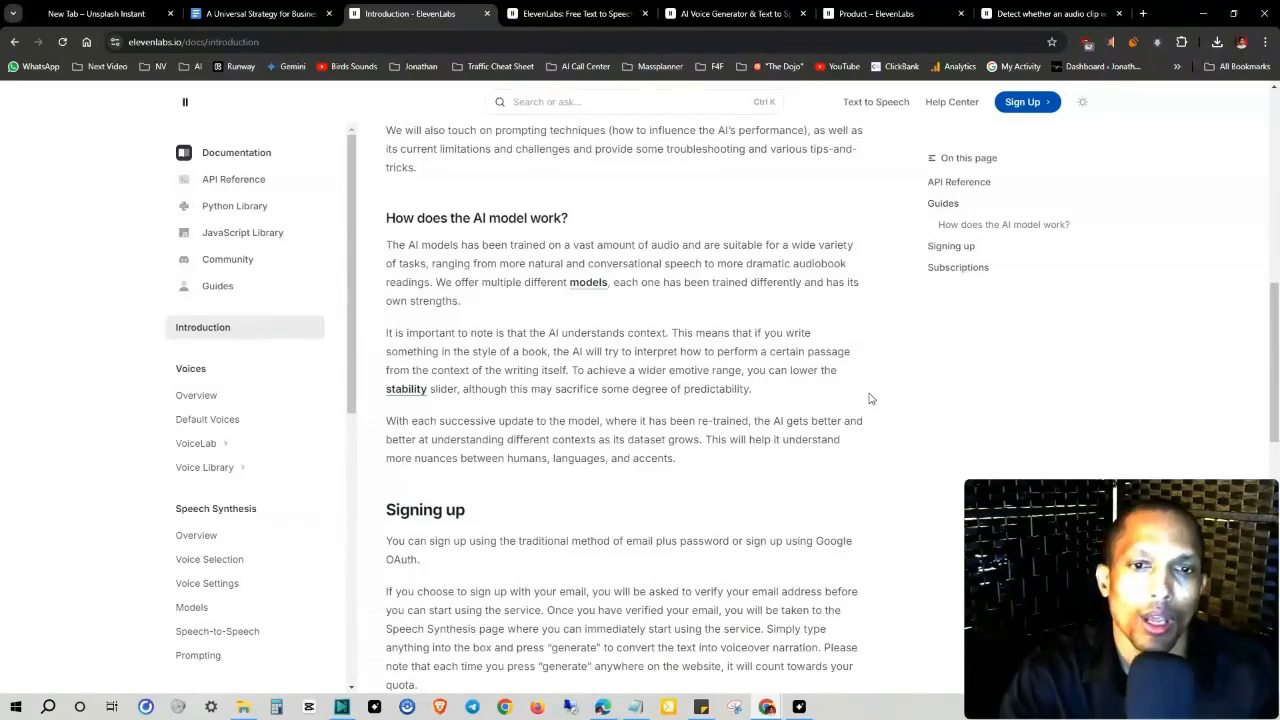
mouse_move(852, 348)
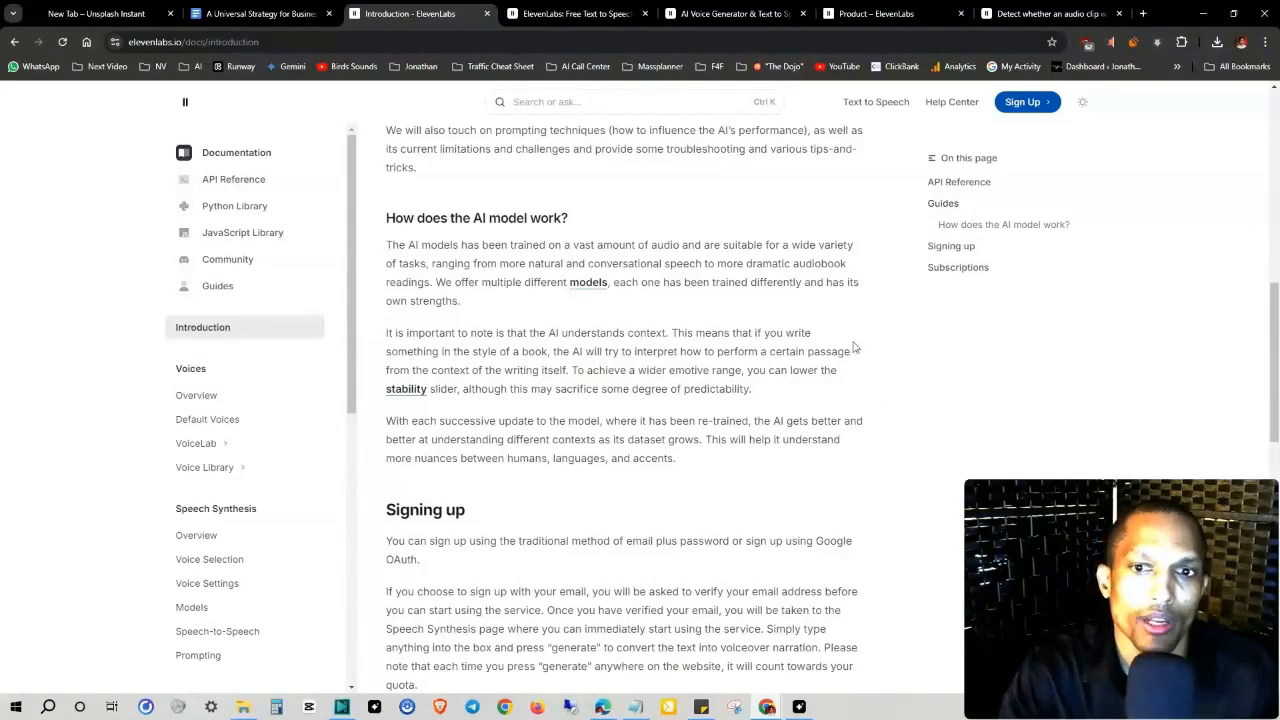
mouse_move(372, 336)
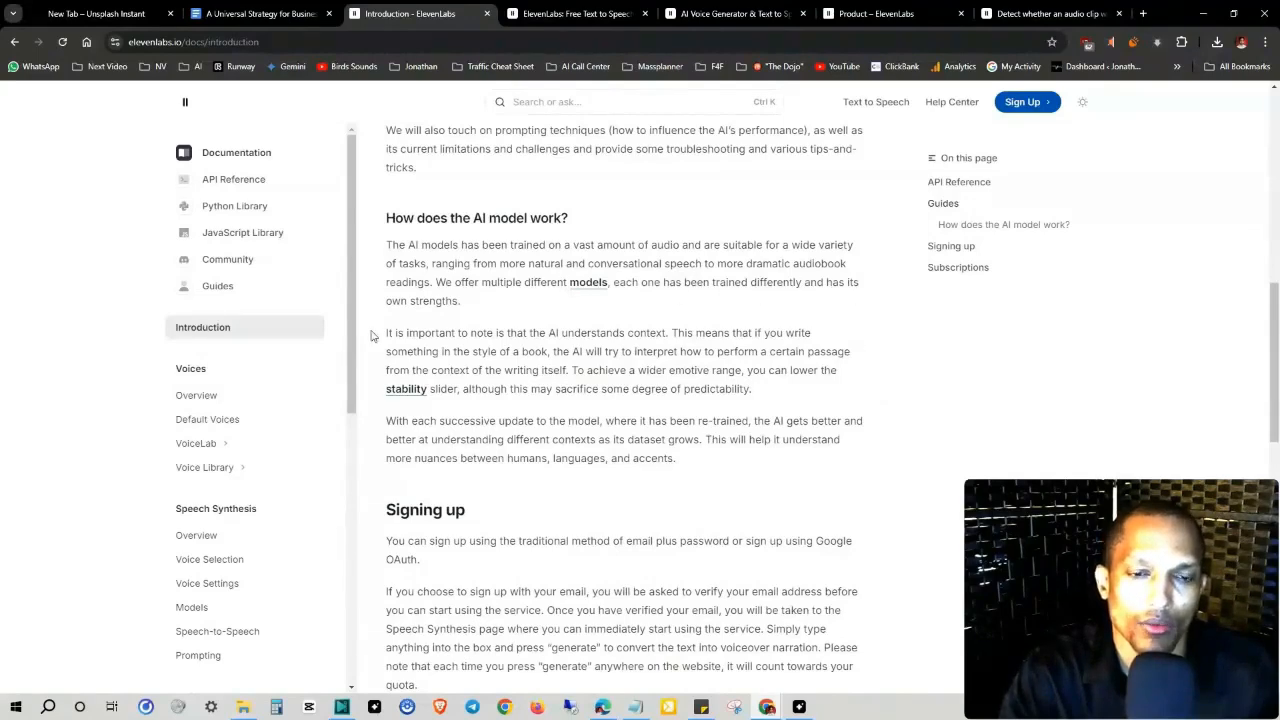
Step: Scroll further to the Signing up section until the Subscriptions heading appears
scroll("down", 3)
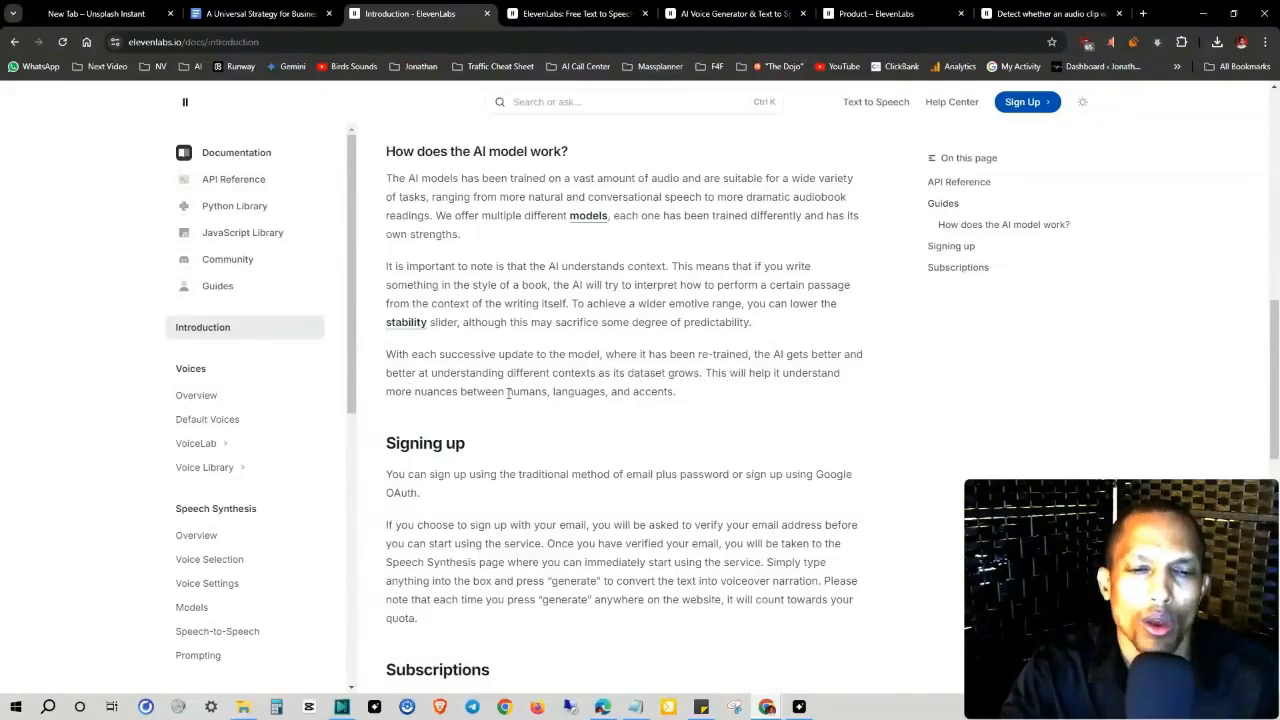
Step: Jump to the Subscriptions section of the Introduction guide
scroll("down", 3)
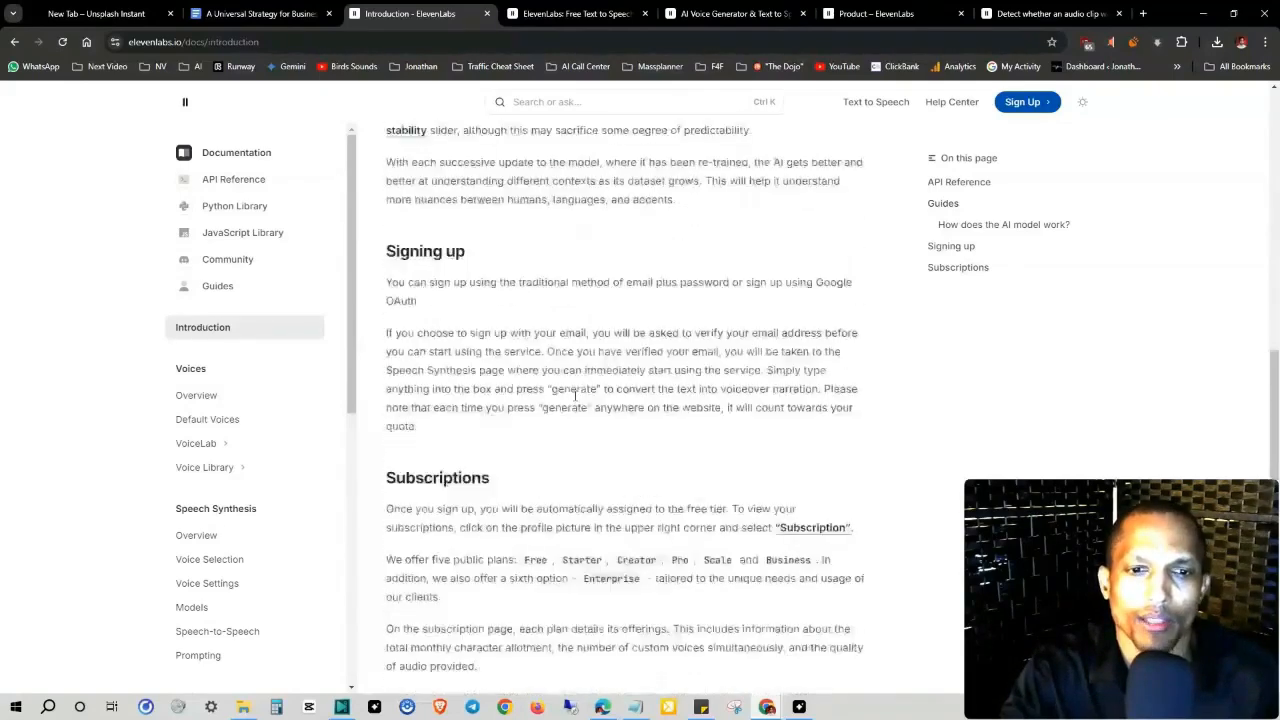
scroll("down", 3)
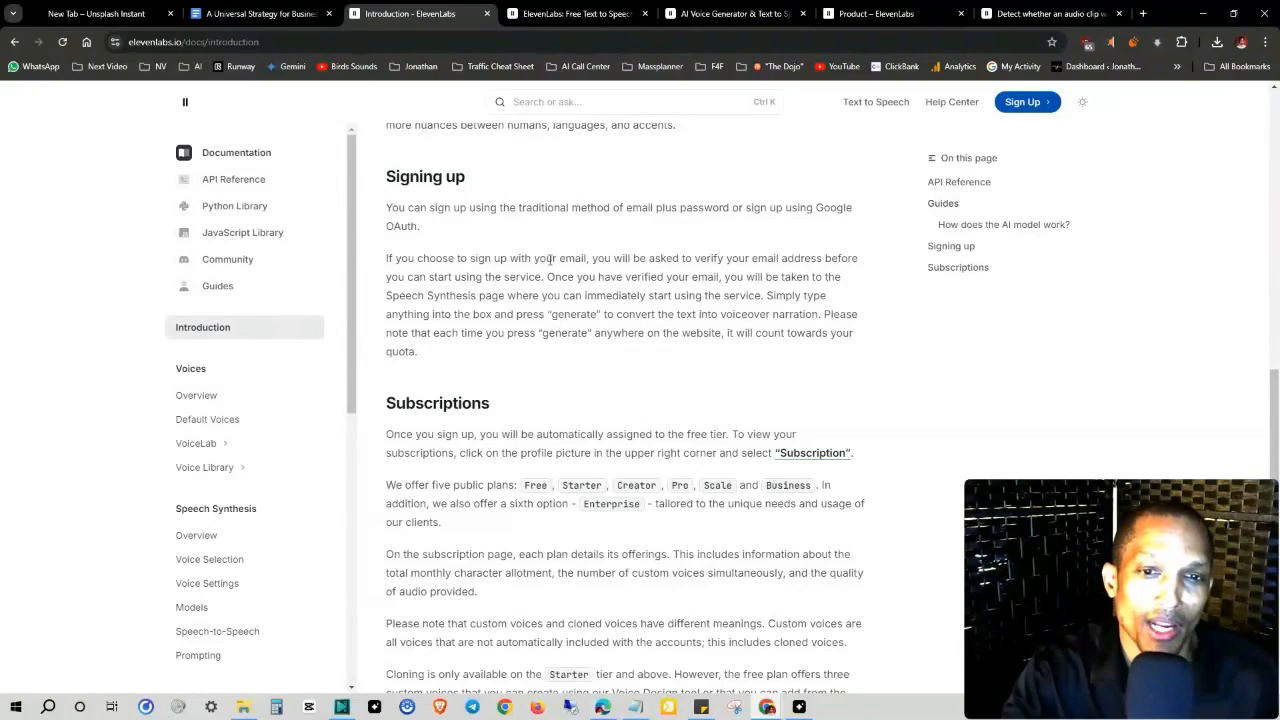
mouse_move(740, 258)
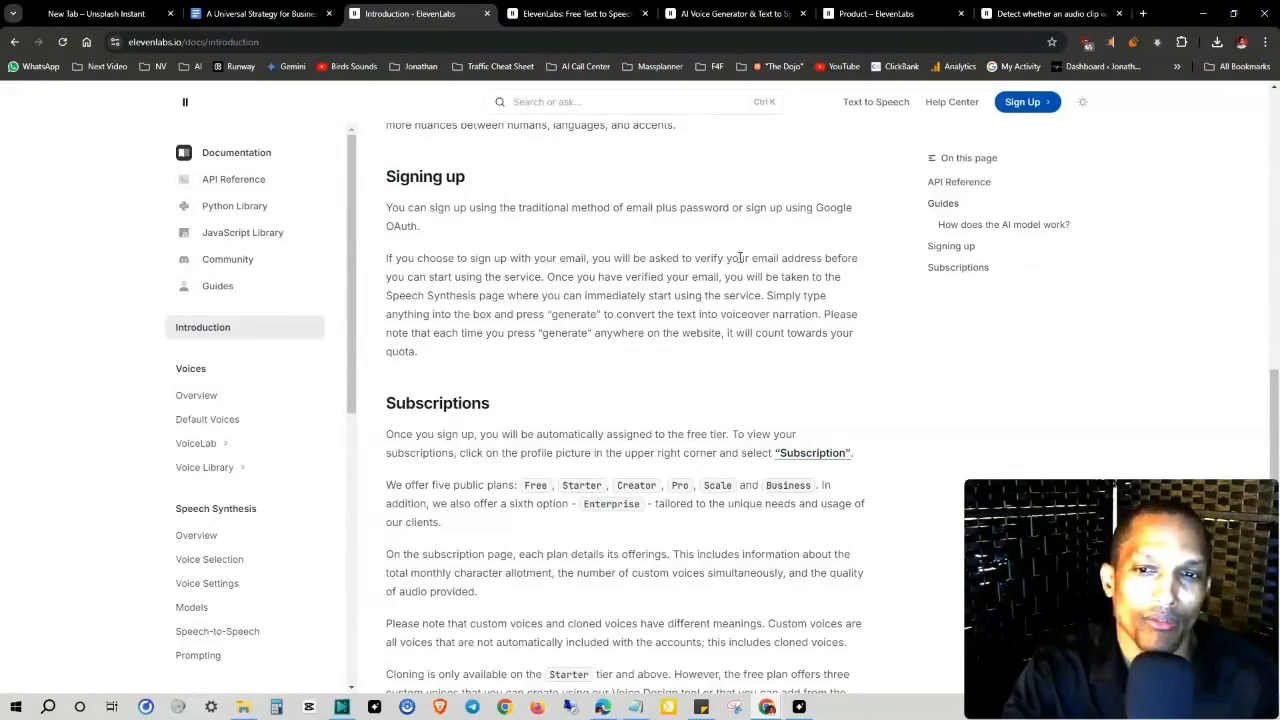
mouse_move(512, 294)
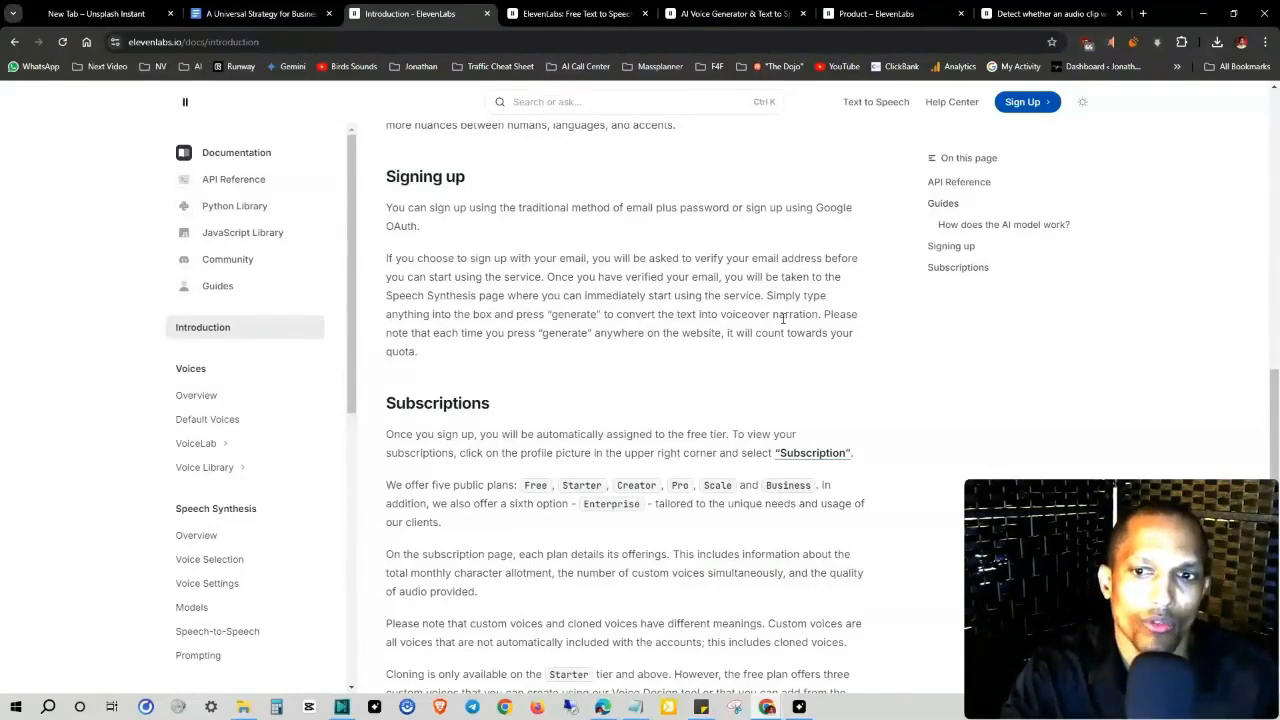
left_click(956, 268)
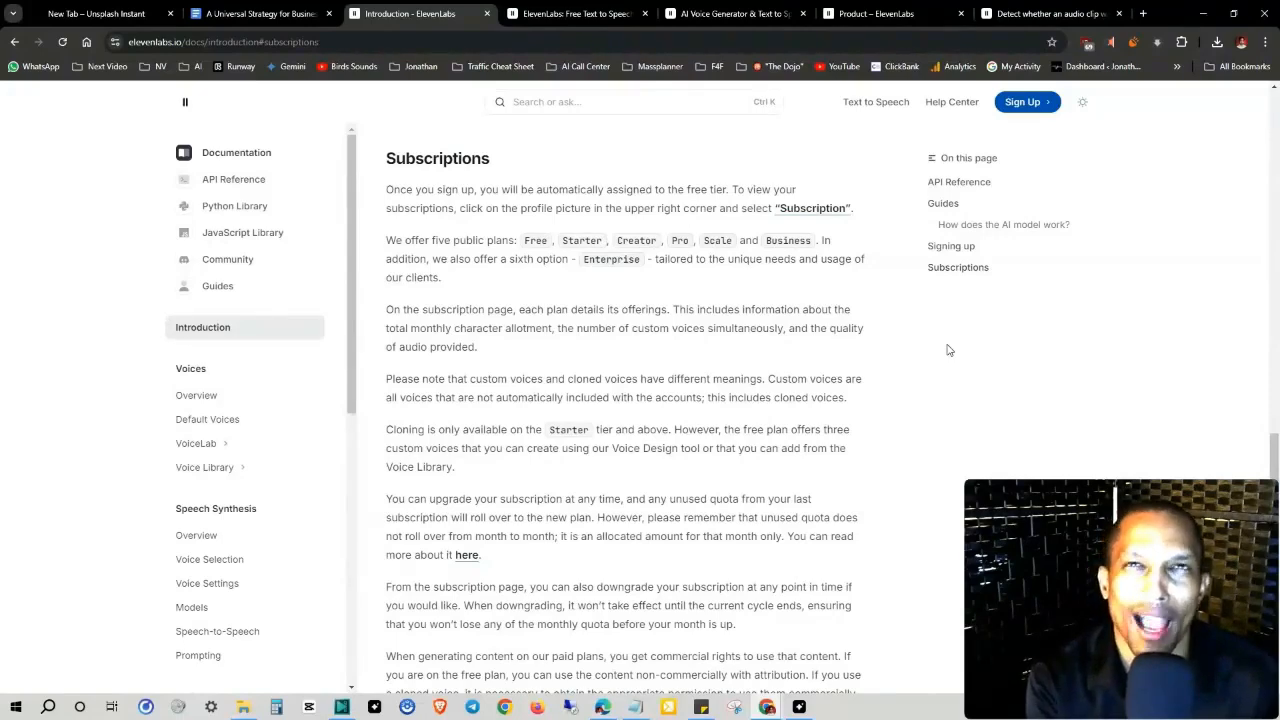
Step: Check the Pricing page's plan tiers on the ElevenLabs site, then return to the subscription docs
left_click(570, 12)
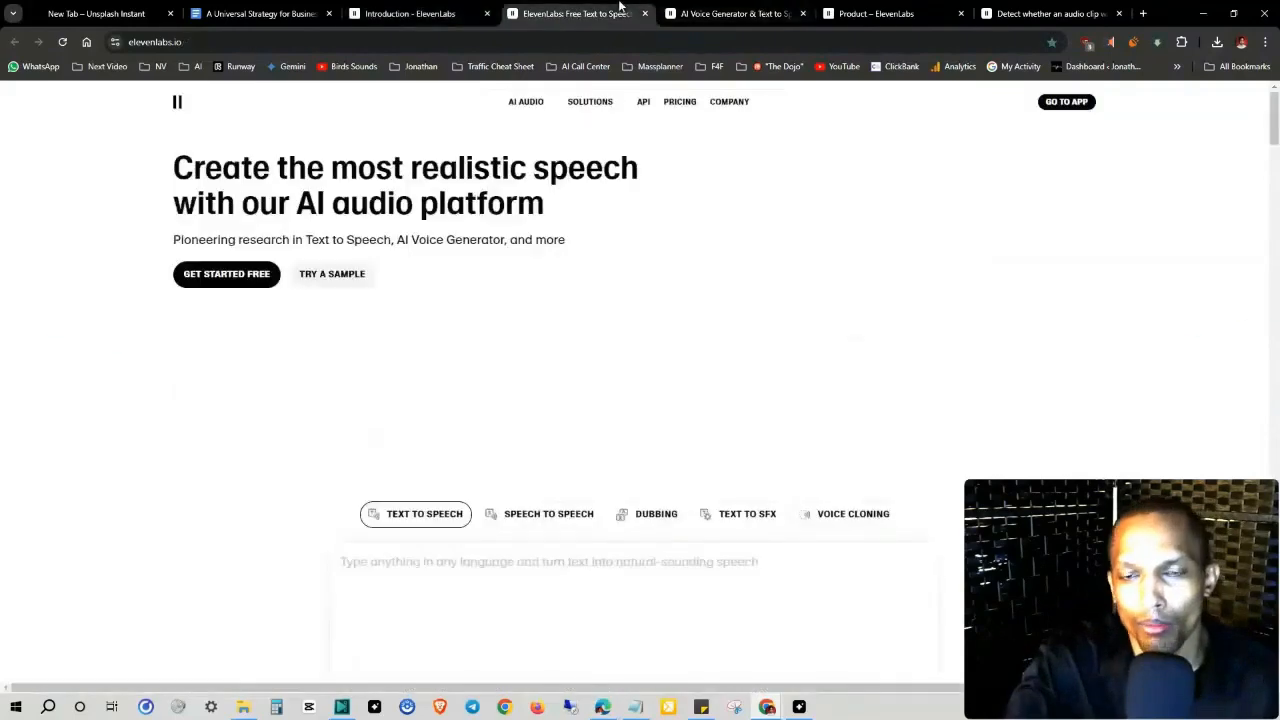
left_click(680, 100)
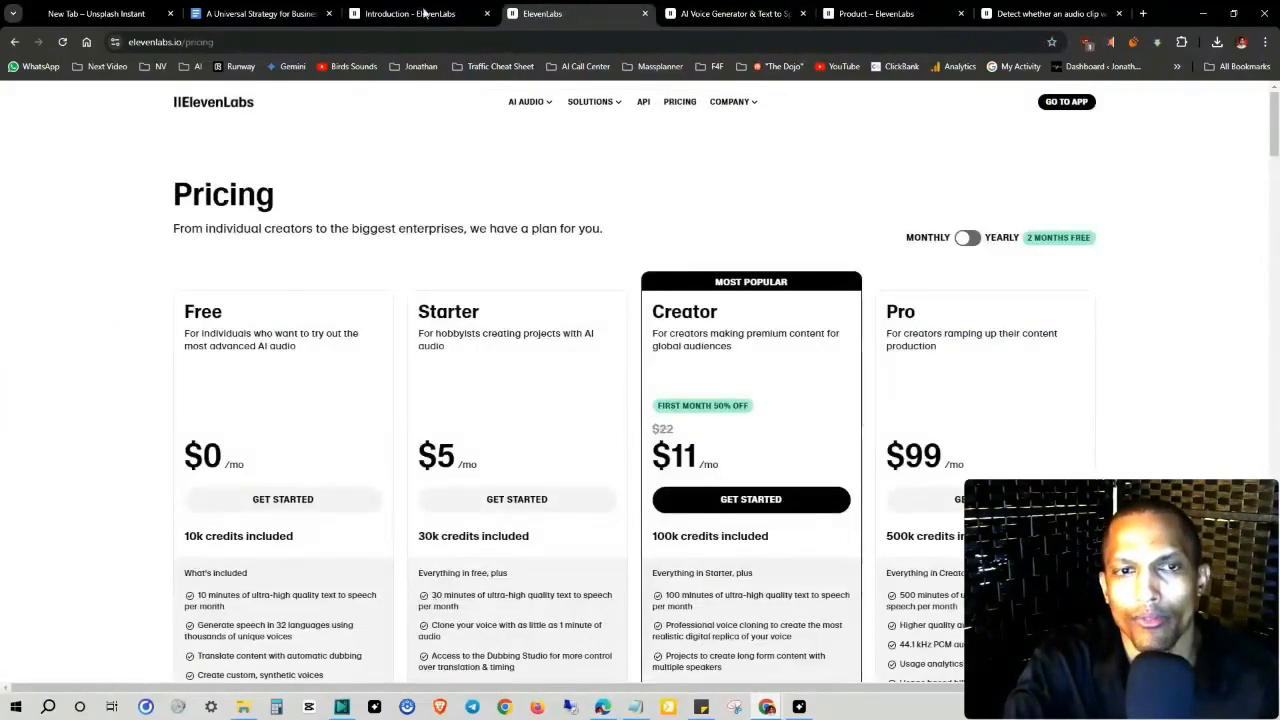
left_click(410, 12)
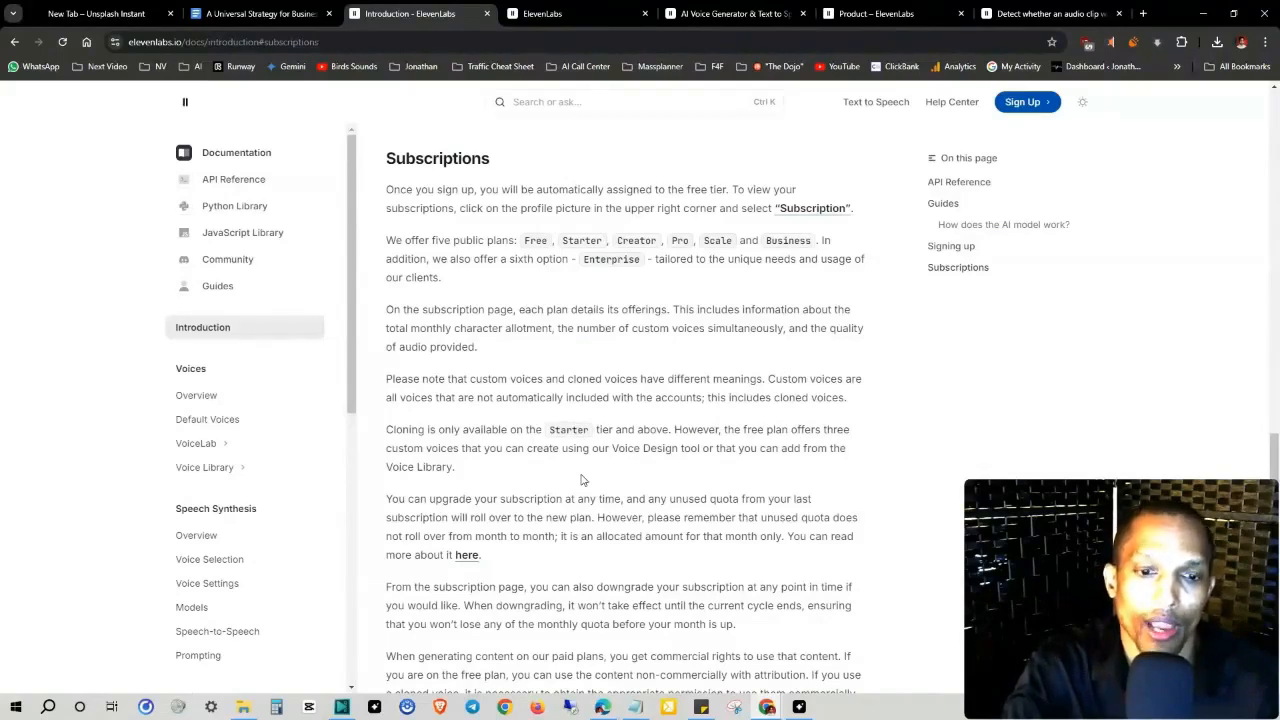
Step: Scroll through the Subscriptions rules on upgrades, downgrades and commercial rights
scroll("down", 3)
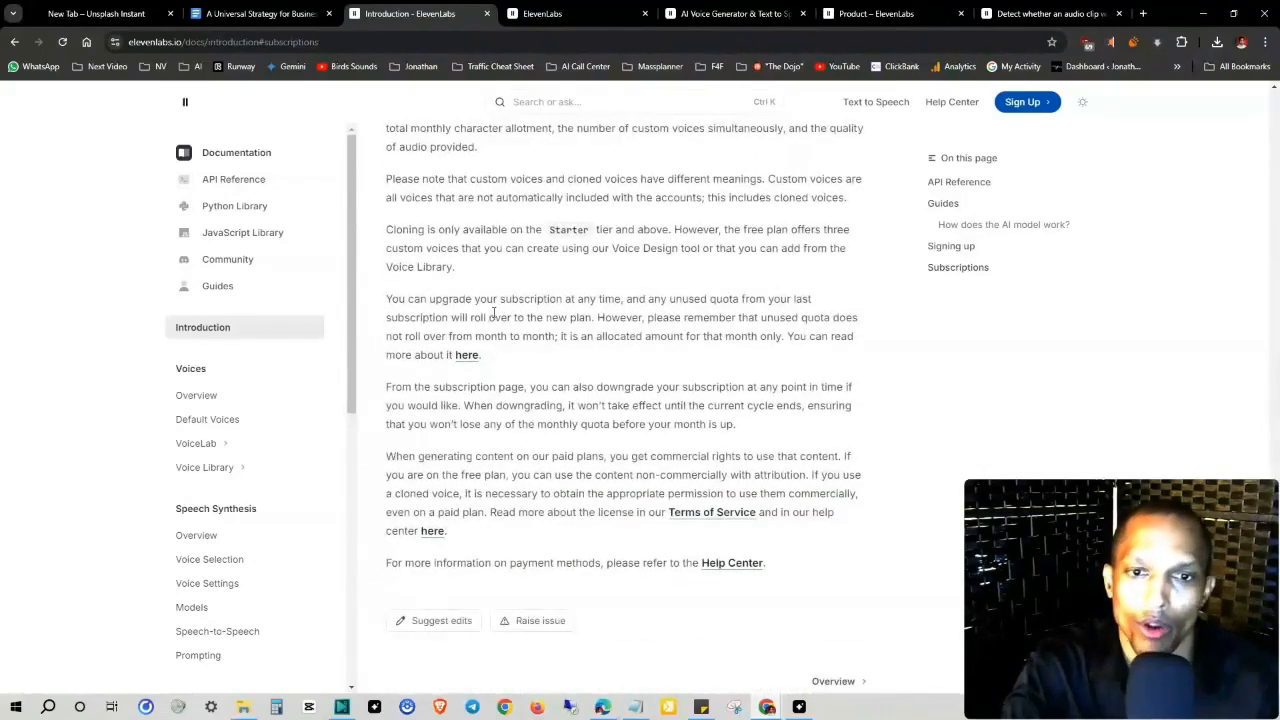
mouse_move(876, 348)
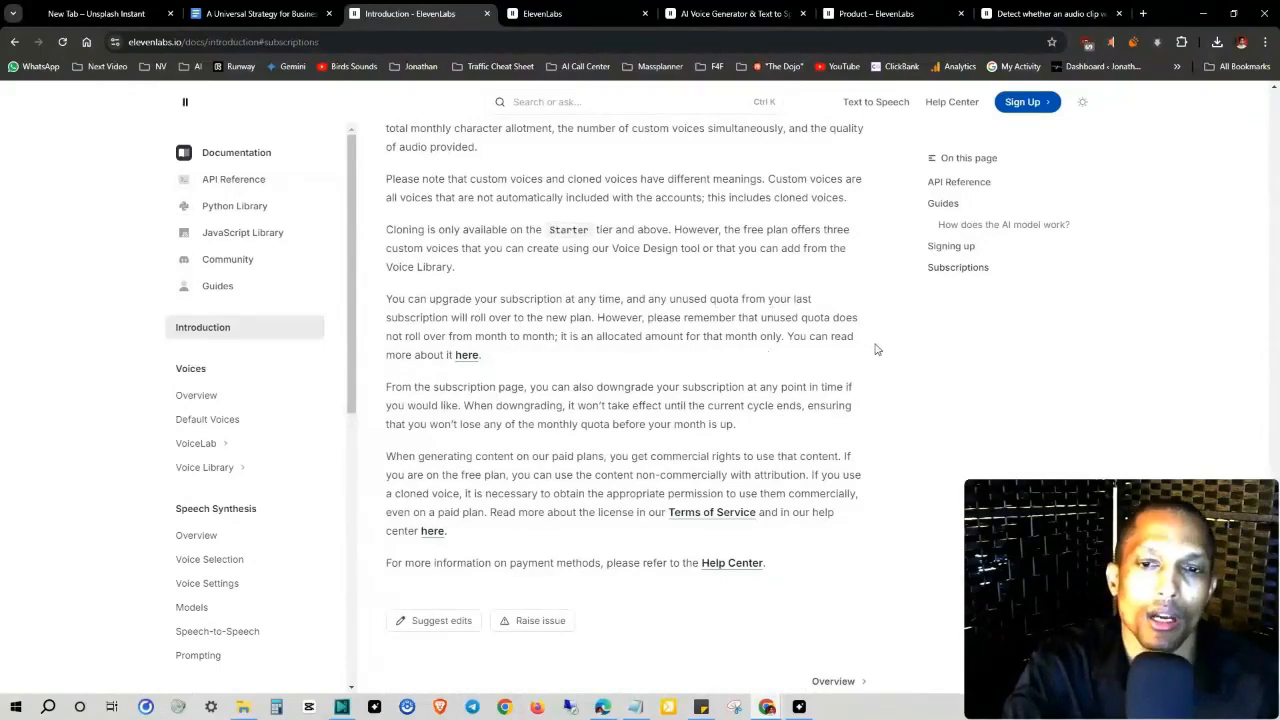
mouse_move(912, 358)
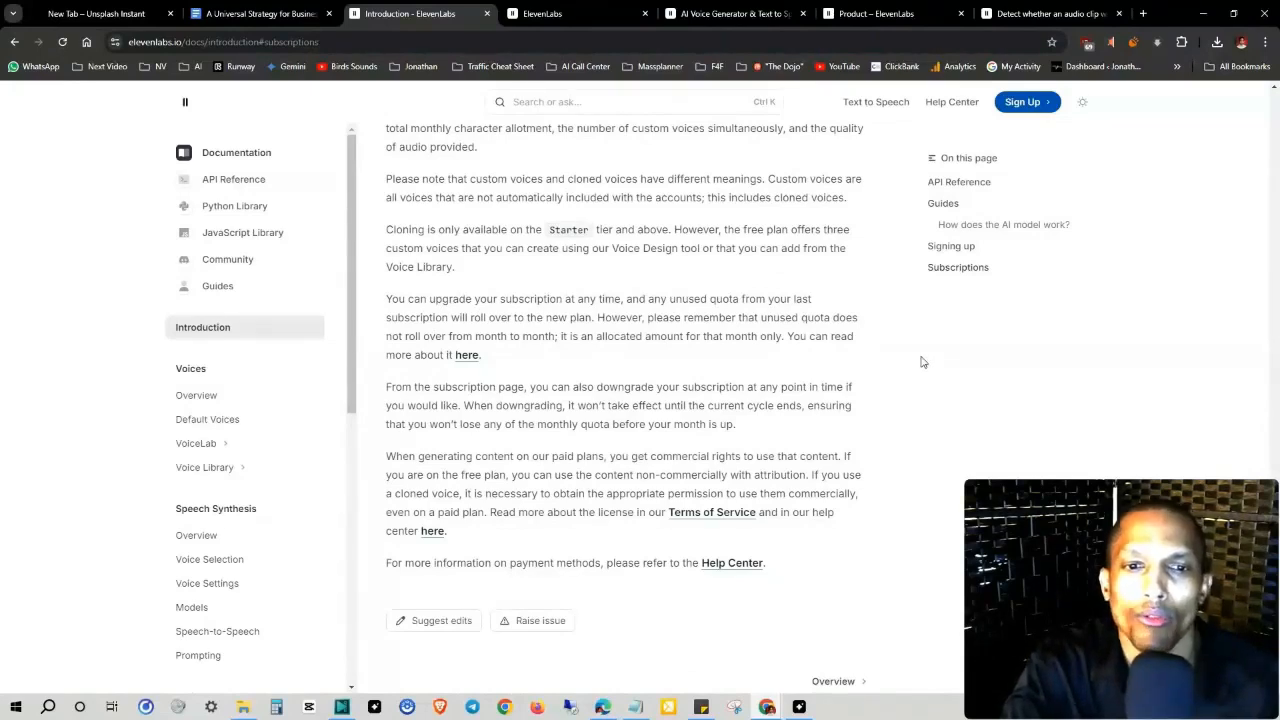
mouse_move(588, 352)
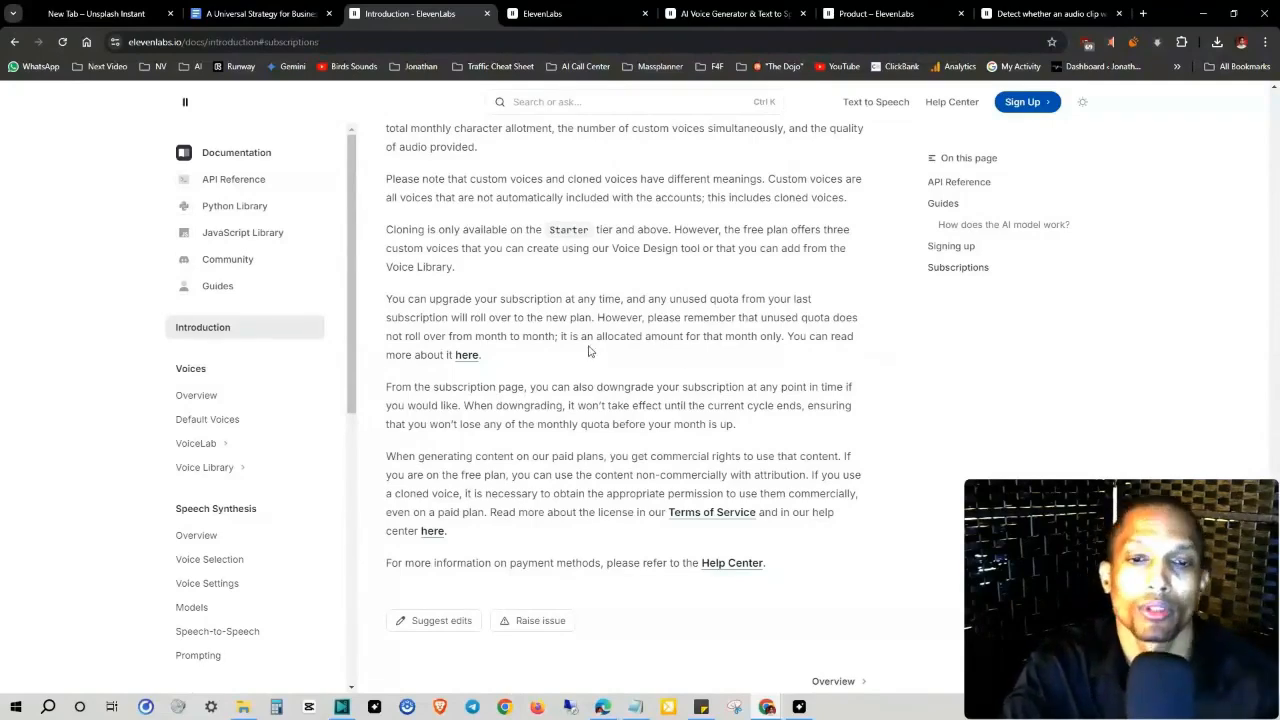
mouse_move(704, 350)
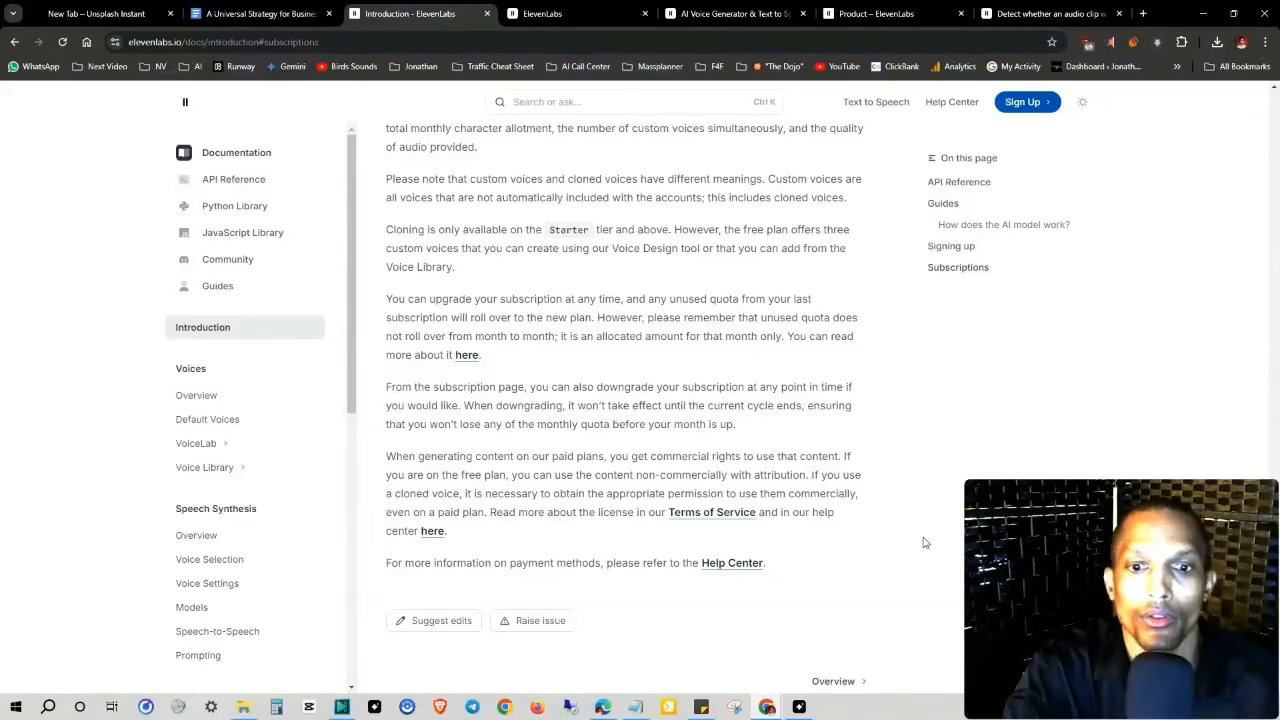
mouse_move(840, 528)
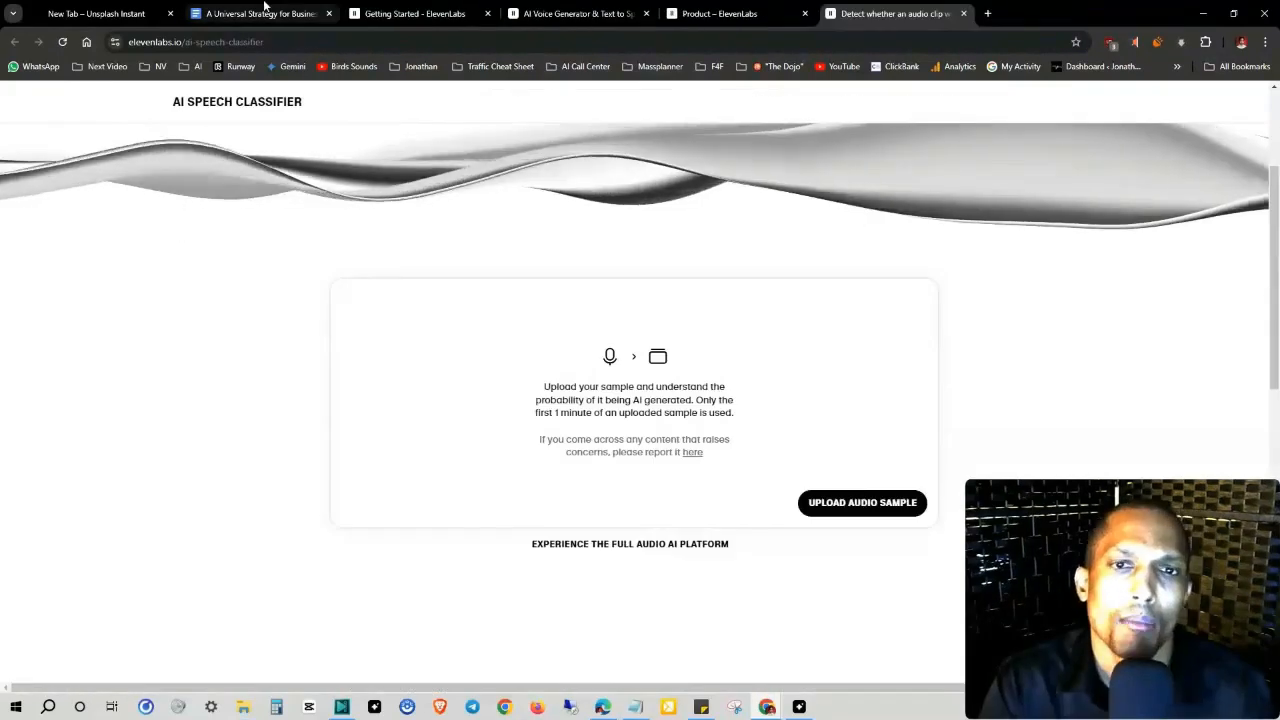
Step: Read the strategy guide's sections on goals, voice choice and audio optimization in Google Docs
left_click(260, 12)
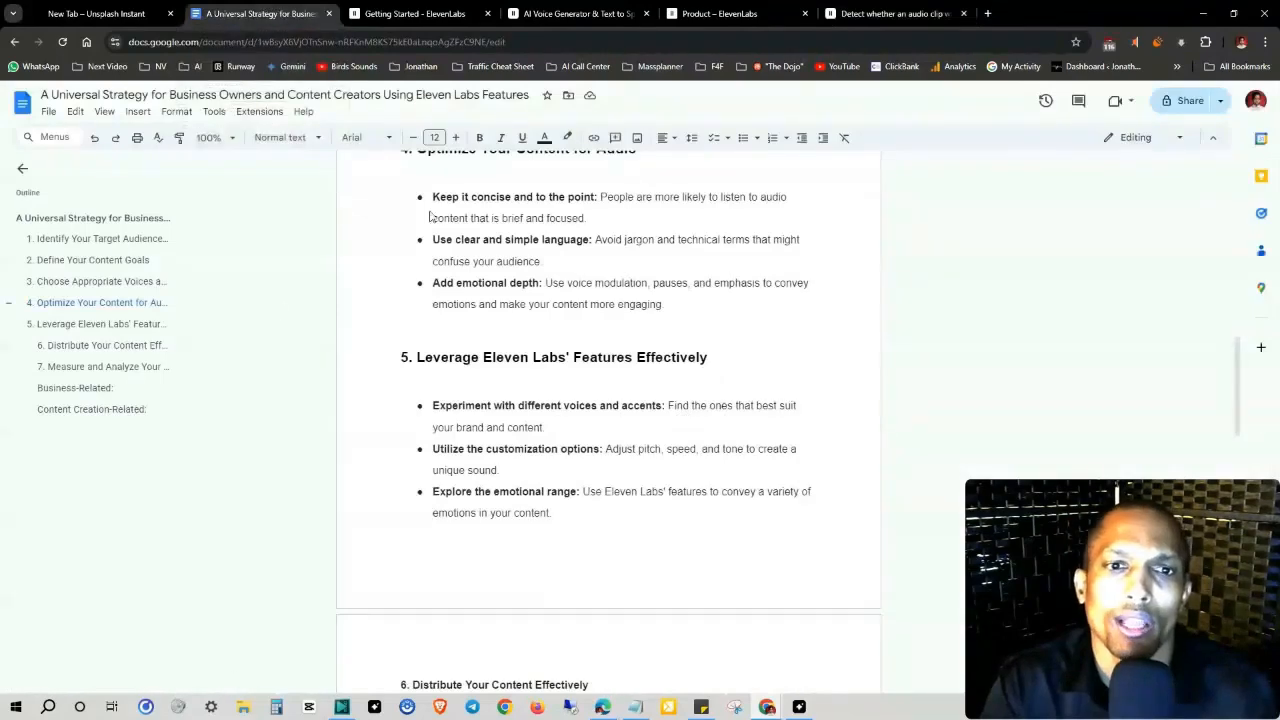
scroll("up", 3)
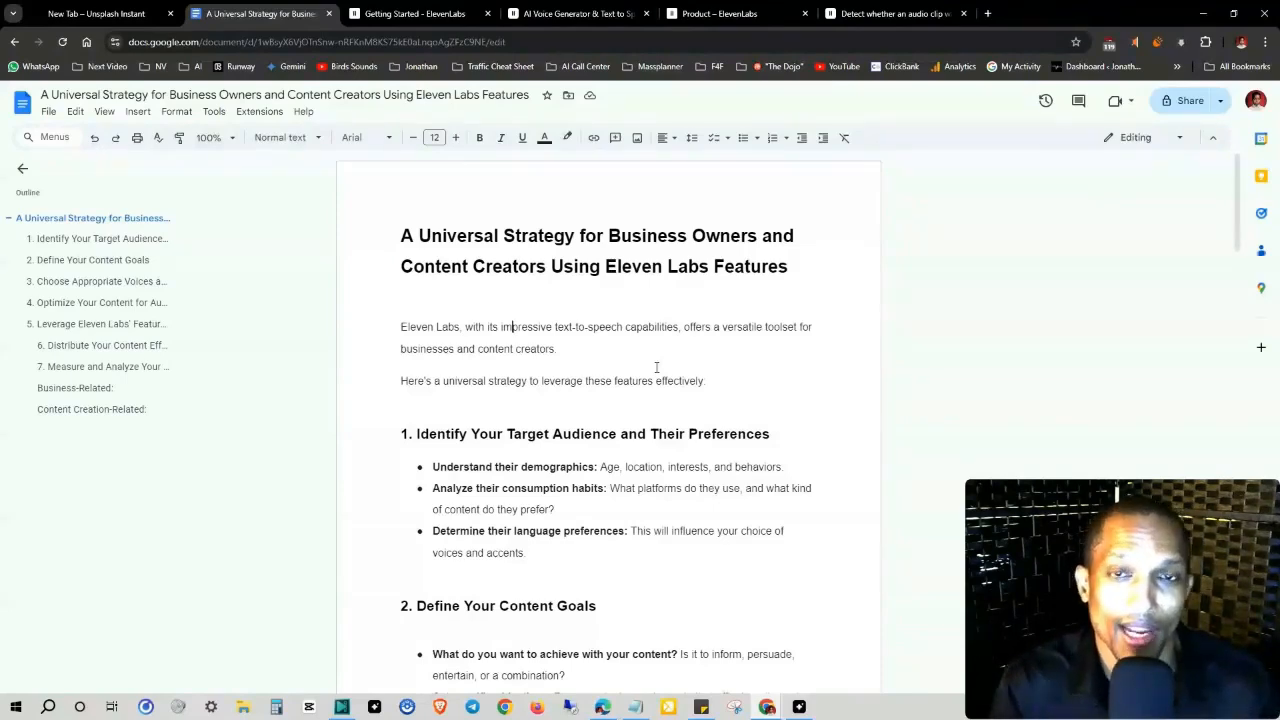
scroll("down", 3)
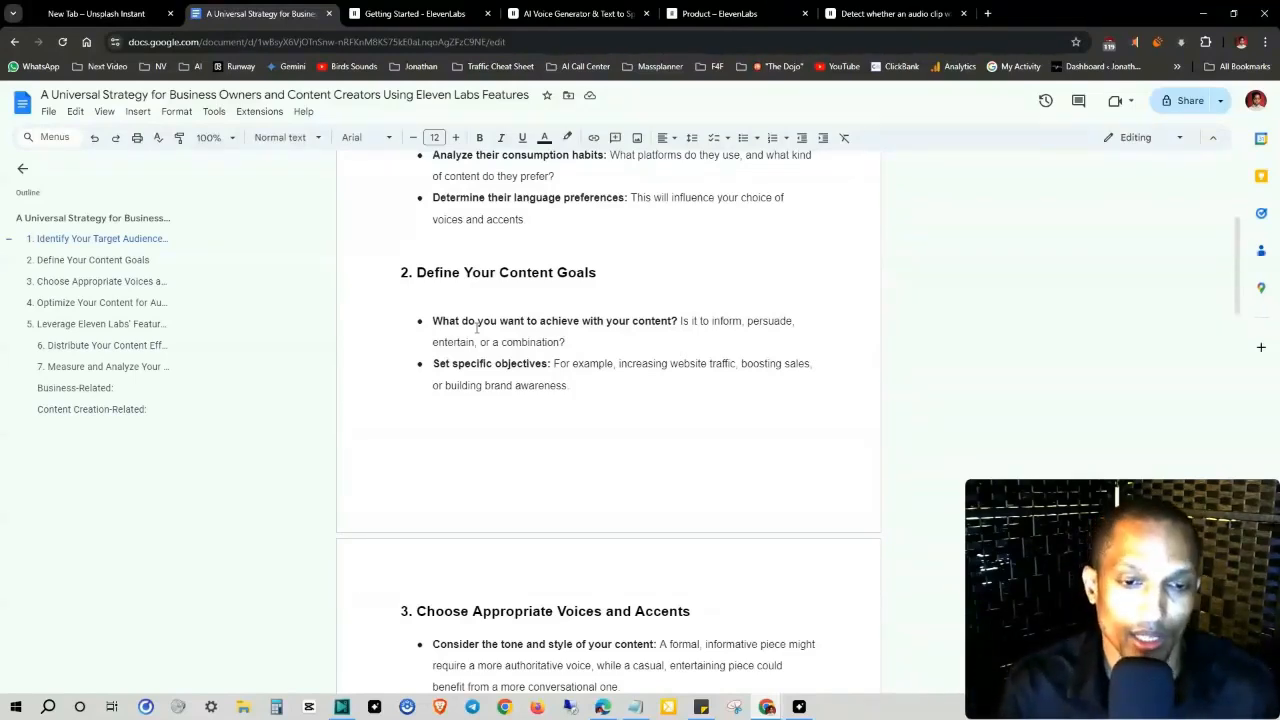
scroll("down", 3)
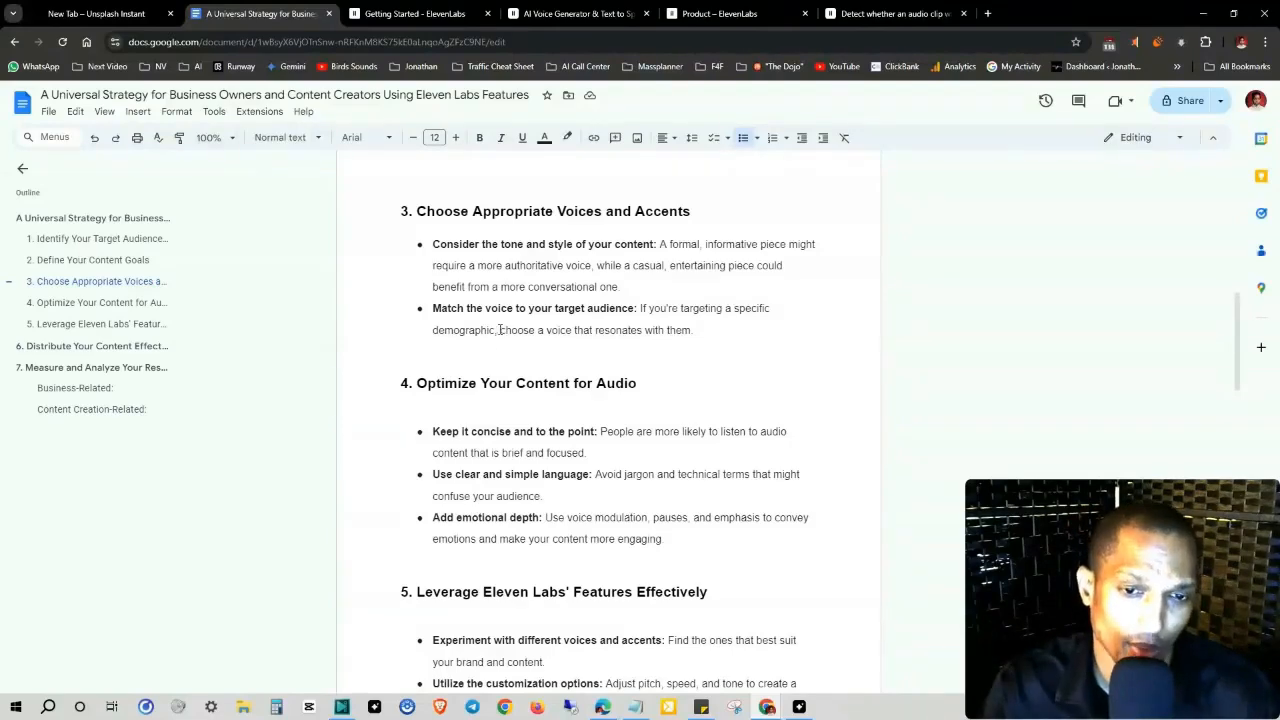
scroll("down", 3)
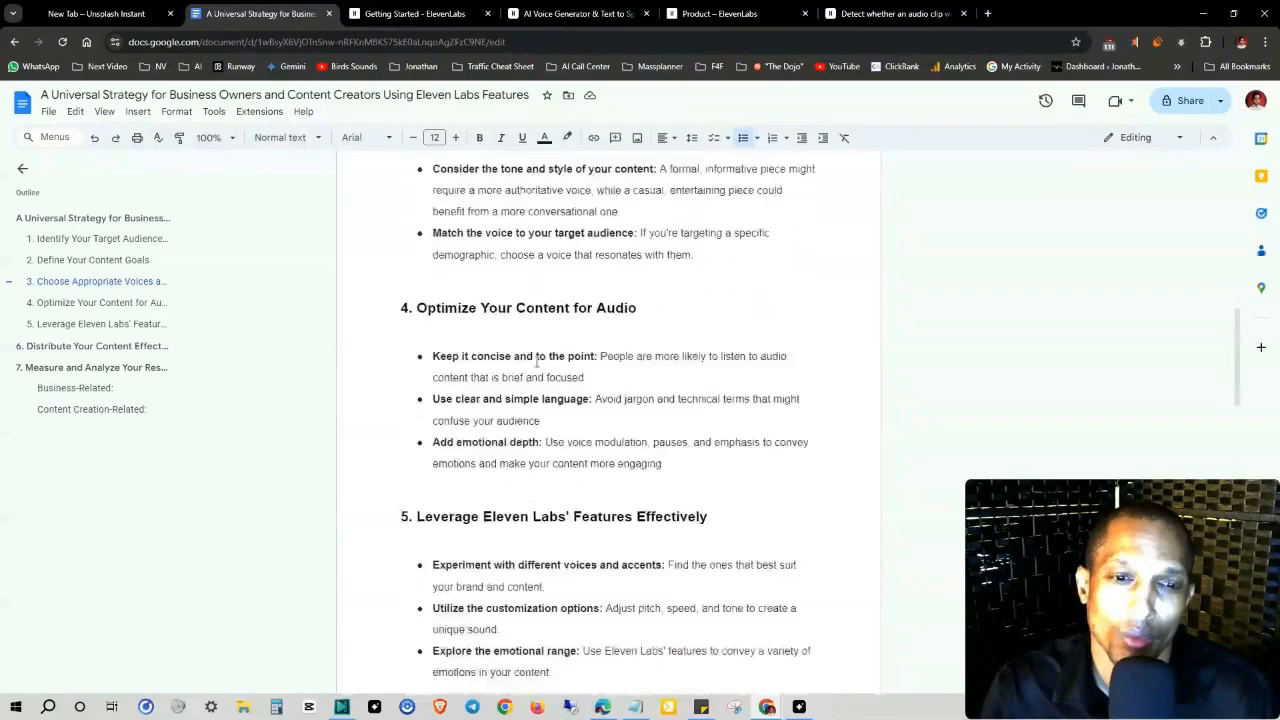
scroll("down", 3)
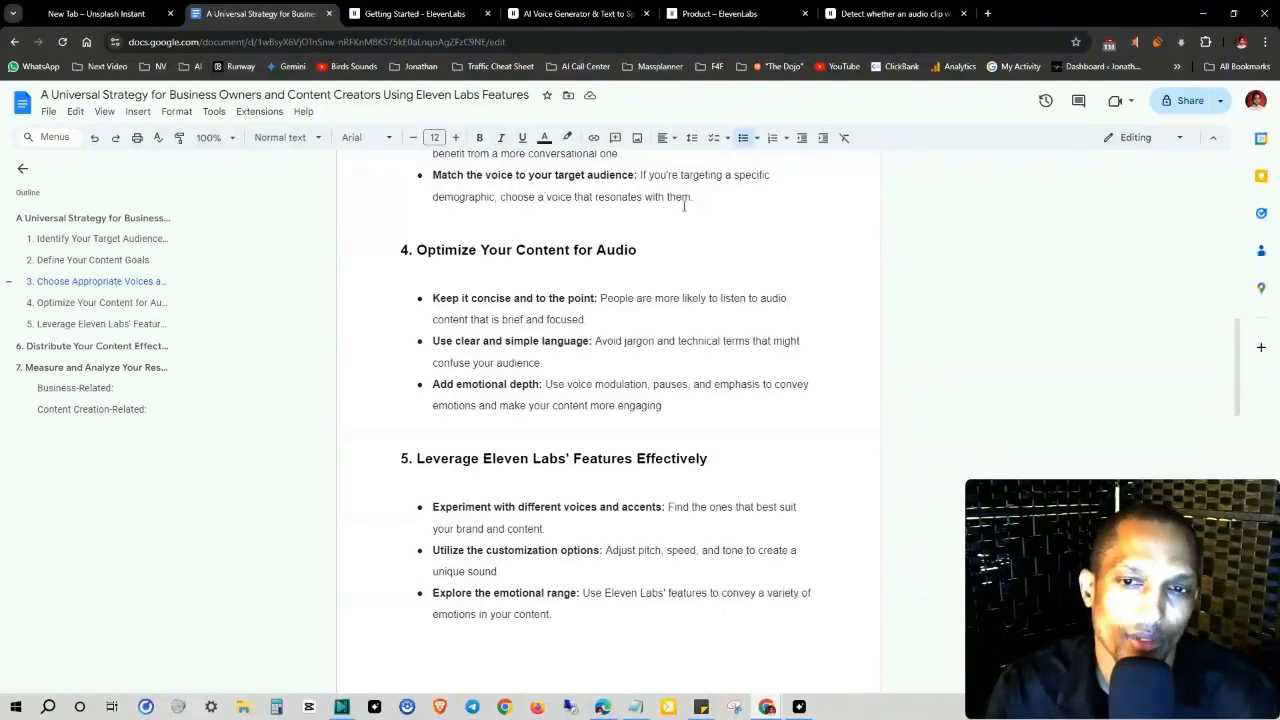
mouse_move(668, 204)
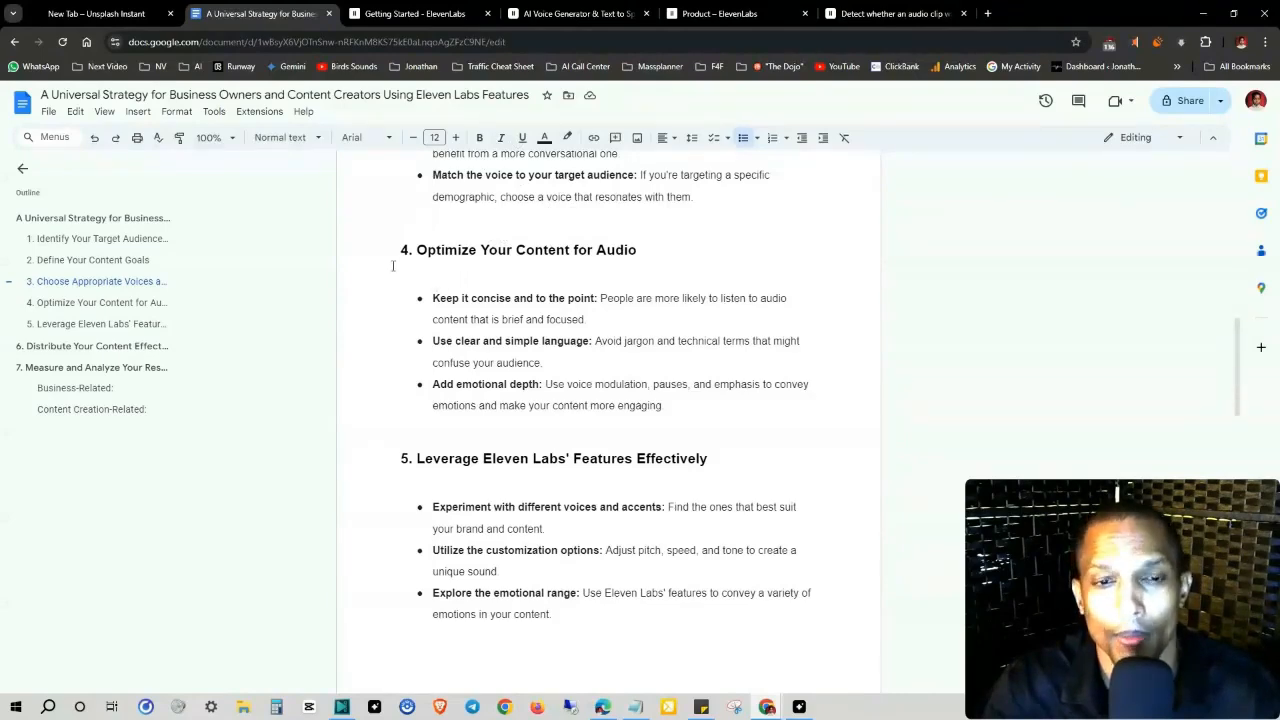
mouse_move(810, 264)
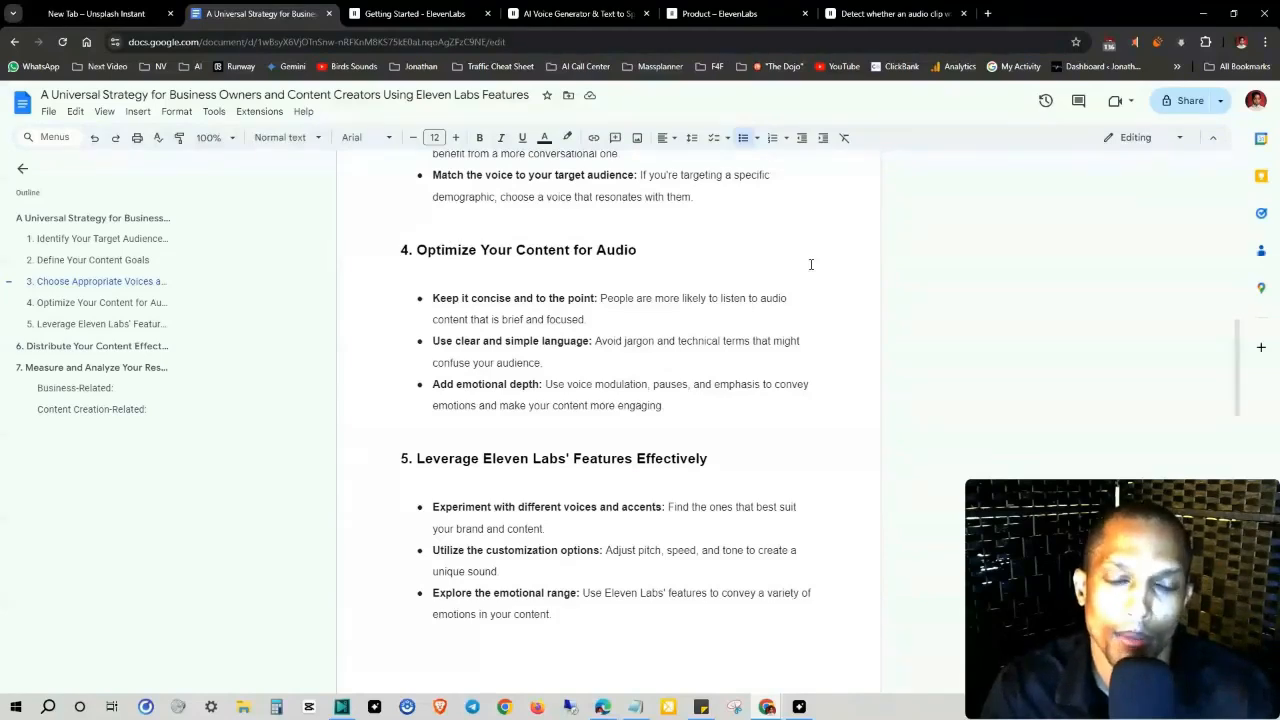
scroll("down", 3)
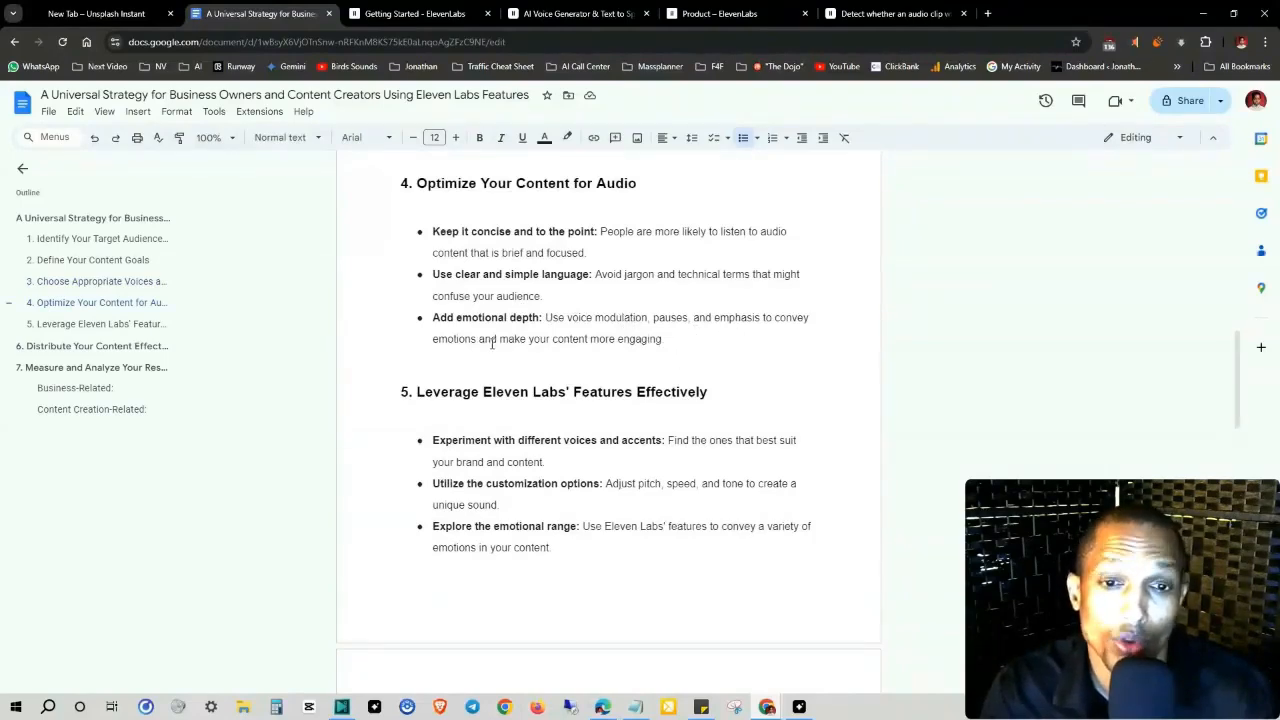
scroll("down", 3)
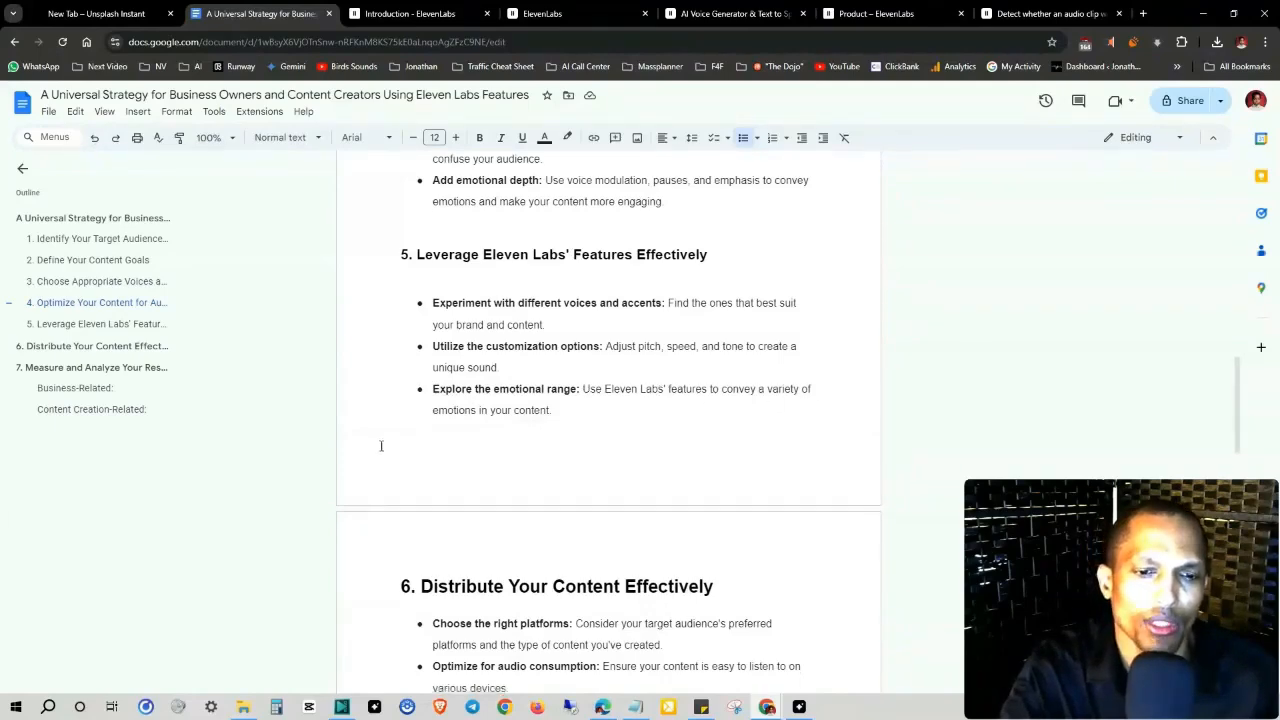
scroll("down", 3)
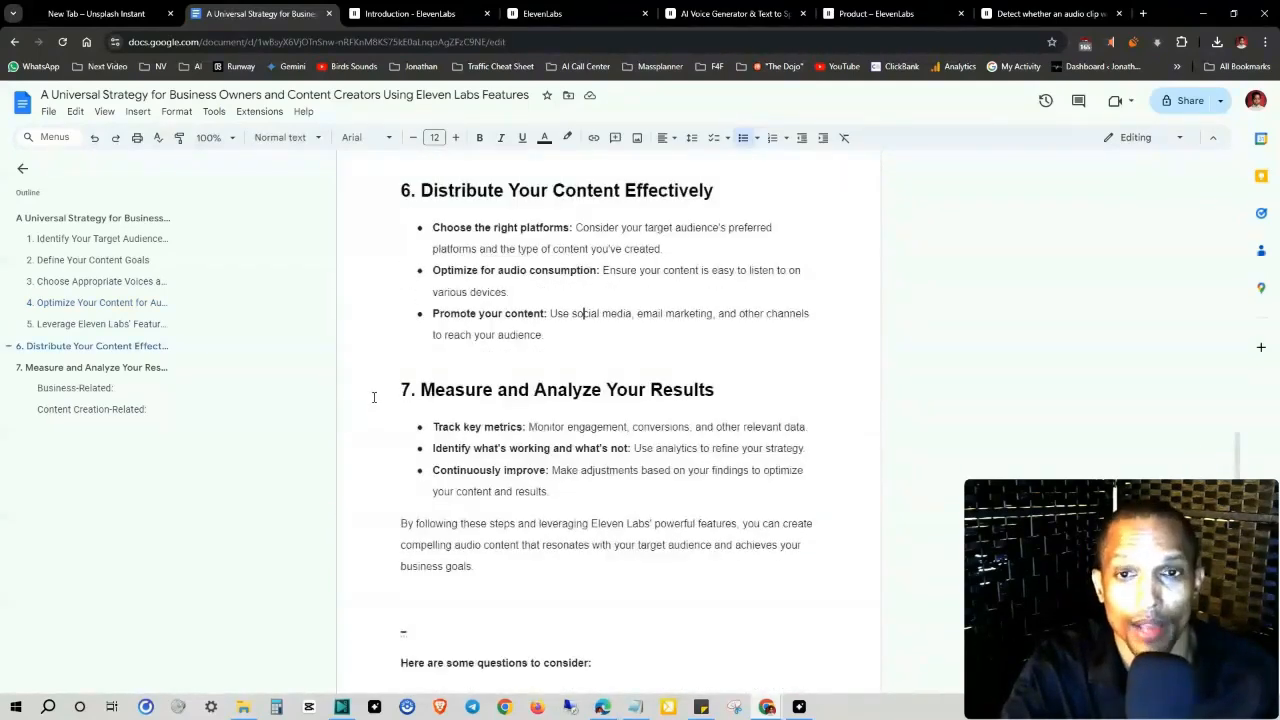
mouse_move(378, 388)
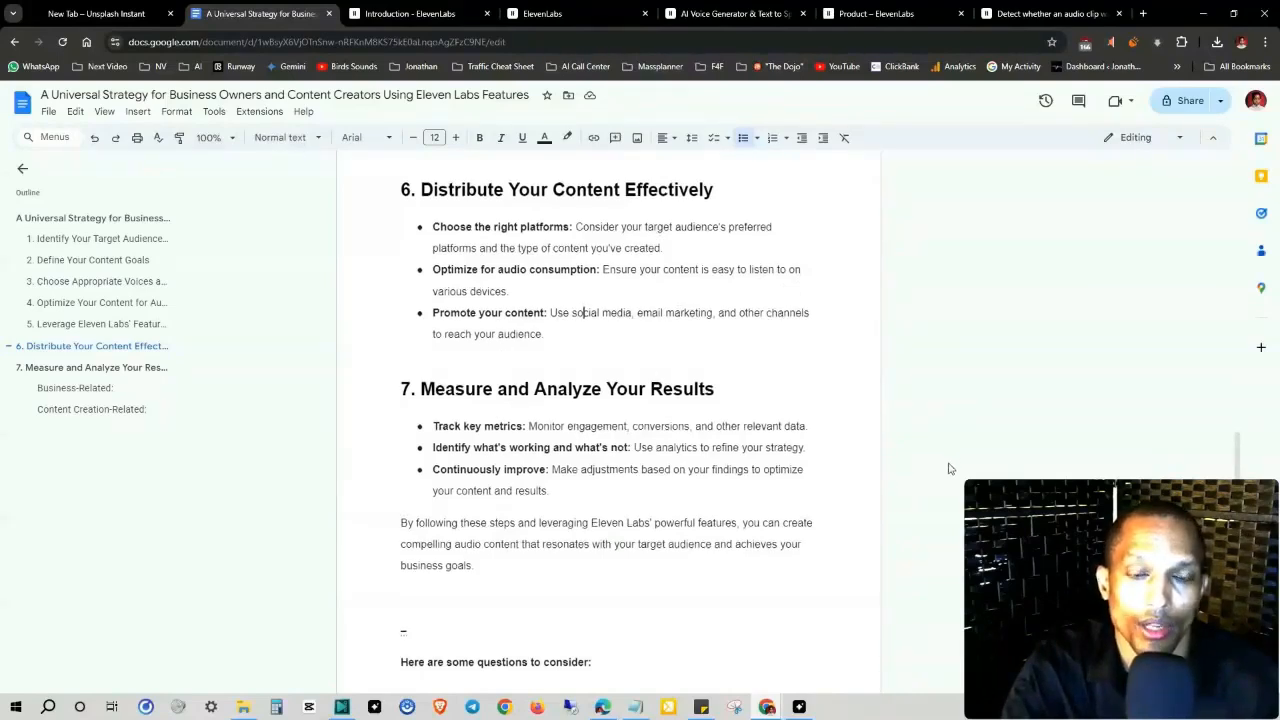
scroll("down", 3)
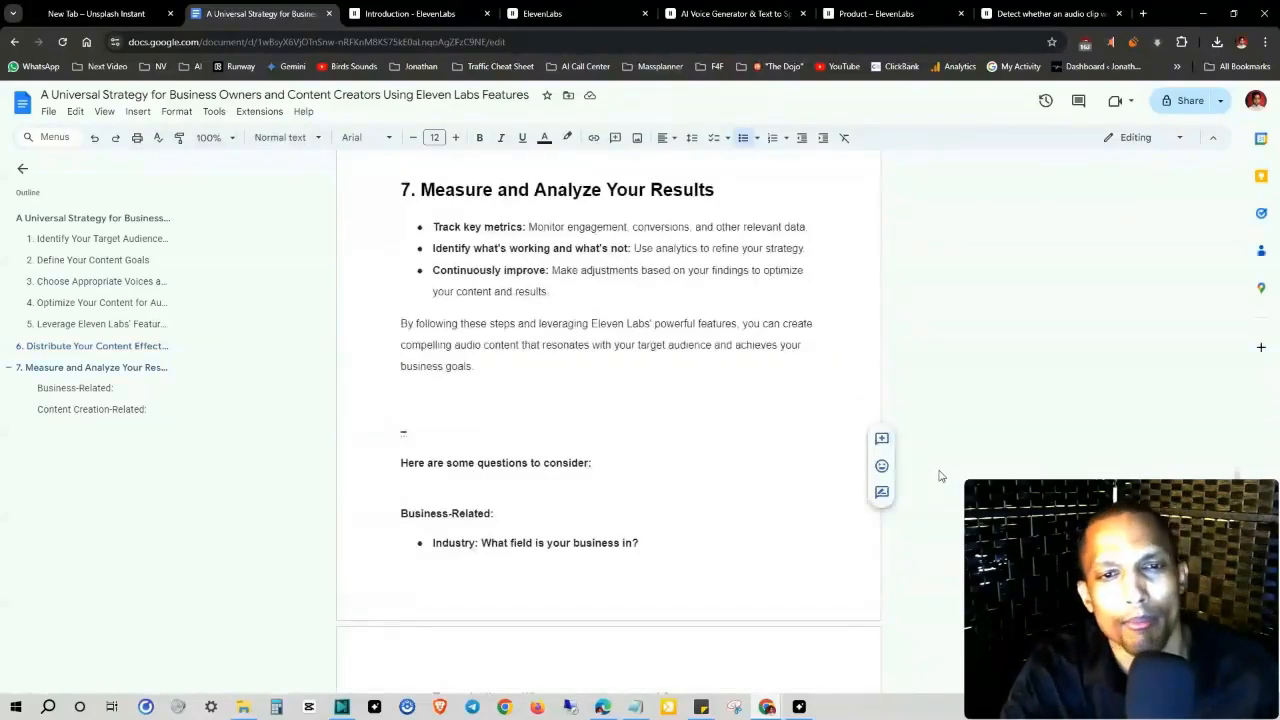
mouse_move(880, 464)
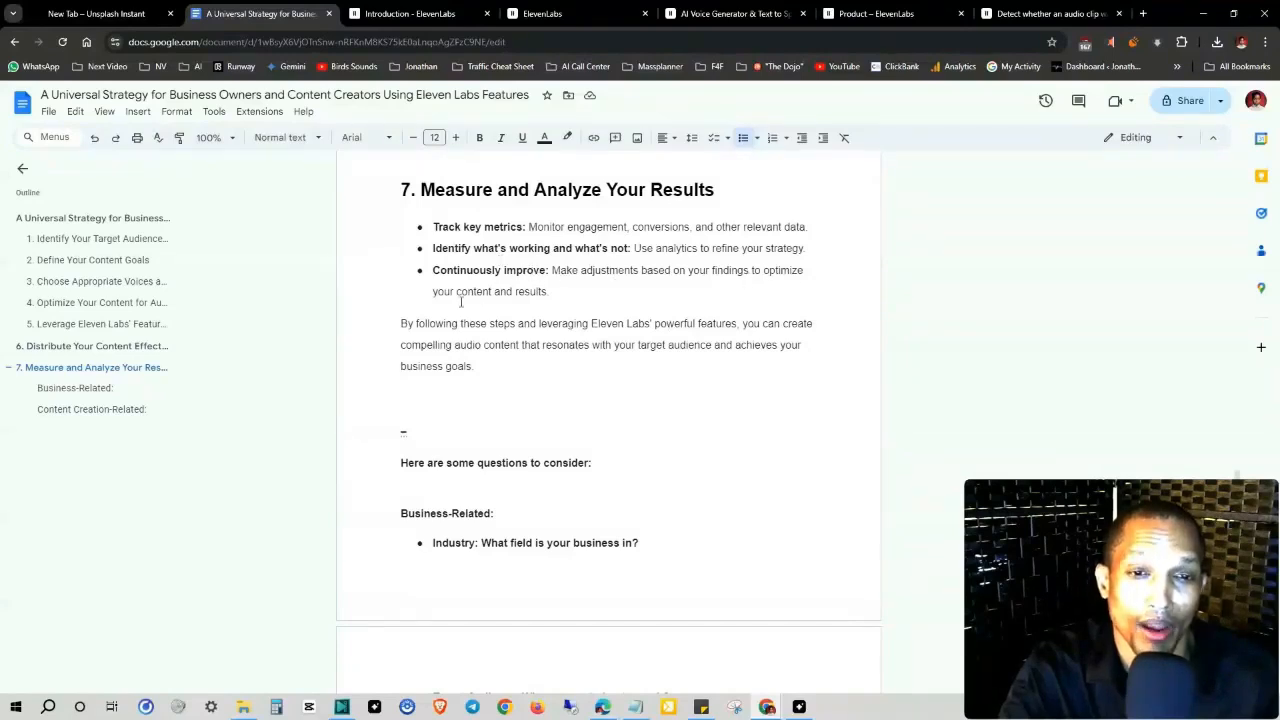
scroll("down", 3)
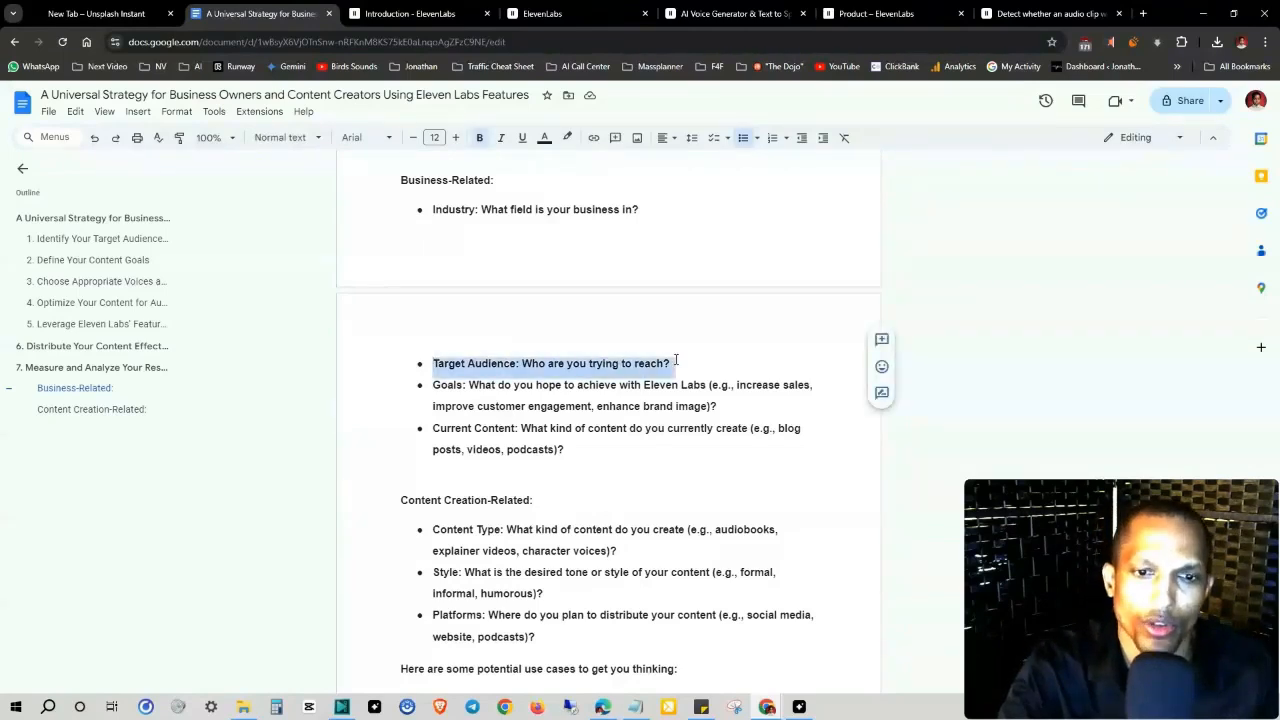
left_click(566, 384)
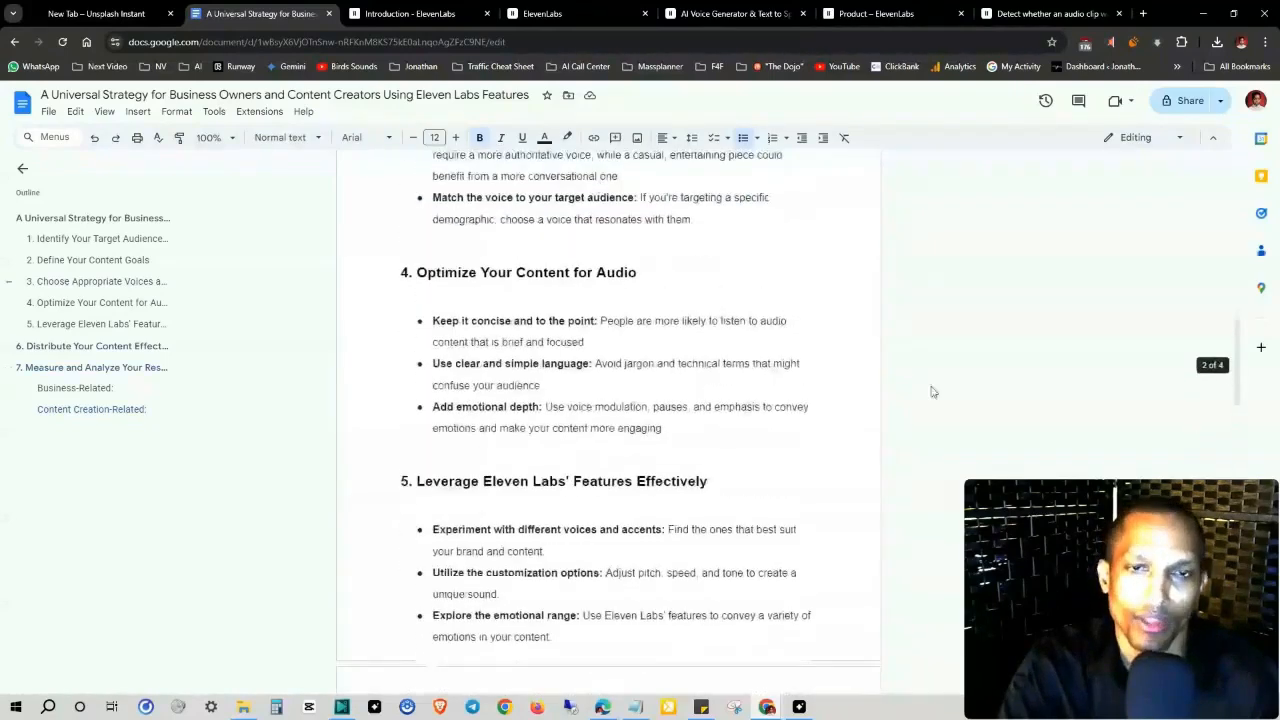
Step: Glance at the Projects page and Product help articles, ending on the AI Speech Classifier page
left_click(540, 12)
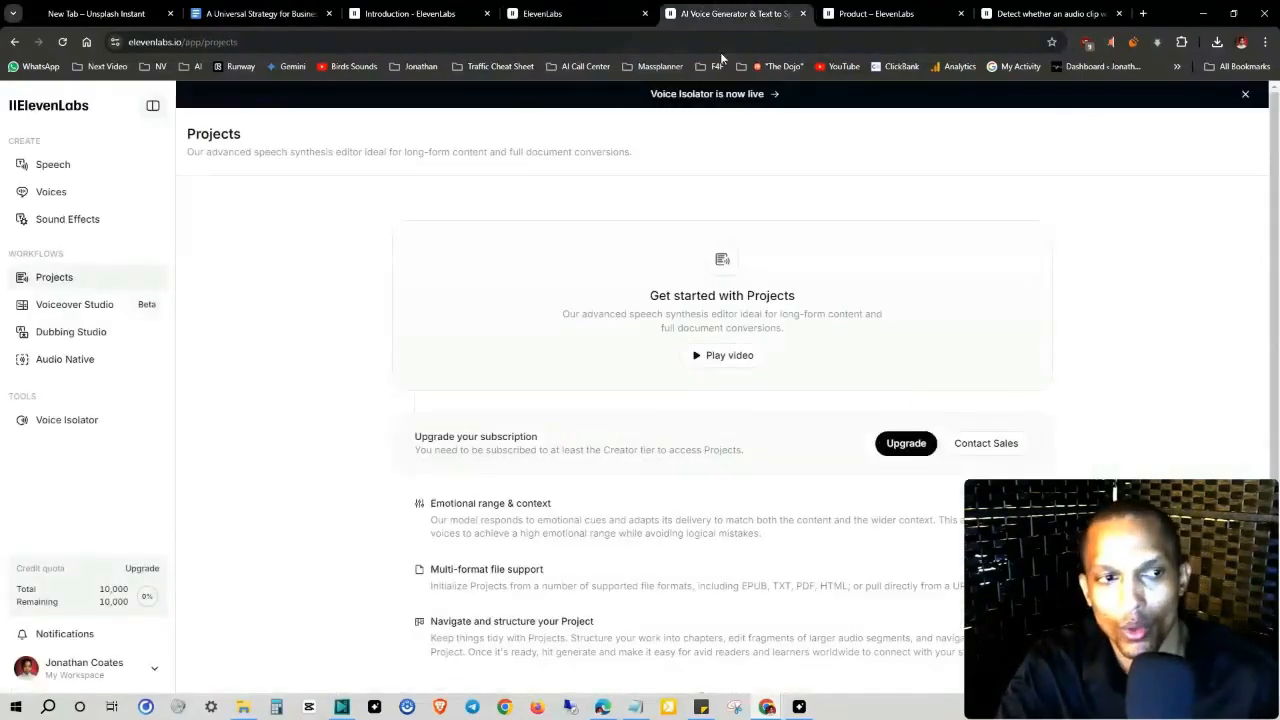
left_click(890, 12)
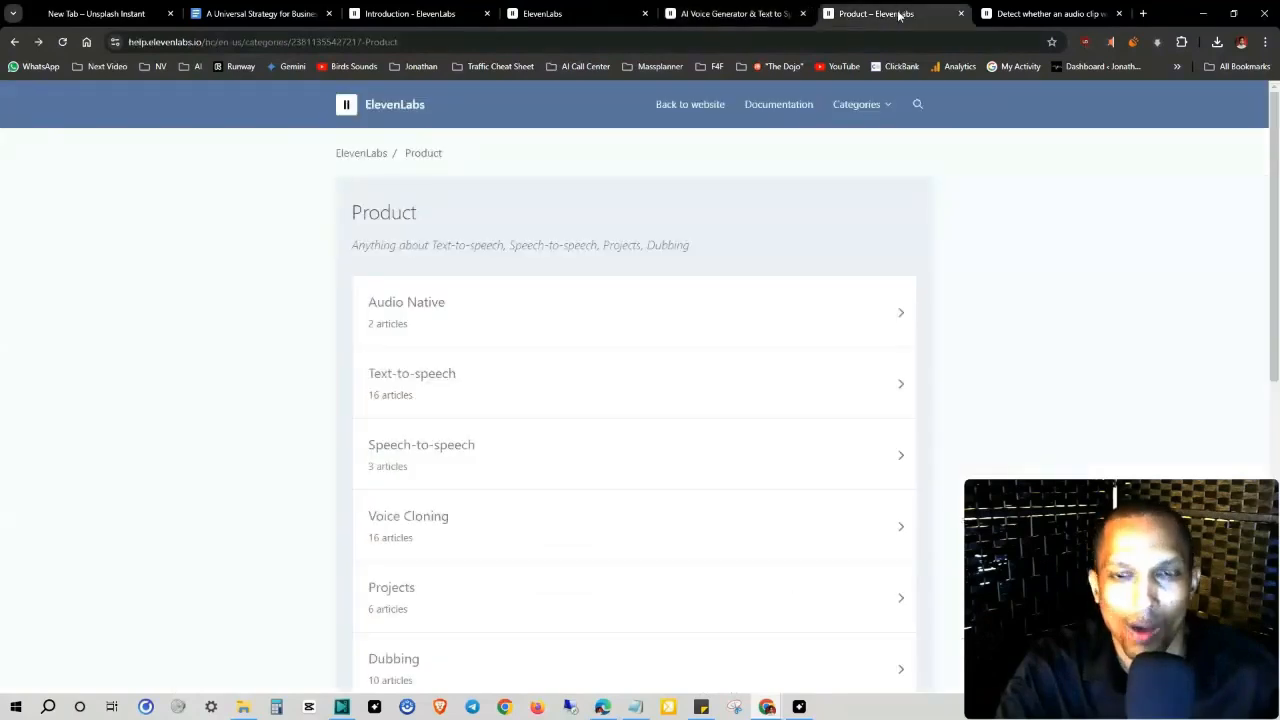
left_click(1050, 12)
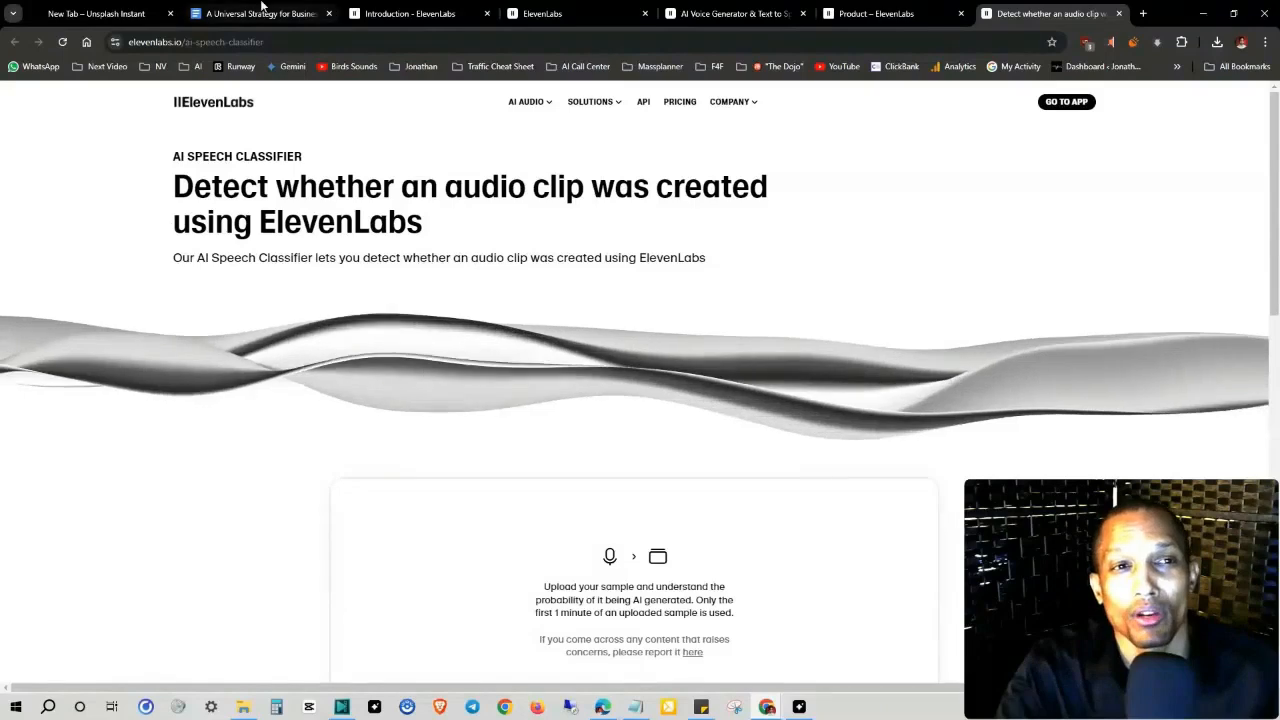
Step: Switch back to the Google Docs strategy guide at its audio optimization section
left_click(262, 12)
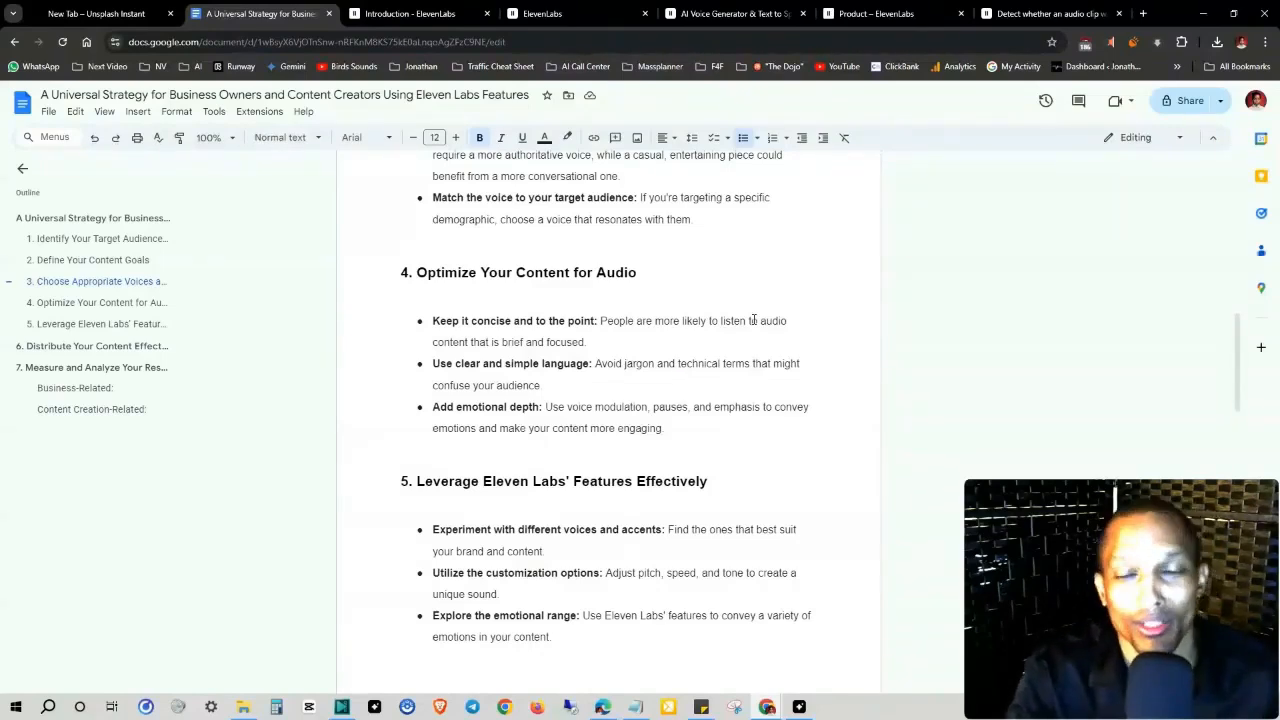
mouse_move(748, 370)
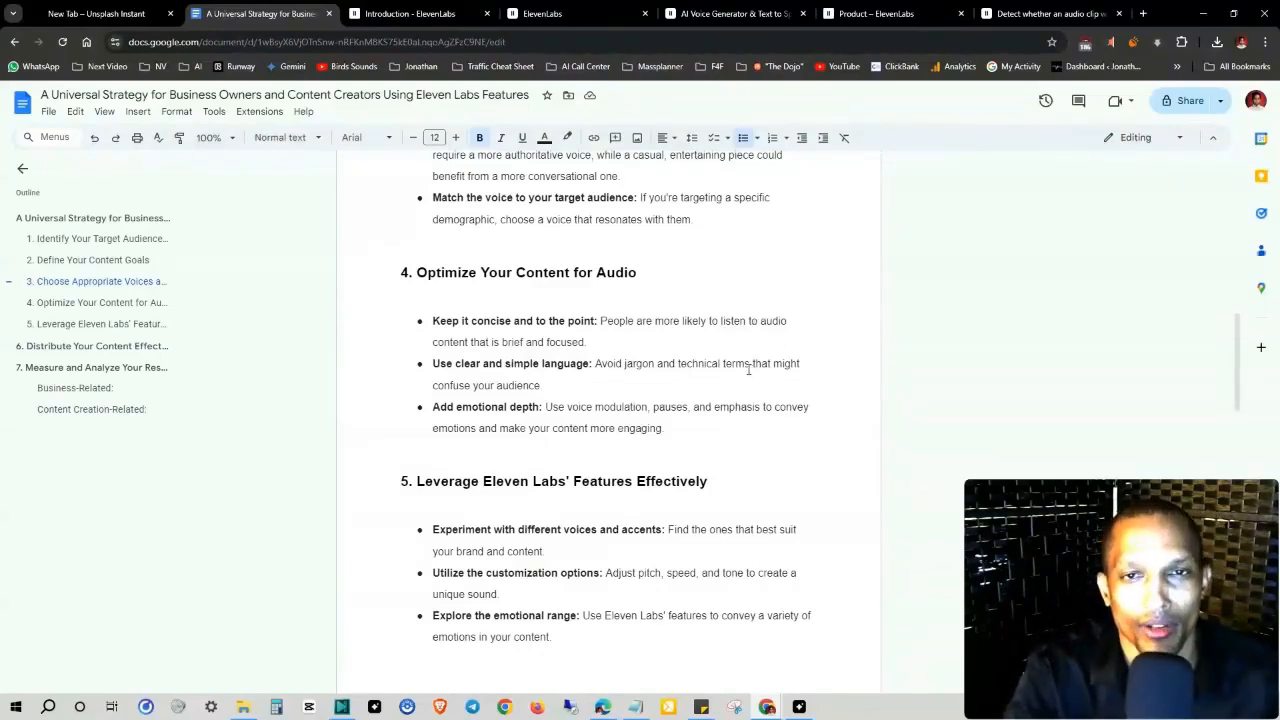